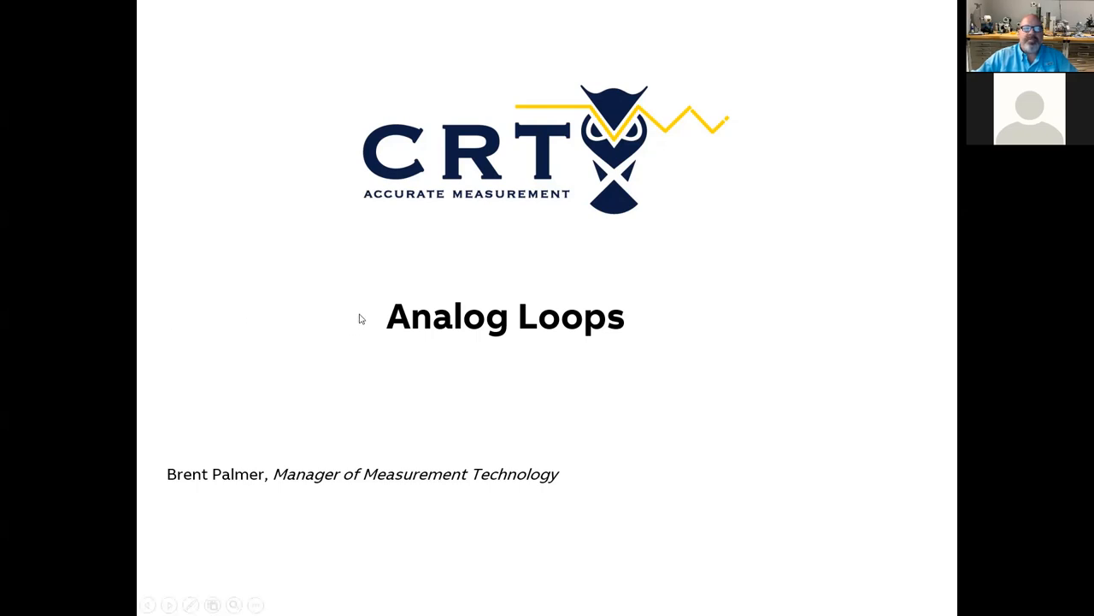
Advance the slideshow from the Analog Loops title slide to 'What are Analogs?' on 4–20 mA loops
key("Right")
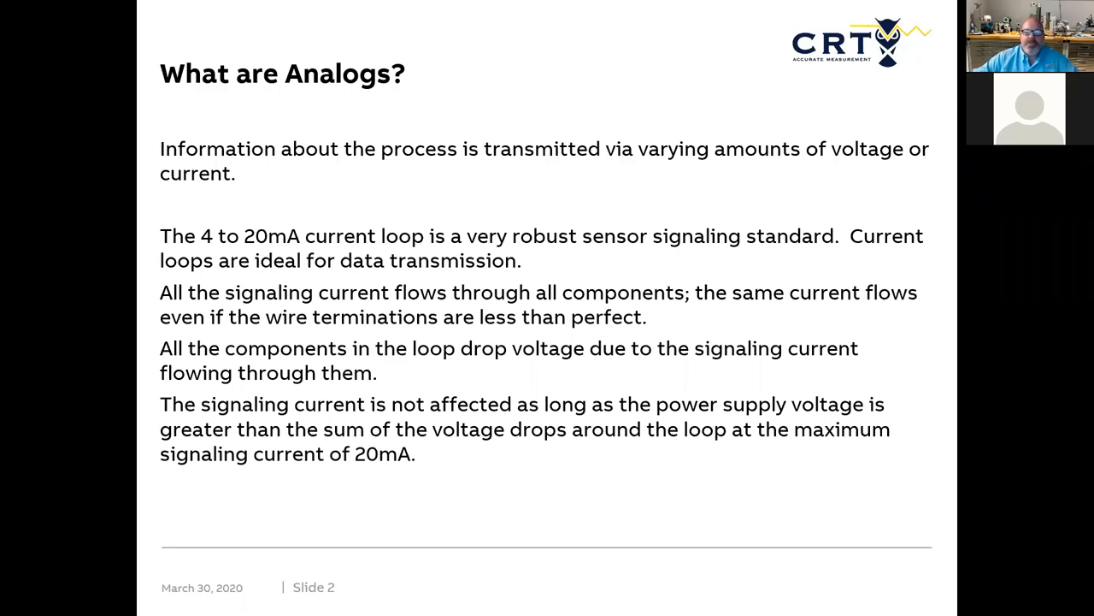
Advance to slide 3, Fig. 1 basic 4–20 mA current loop schematic
key("Right")
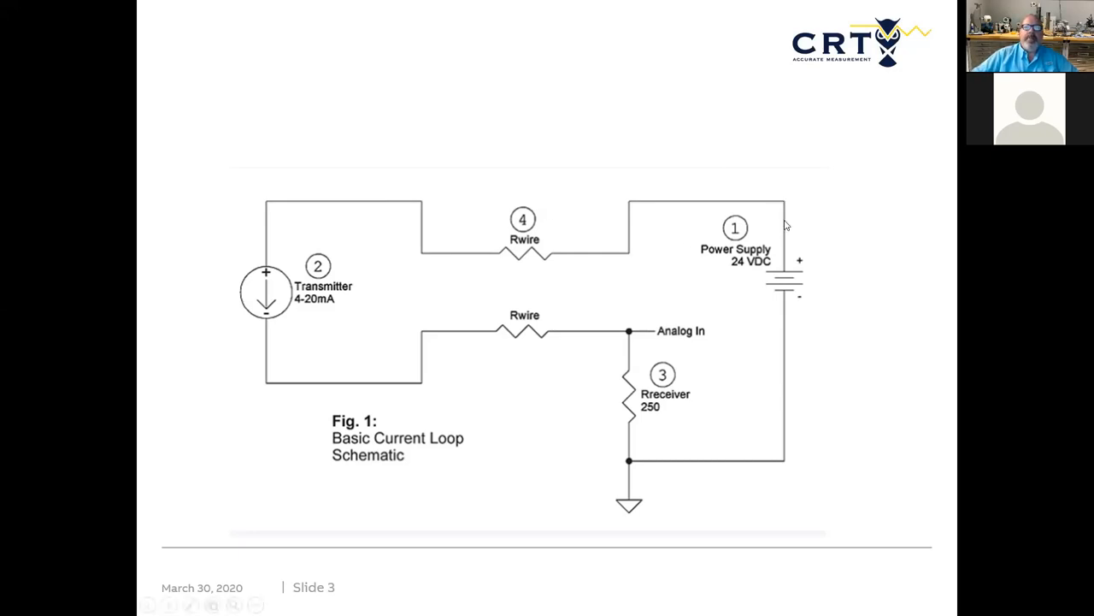
mouse_move(667, 208)
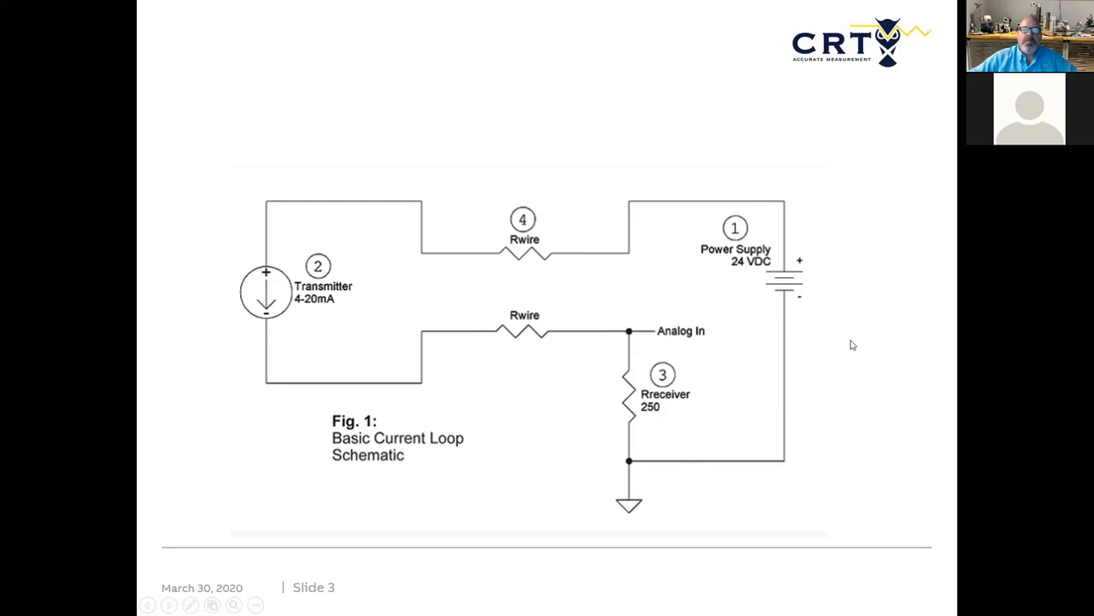
mouse_move(627, 369)
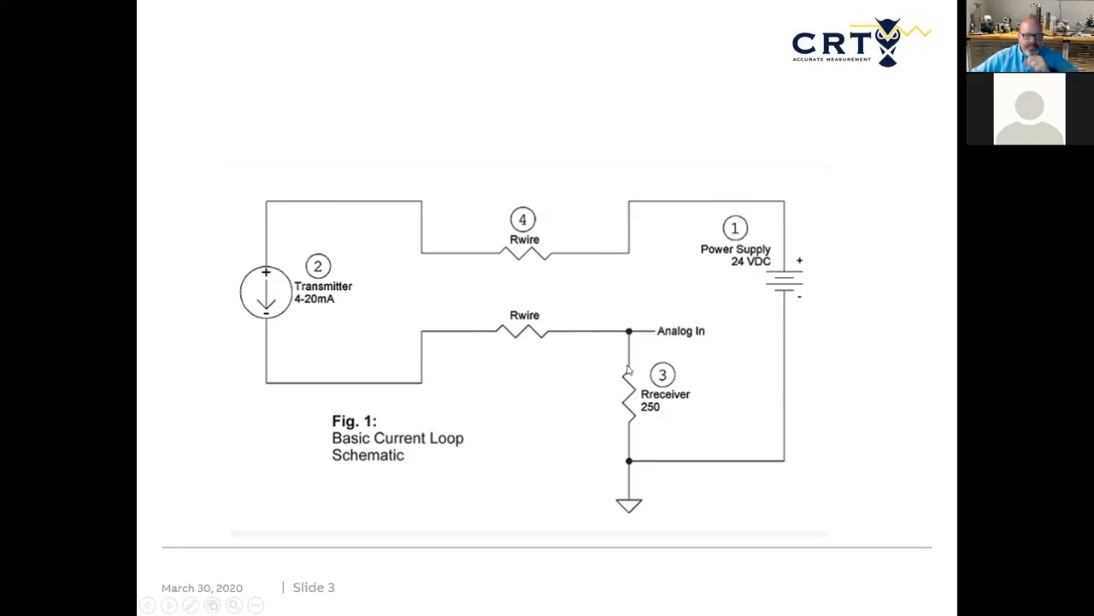
mouse_move(639, 363)
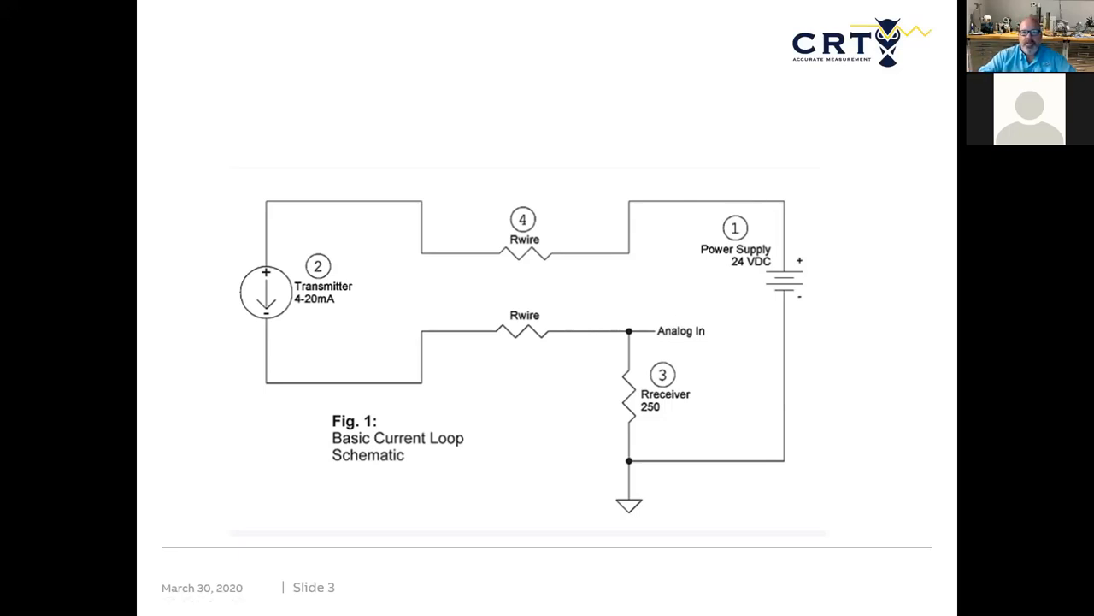
key("Right")
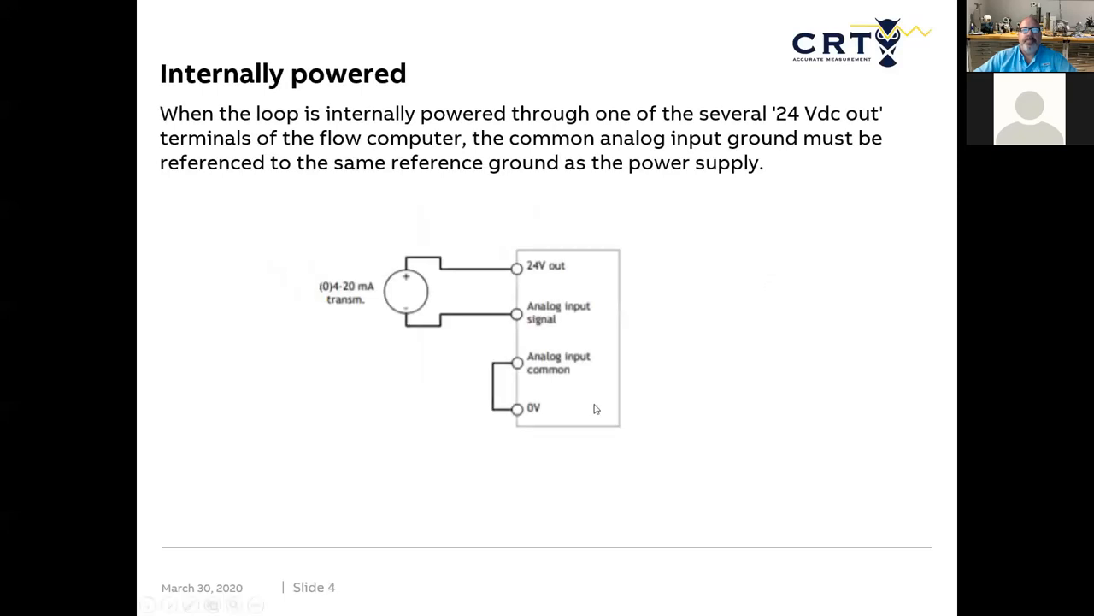
mouse_move(325, 317)
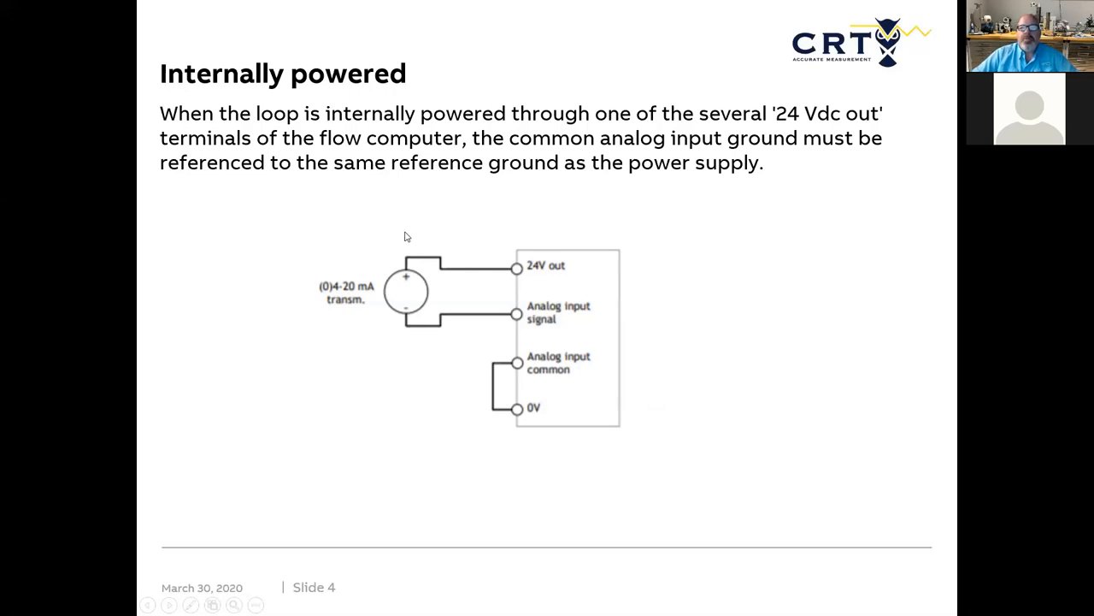
mouse_move(432, 234)
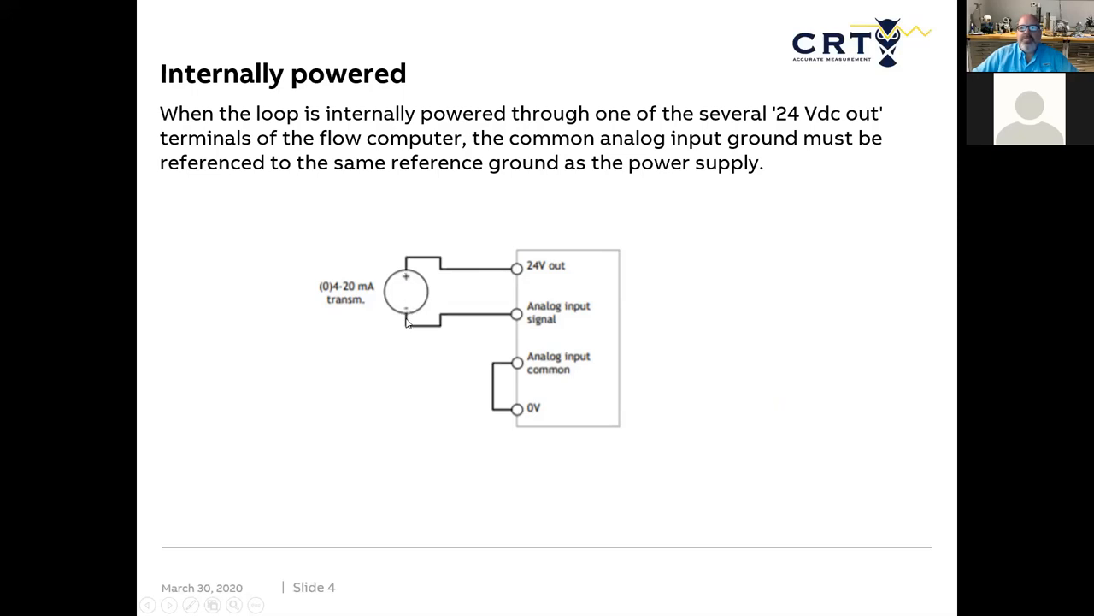
mouse_move(464, 313)
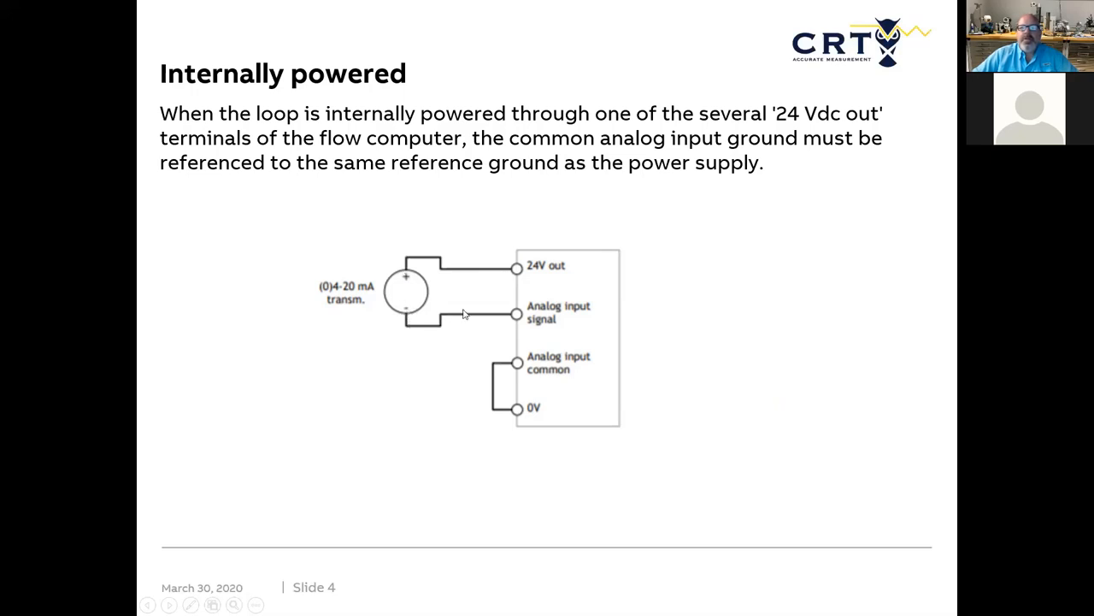
mouse_move(506, 323)
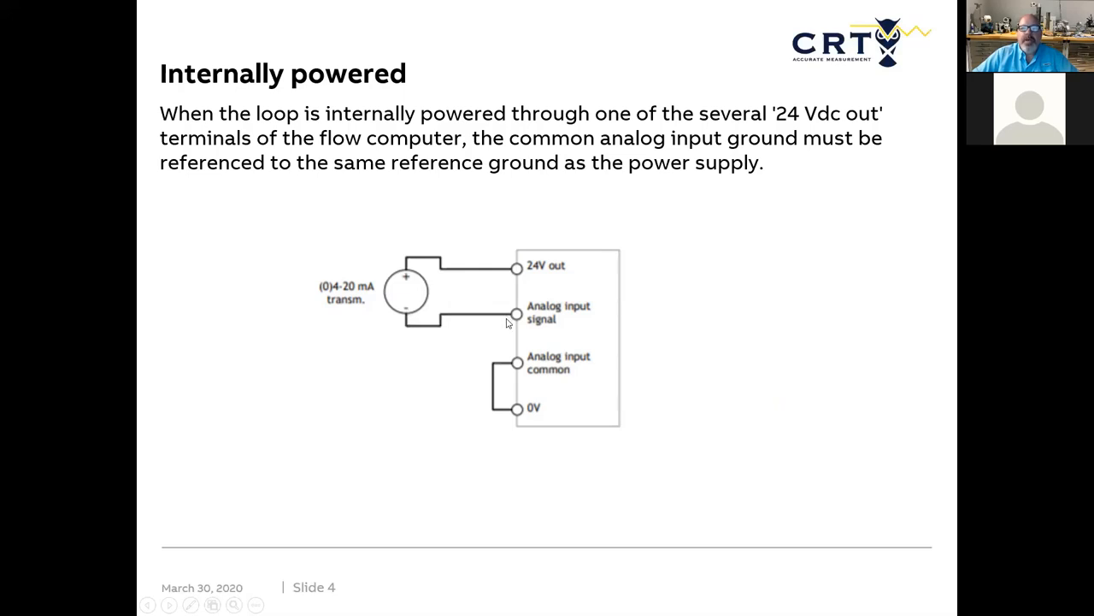
mouse_move(553, 372)
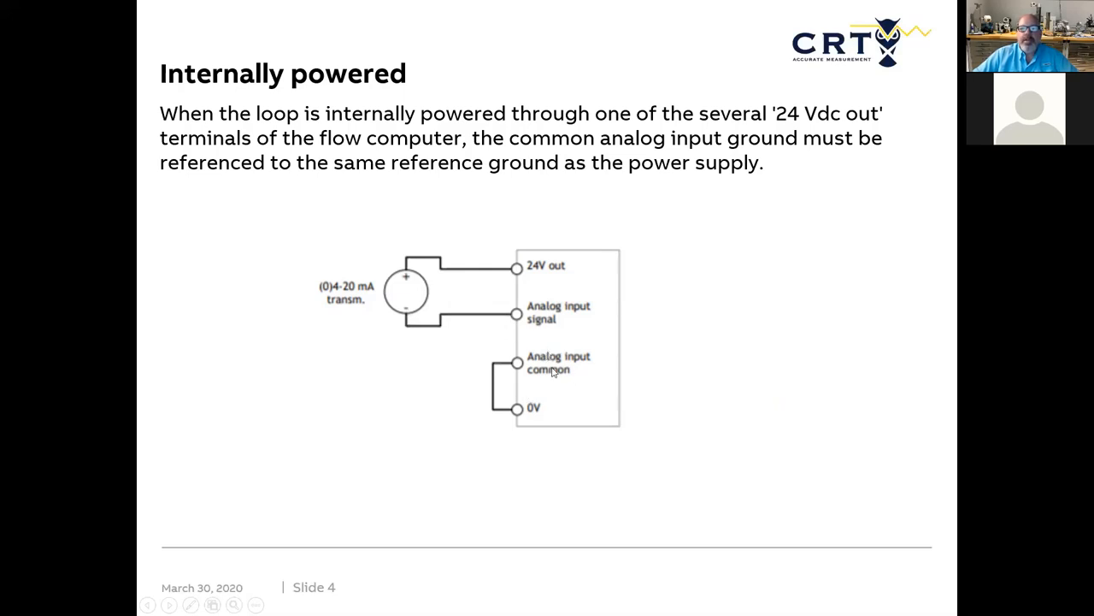
mouse_move(455, 355)
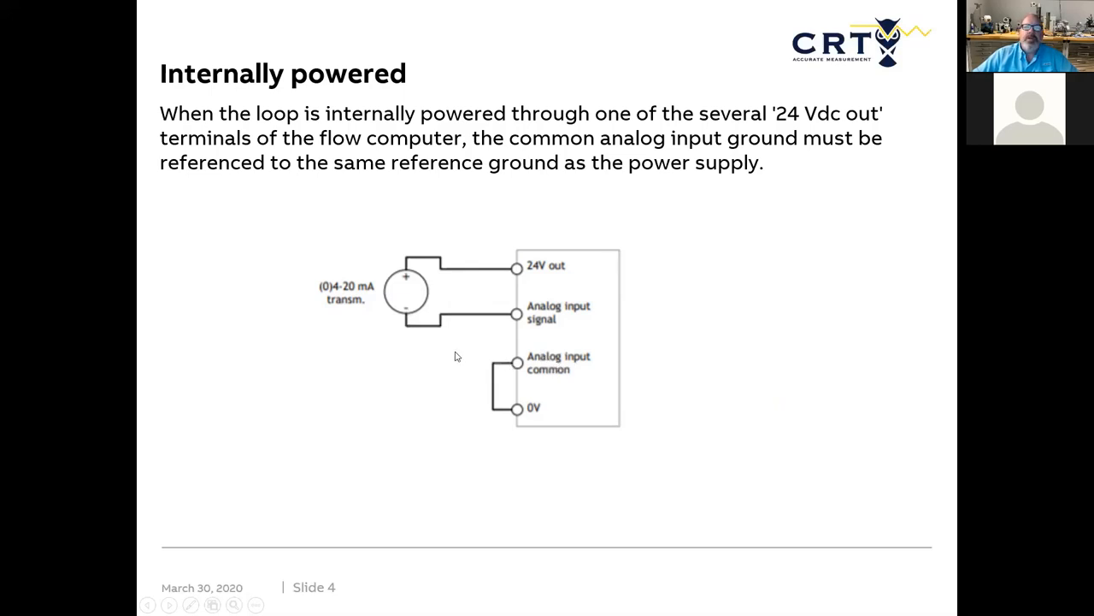
mouse_move(540, 404)
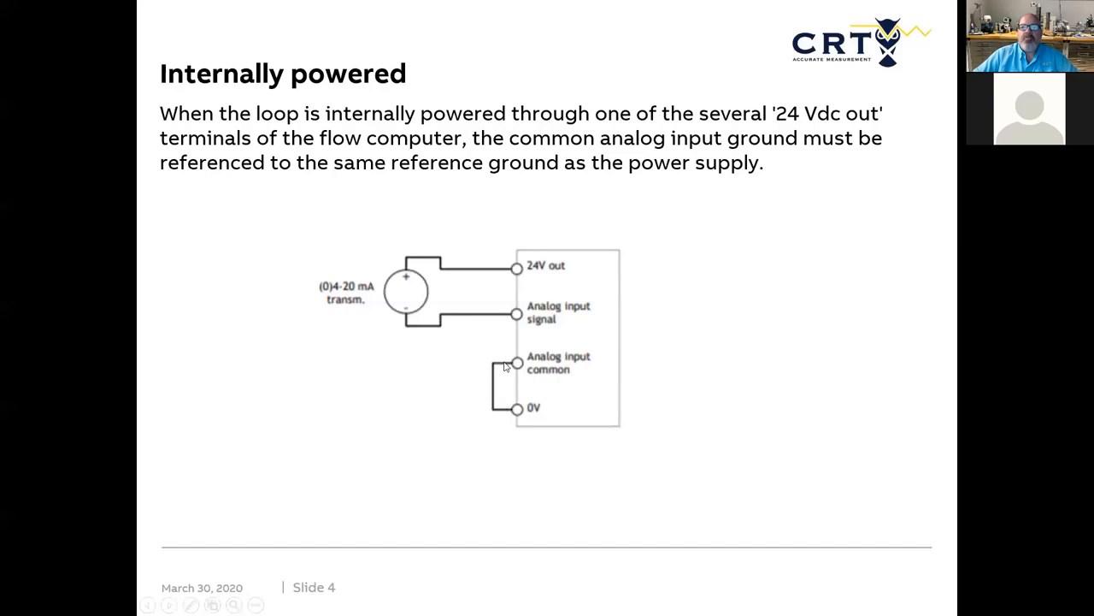
mouse_move(528, 389)
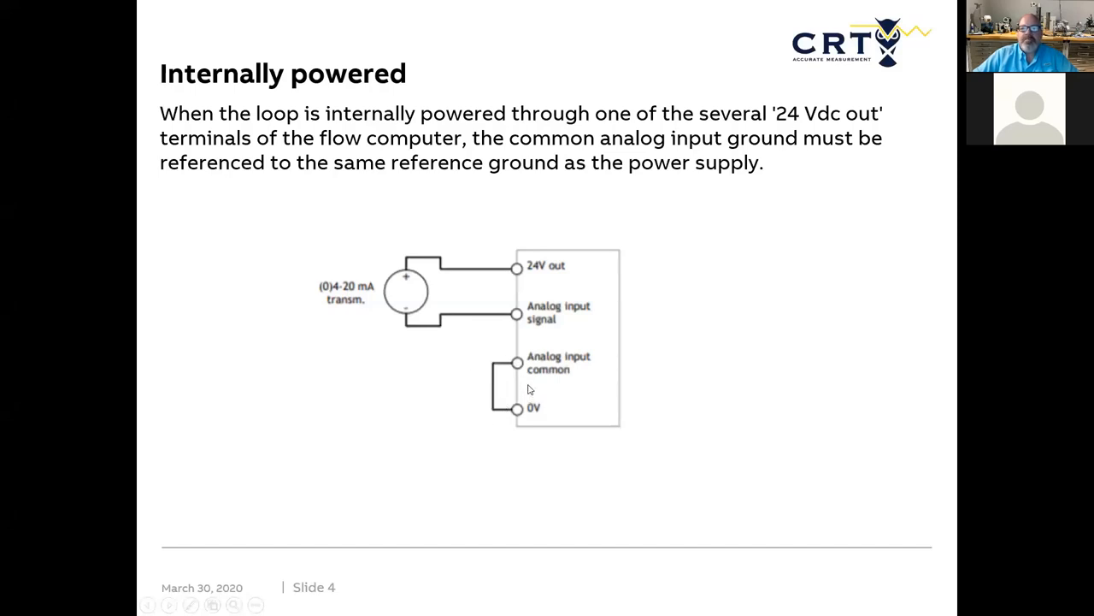
mouse_move(498, 386)
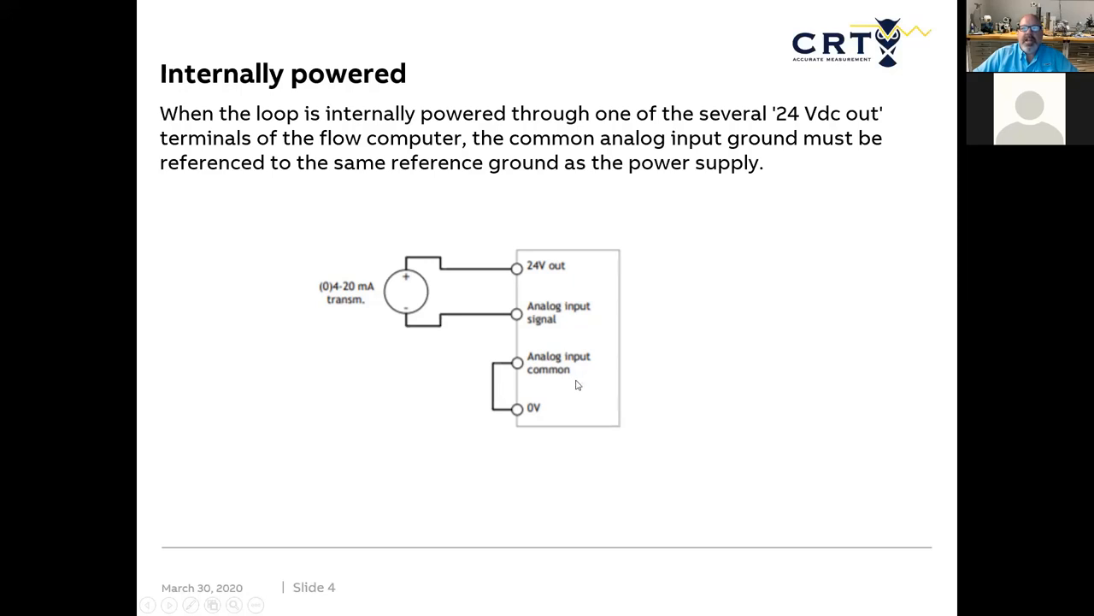
mouse_move(402, 324)
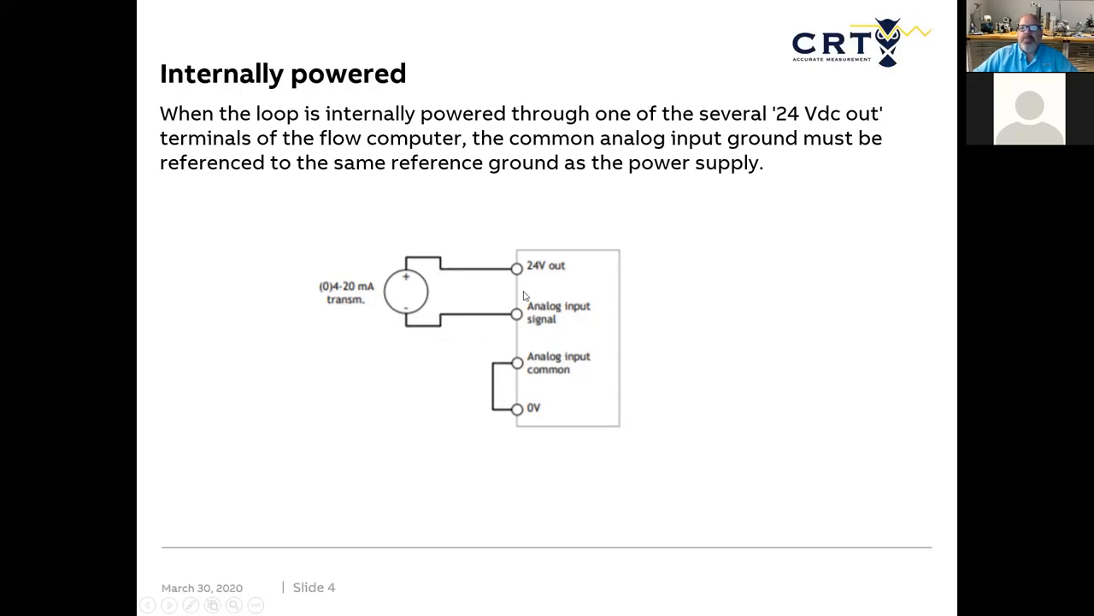
mouse_move(511, 287)
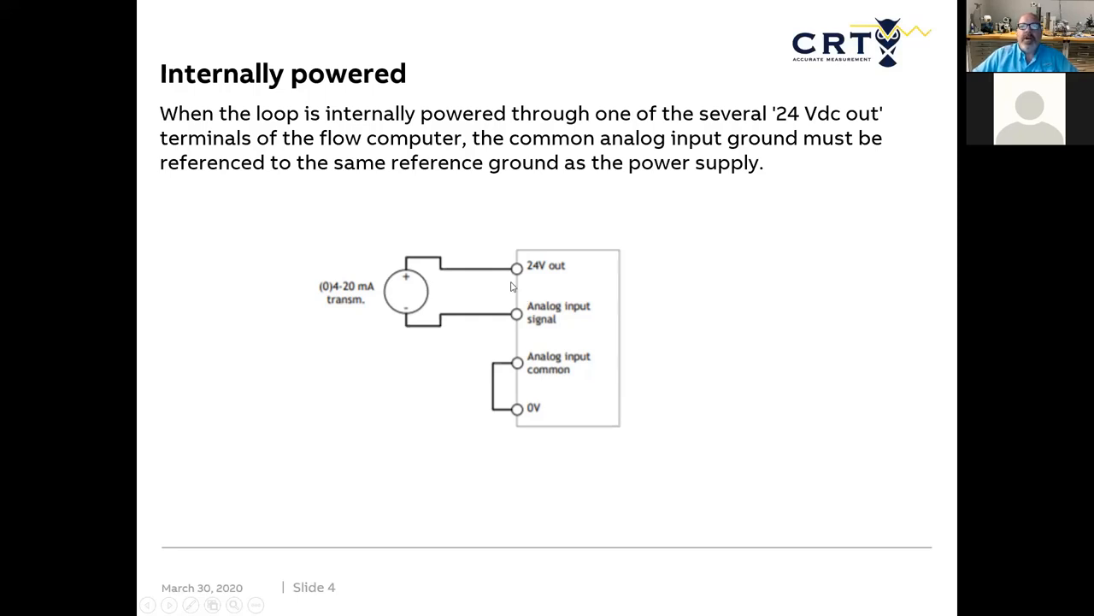
mouse_move(523, 324)
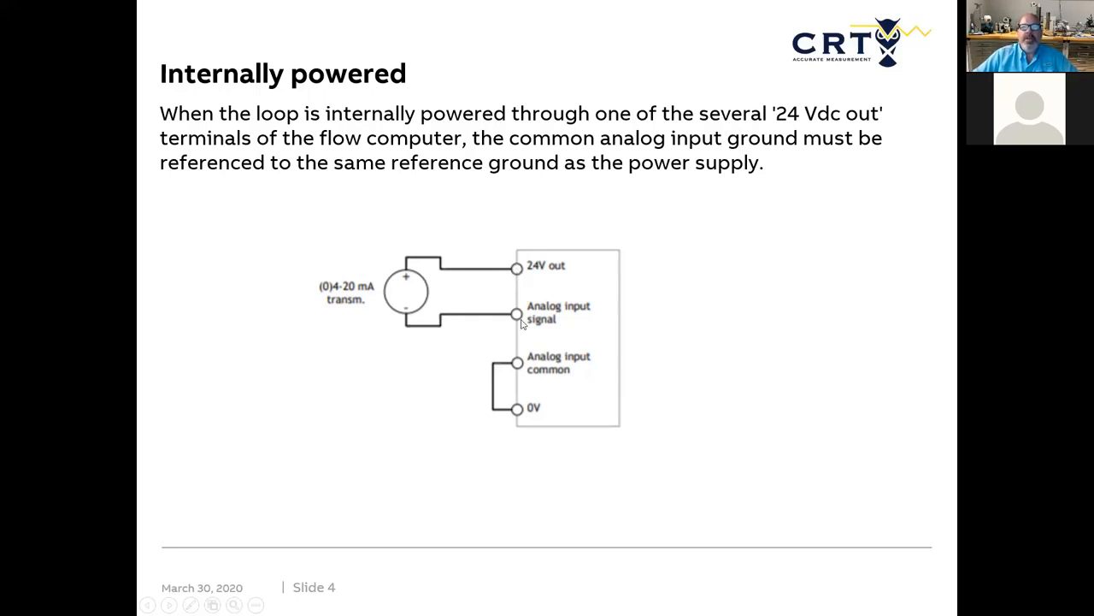
mouse_move(514, 384)
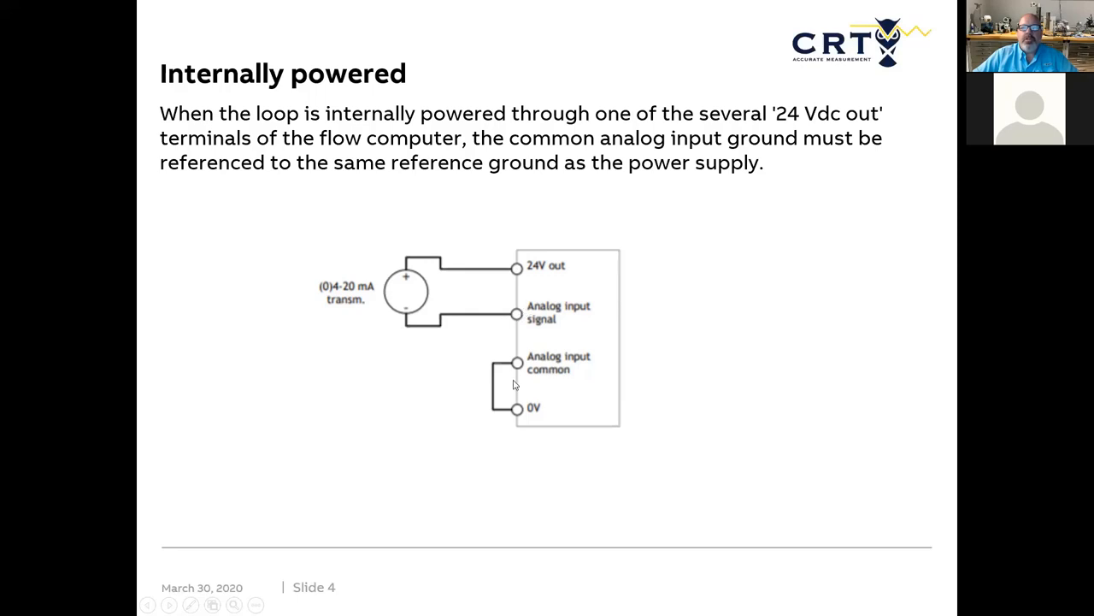
mouse_move(525, 337)
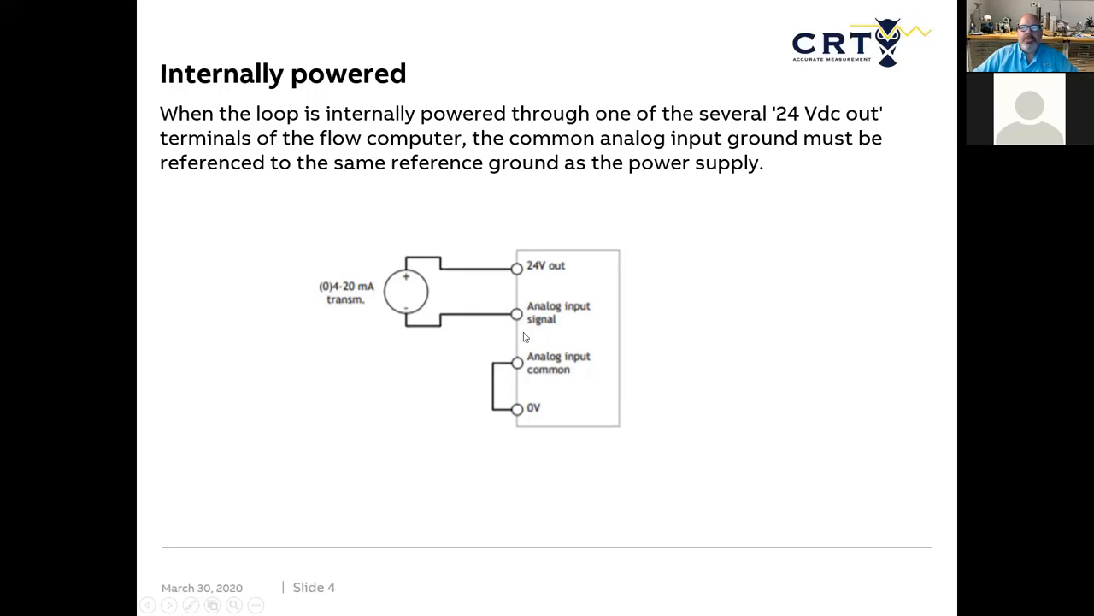
mouse_move(534, 379)
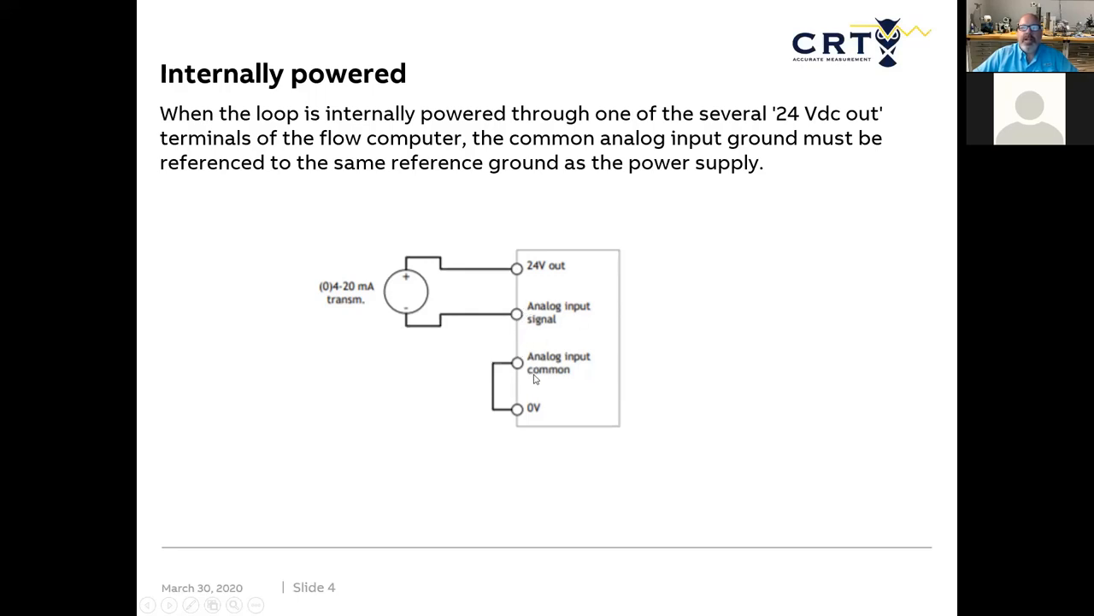
mouse_move(539, 378)
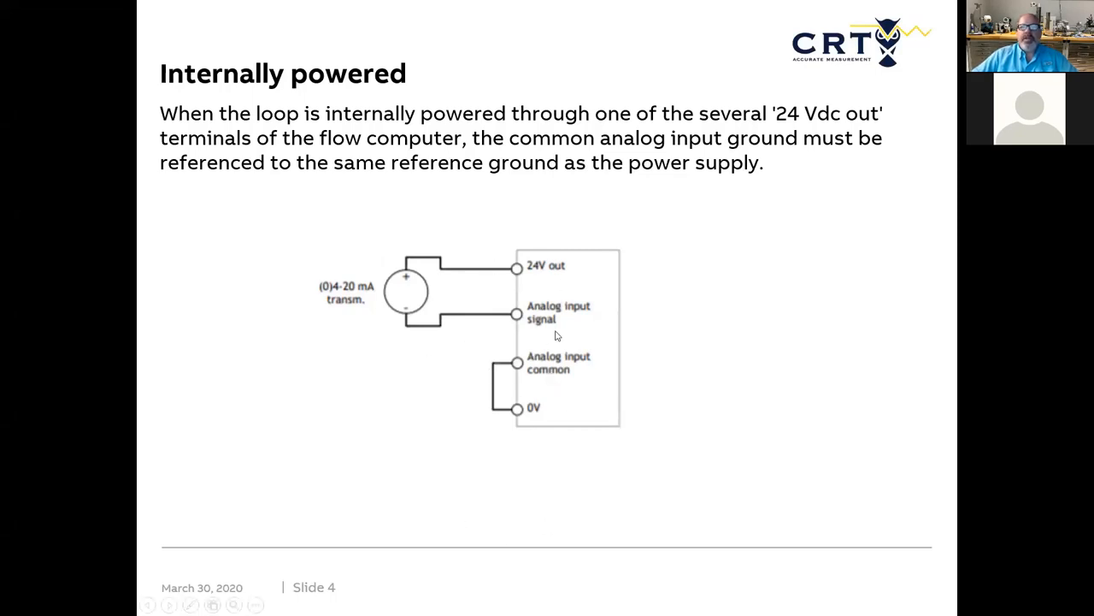
mouse_move(447, 285)
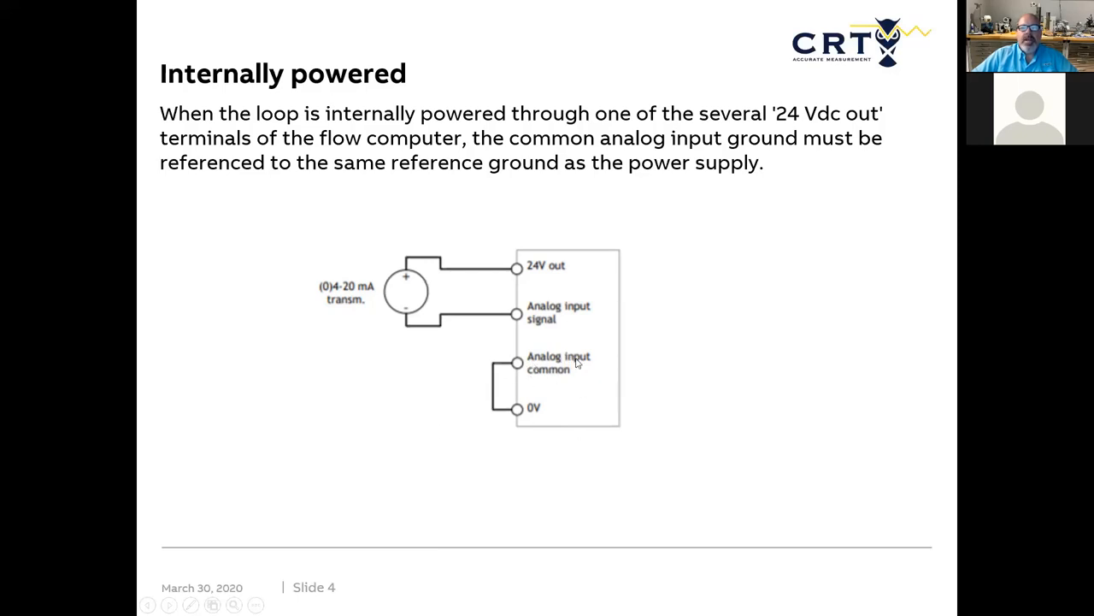
mouse_move(404, 174)
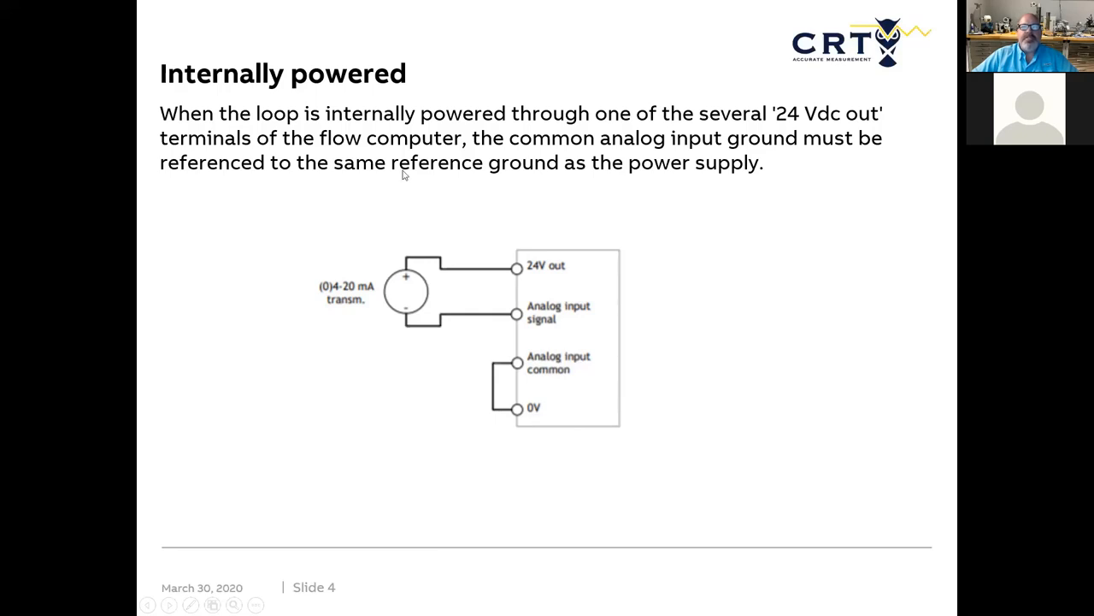
mouse_move(362, 273)
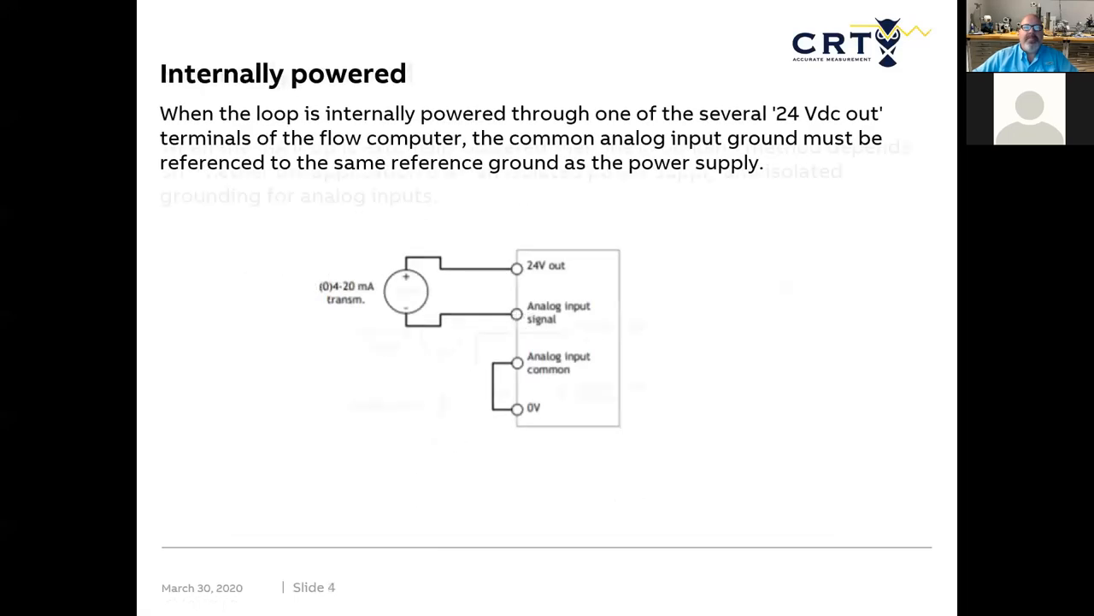
key("right")
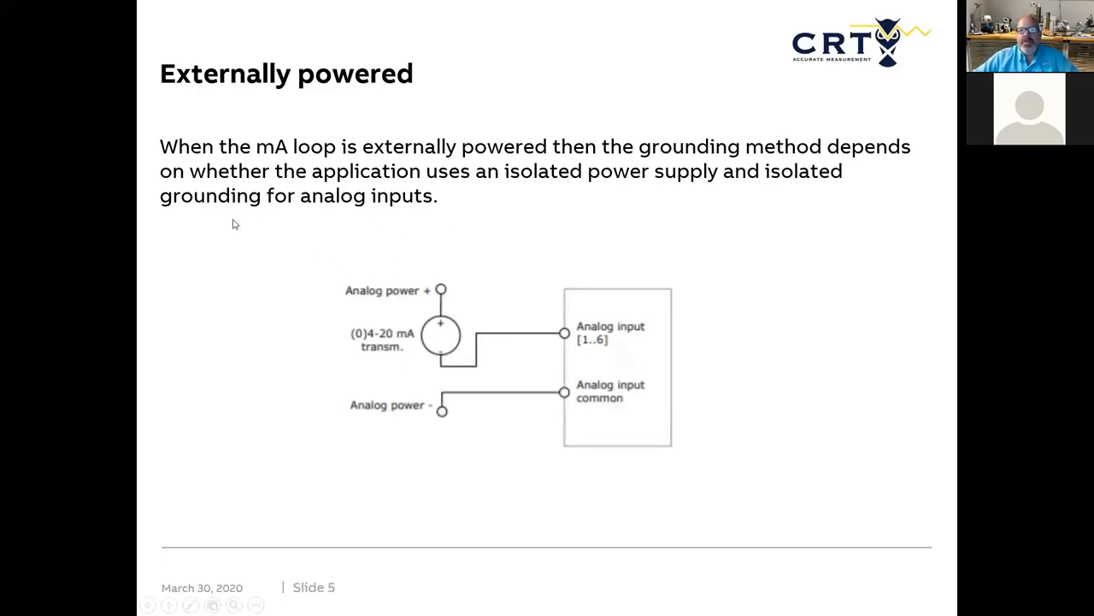
mouse_move(258, 231)
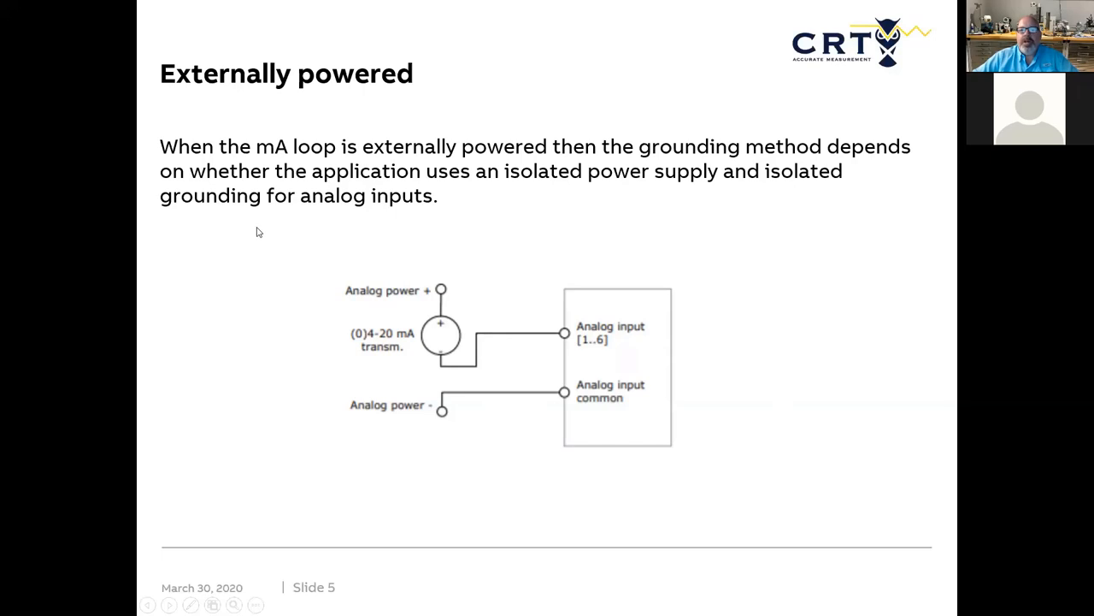
mouse_move(442, 328)
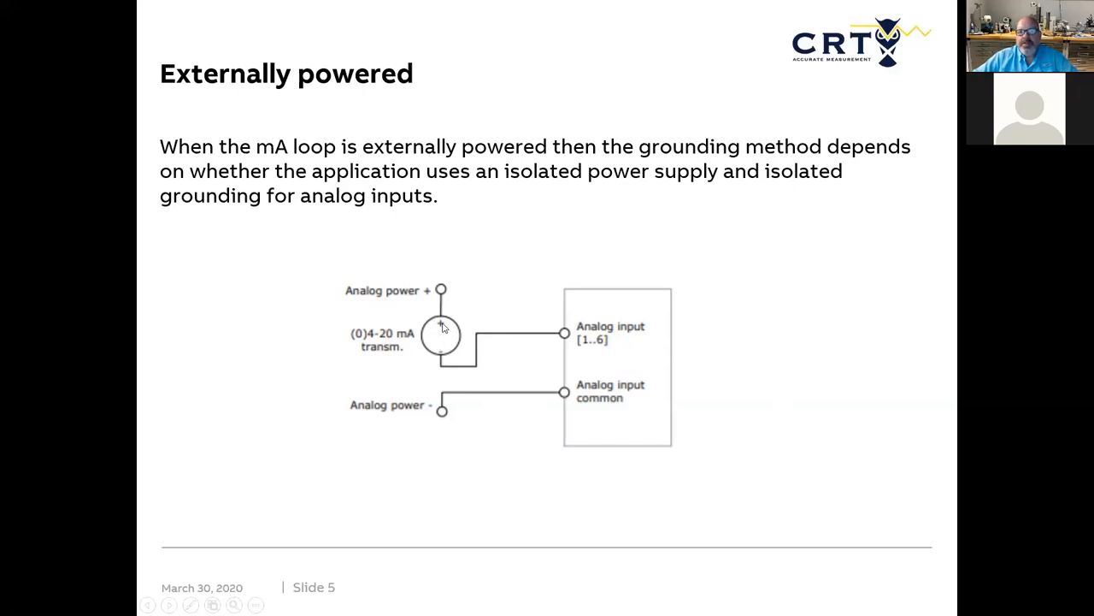
mouse_move(586, 370)
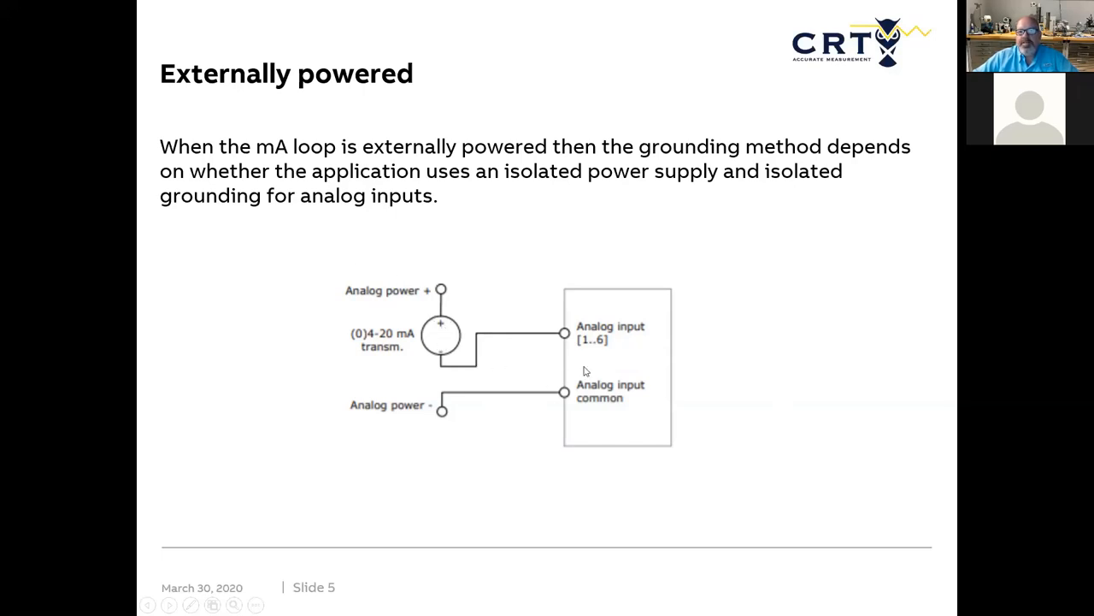
mouse_move(655, 381)
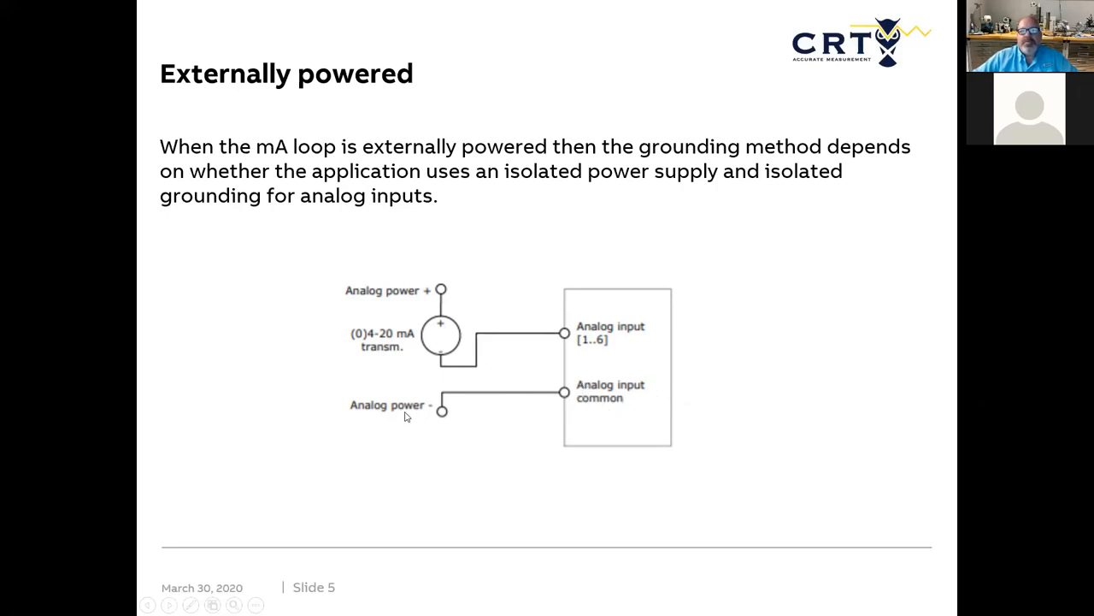
mouse_move(443, 412)
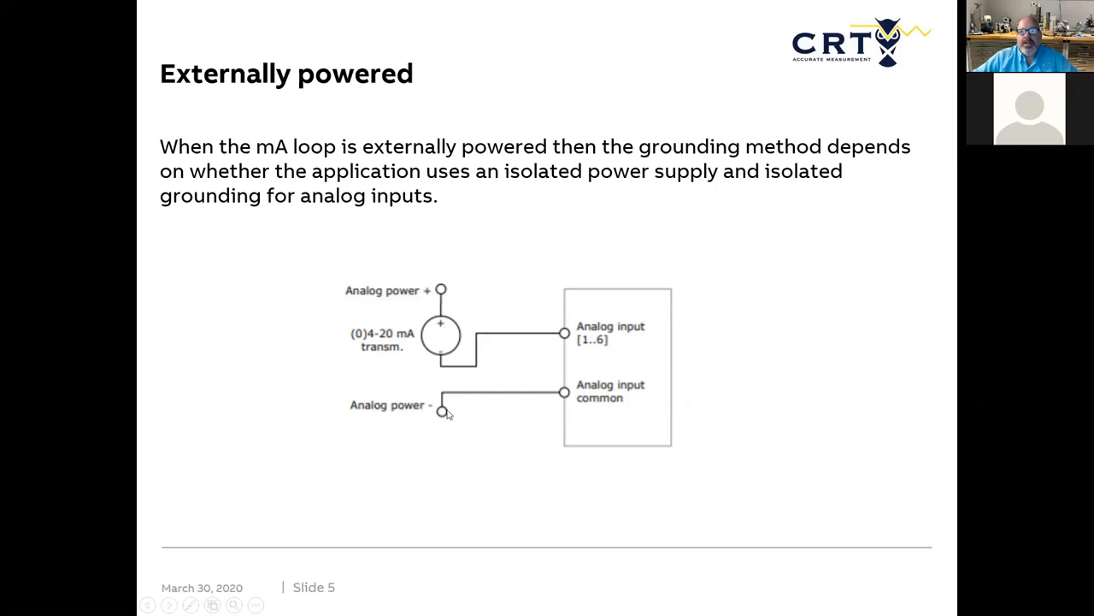
mouse_move(562, 393)
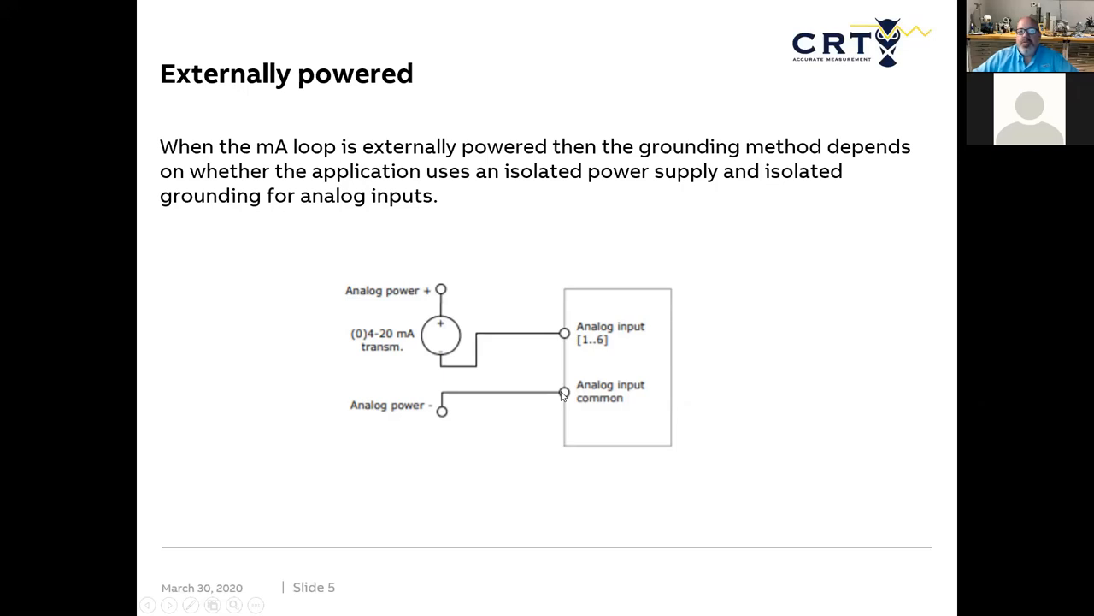
mouse_move(430, 372)
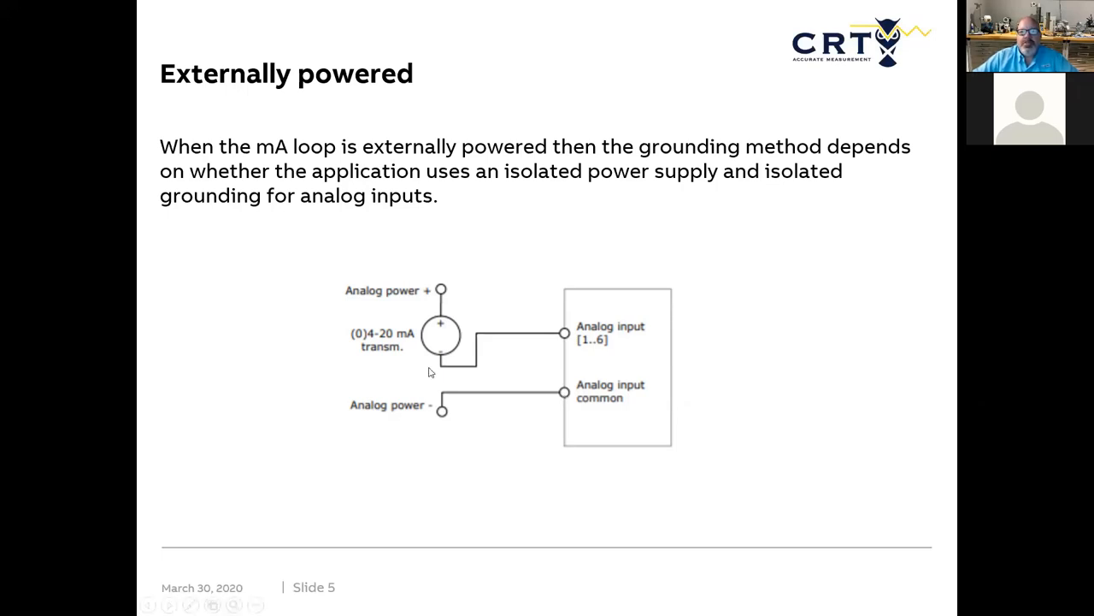
mouse_move(538, 418)
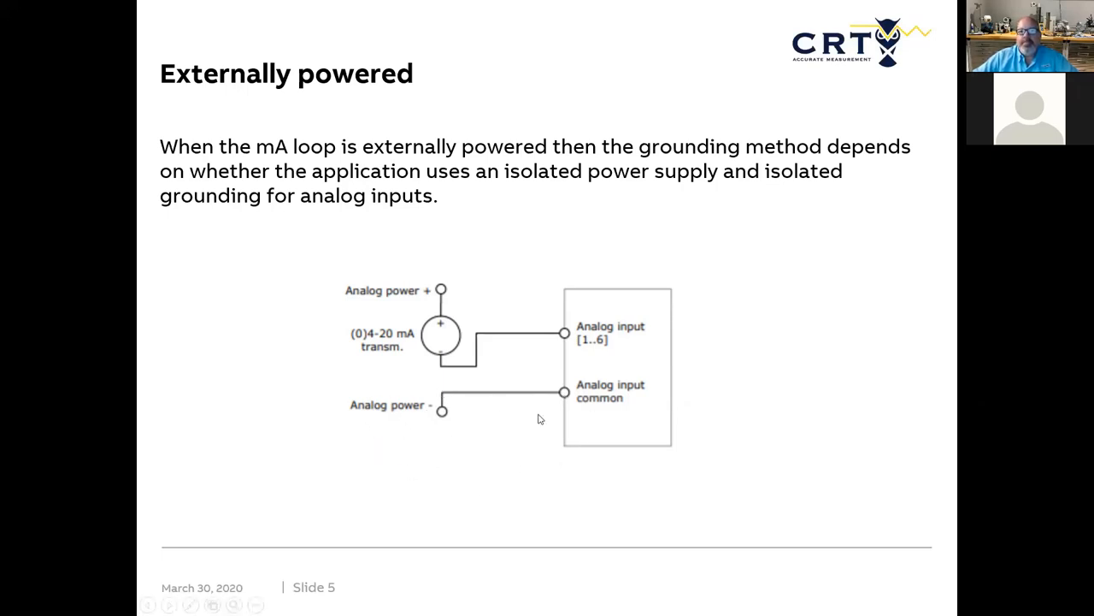
mouse_move(513, 313)
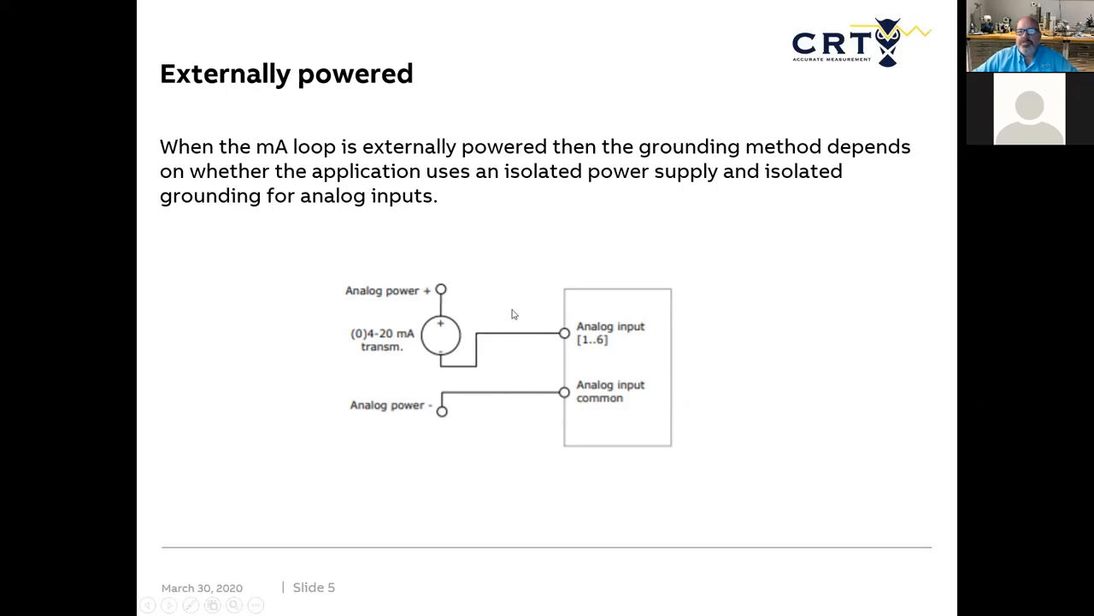
mouse_move(485, 327)
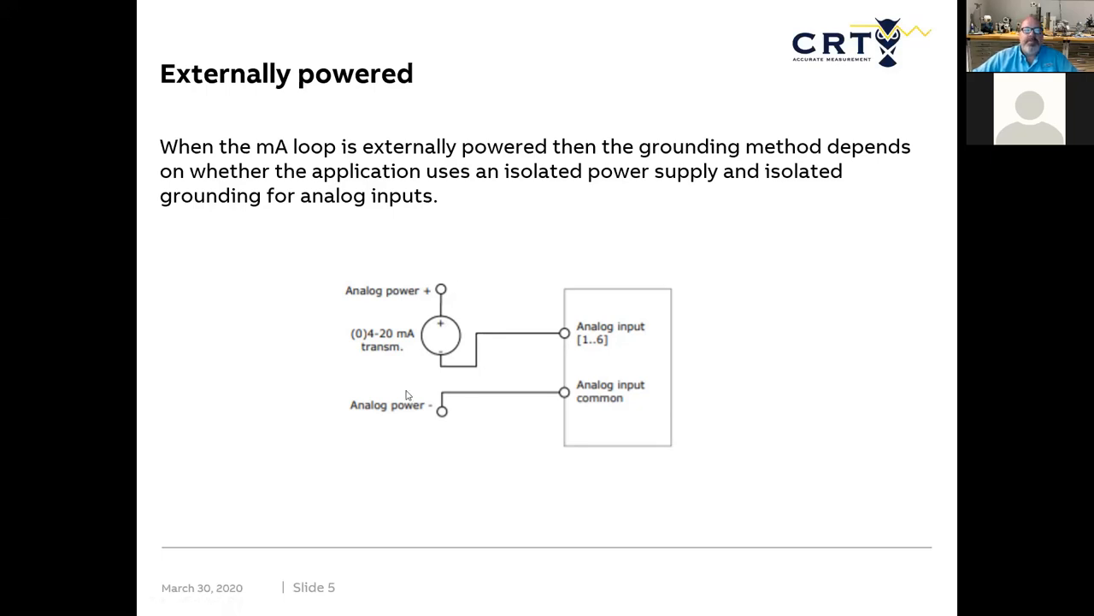
key("right")
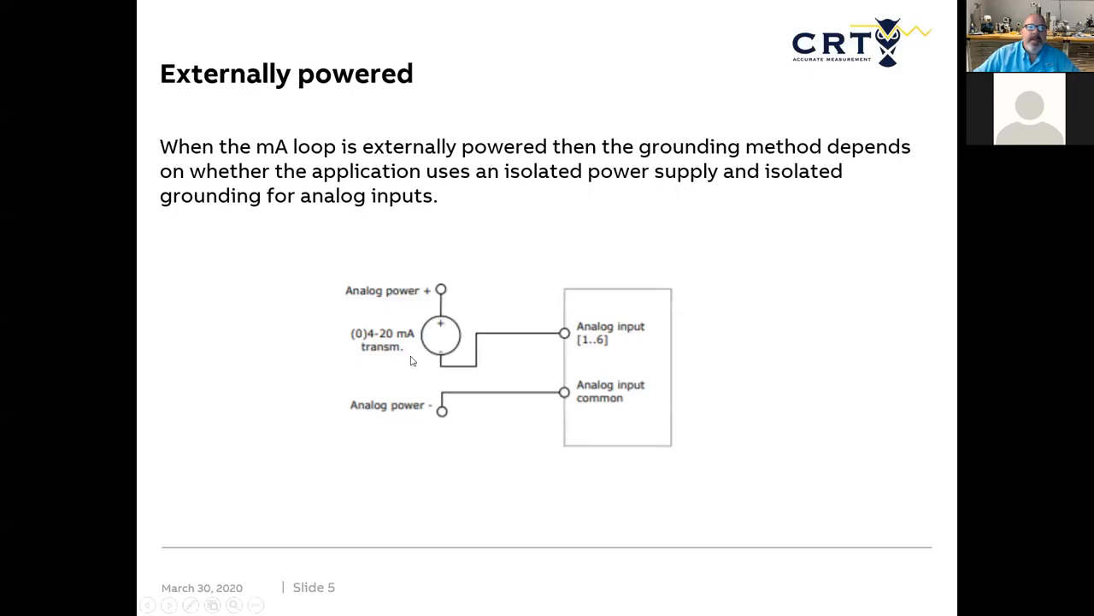
mouse_move(438, 291)
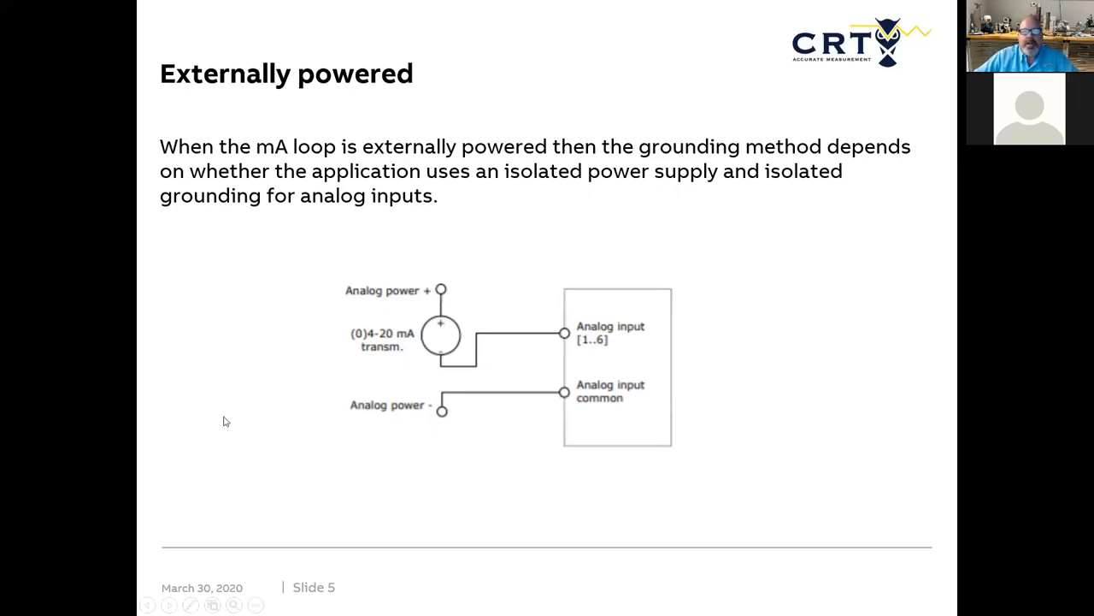
mouse_move(322, 376)
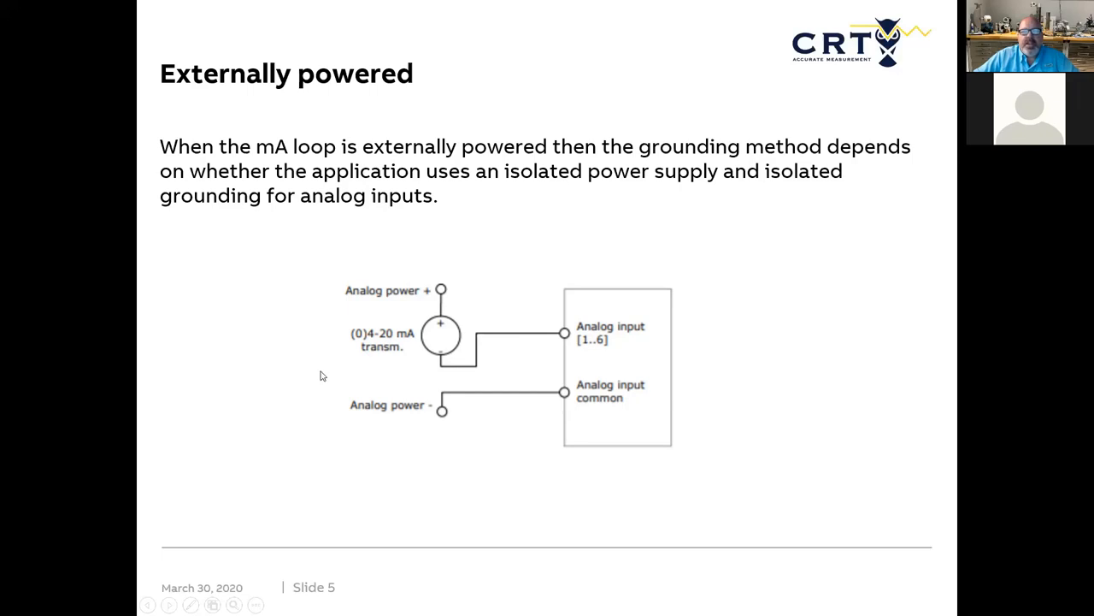
mouse_move(287, 399)
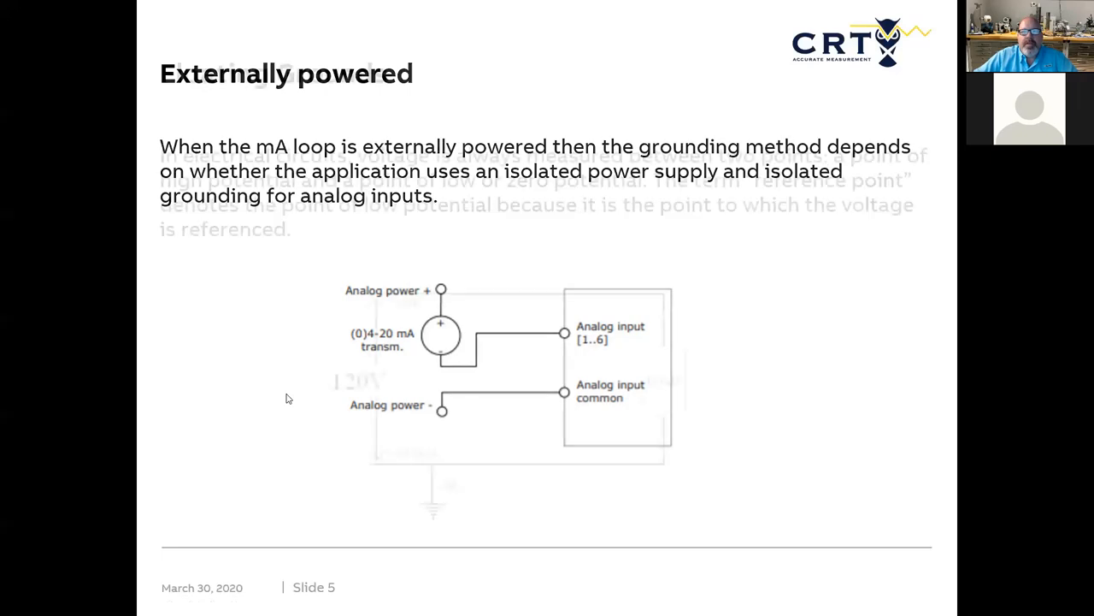
key("right")
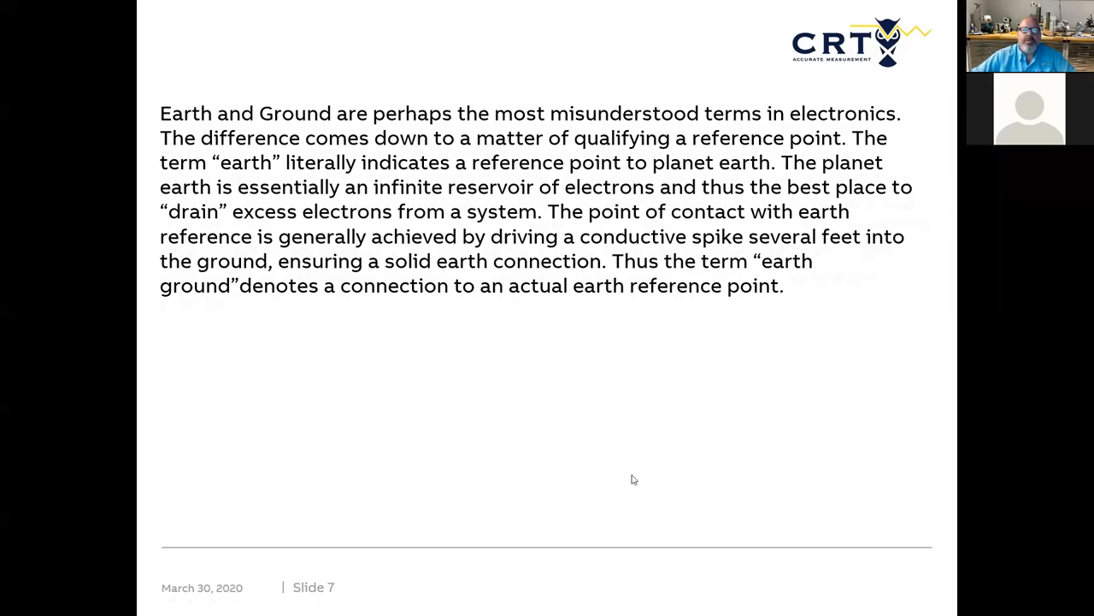
Advance to slide 8 on potential differences between grounding points
key("right")
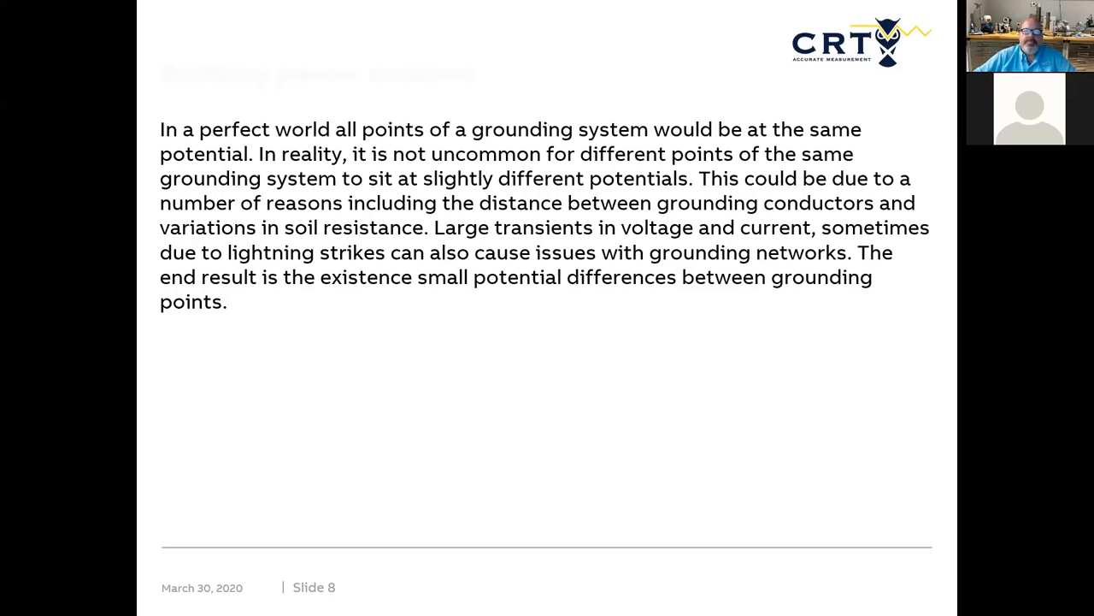
key("right")
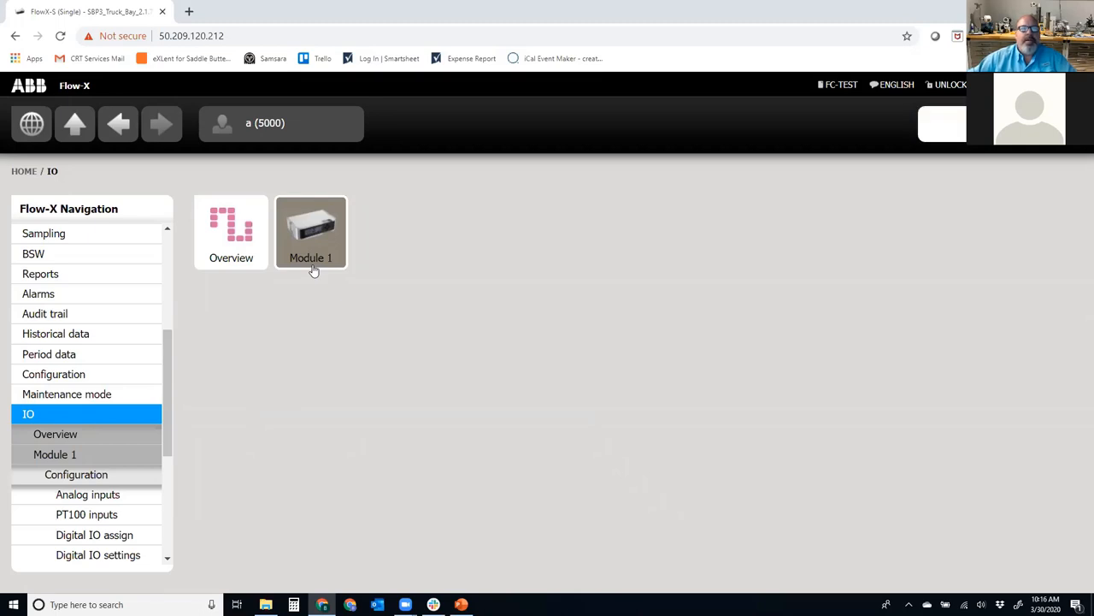
Navigate IO > Module 1 > Configuration > Analog inputs, showing Analog input 1 tagged BS&W
left_click(310, 231)
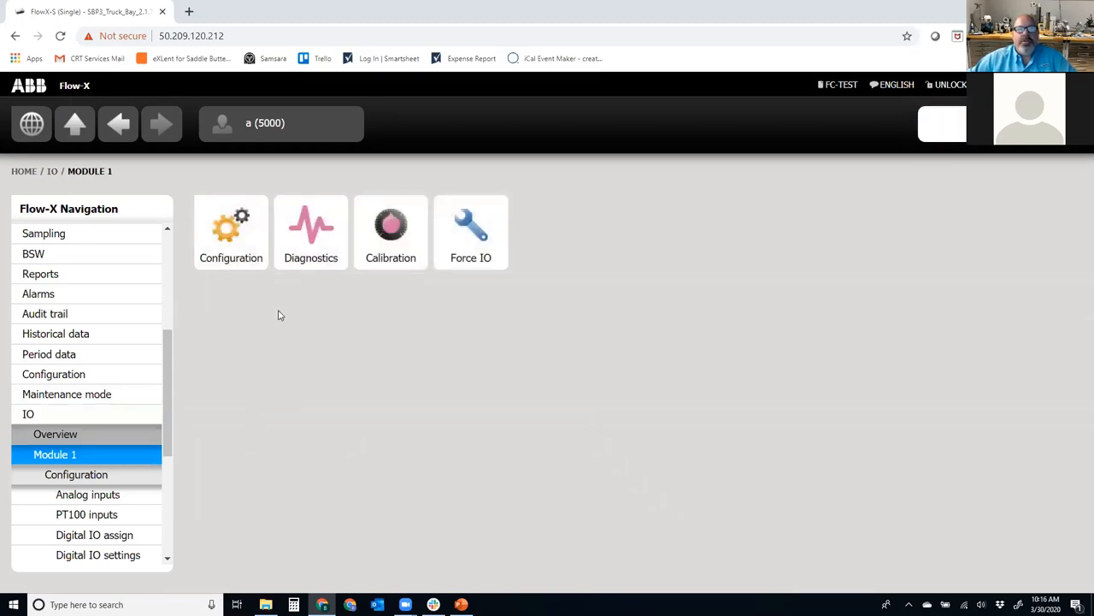
left_click(230, 227)
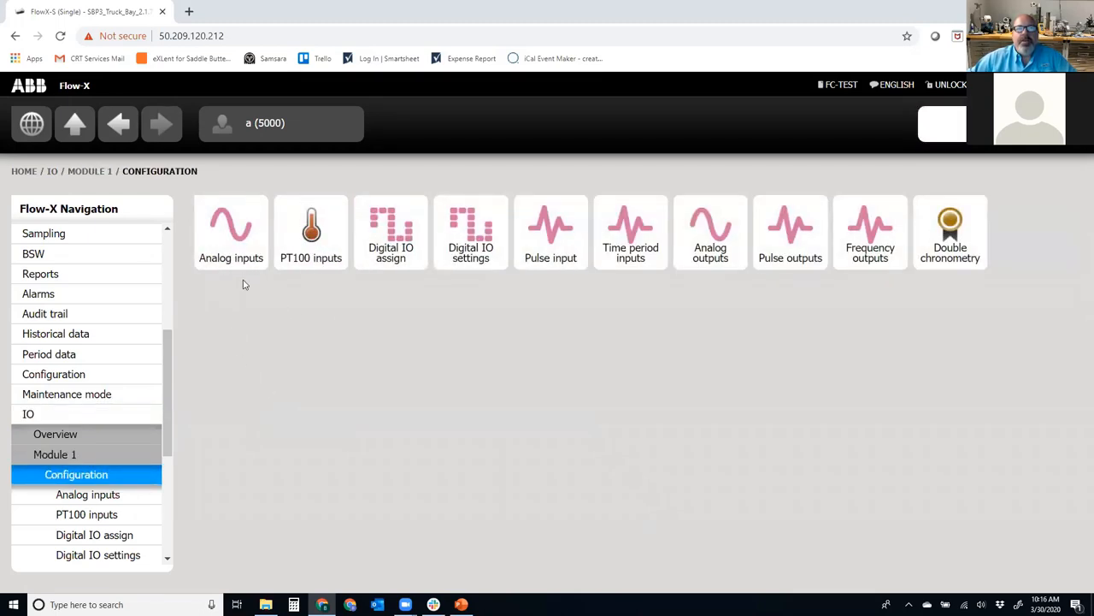
left_click(231, 231)
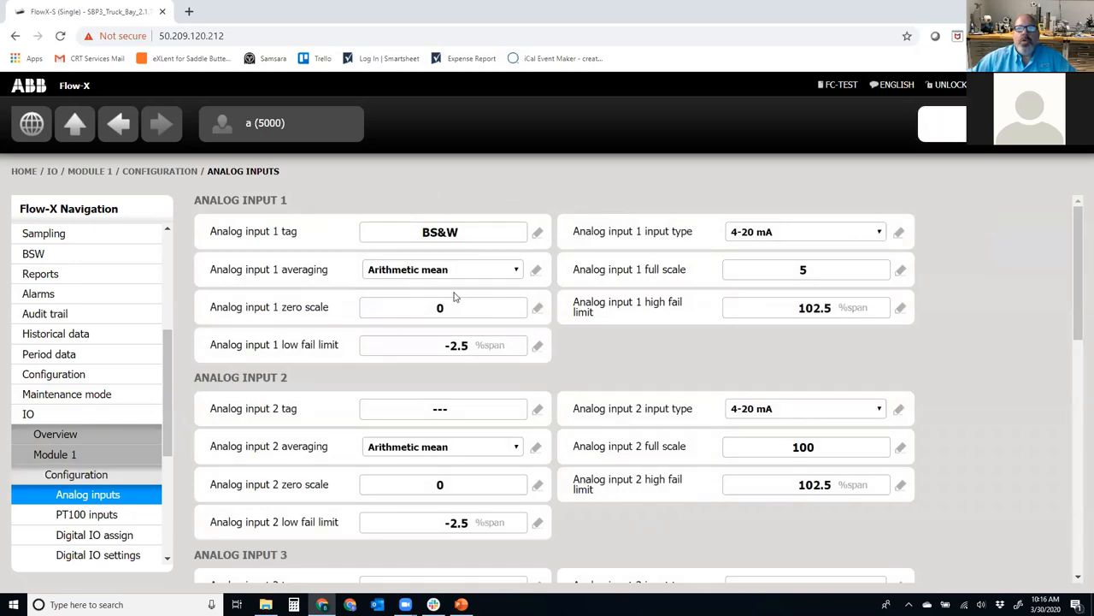
scroll("down", 3)
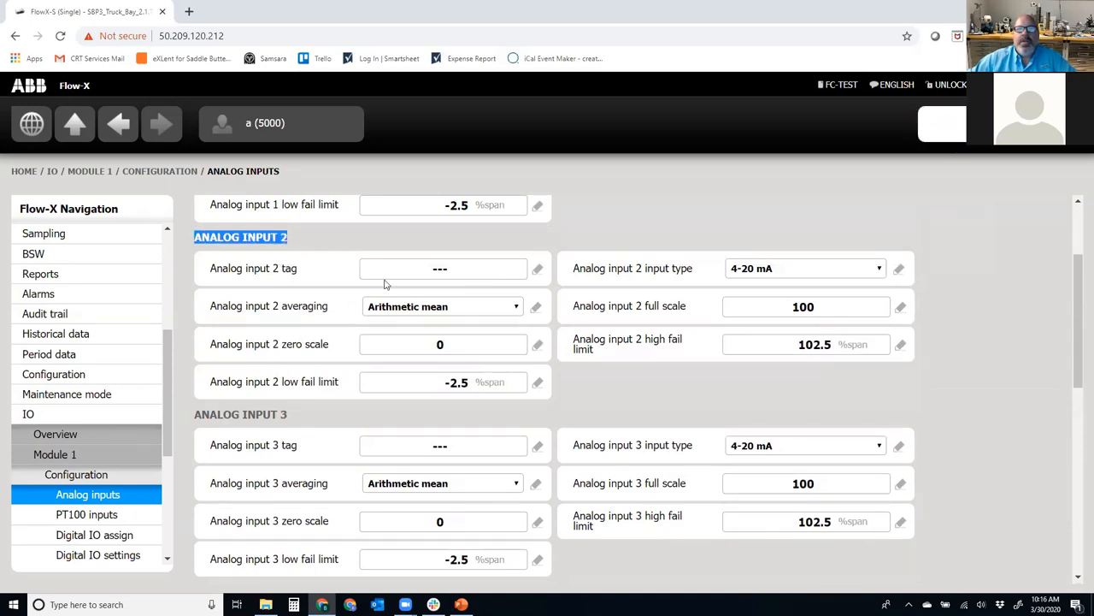
Enter 'Temperature' as the tag for analog input 2
left_click(441, 268)
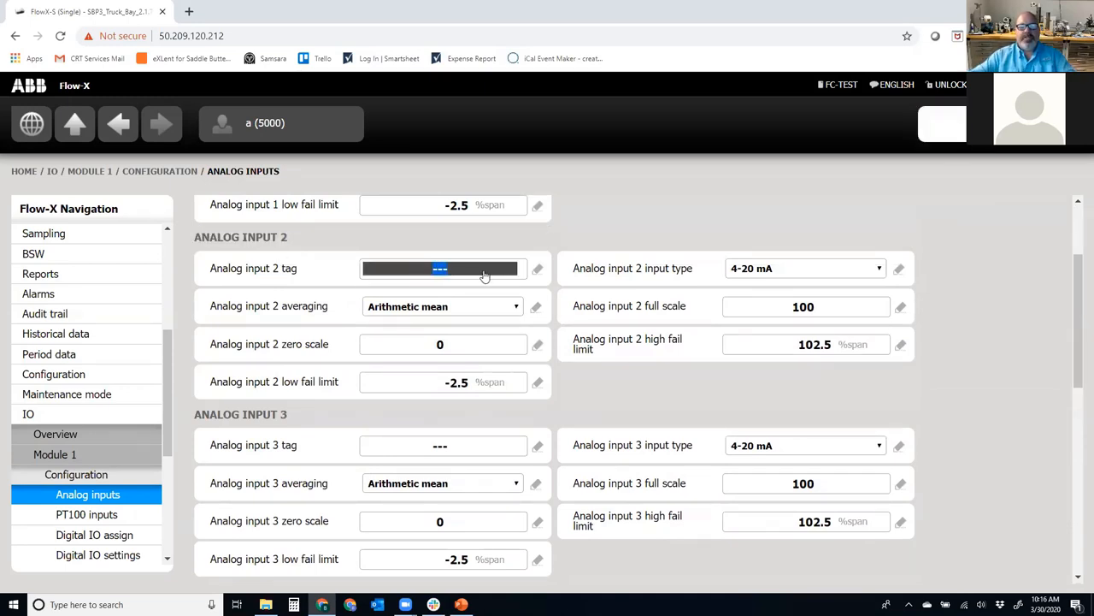
type("Temperature")
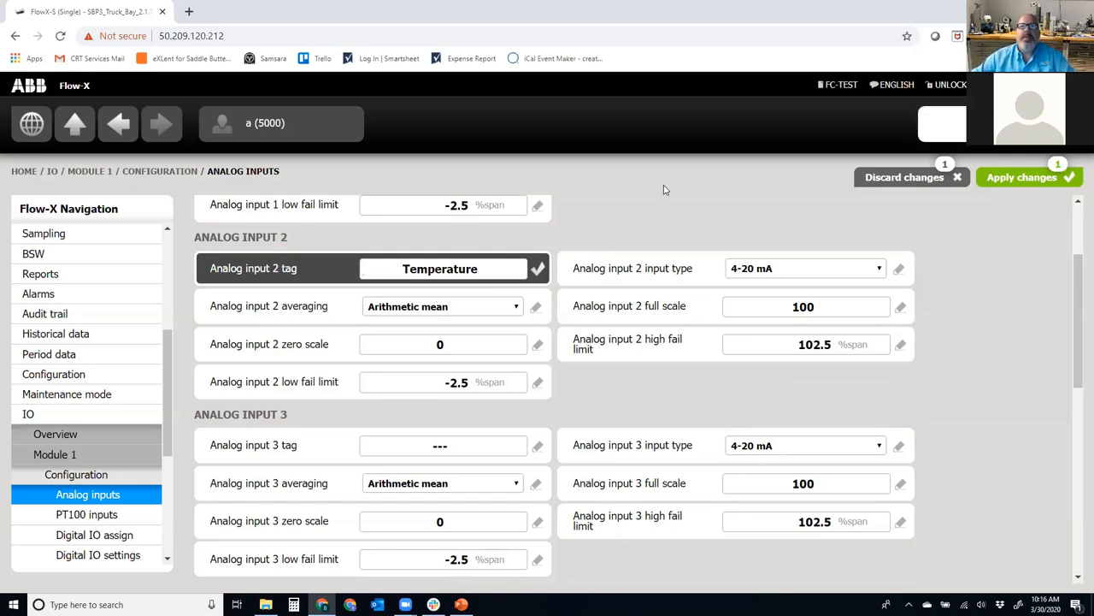
mouse_move(574, 273)
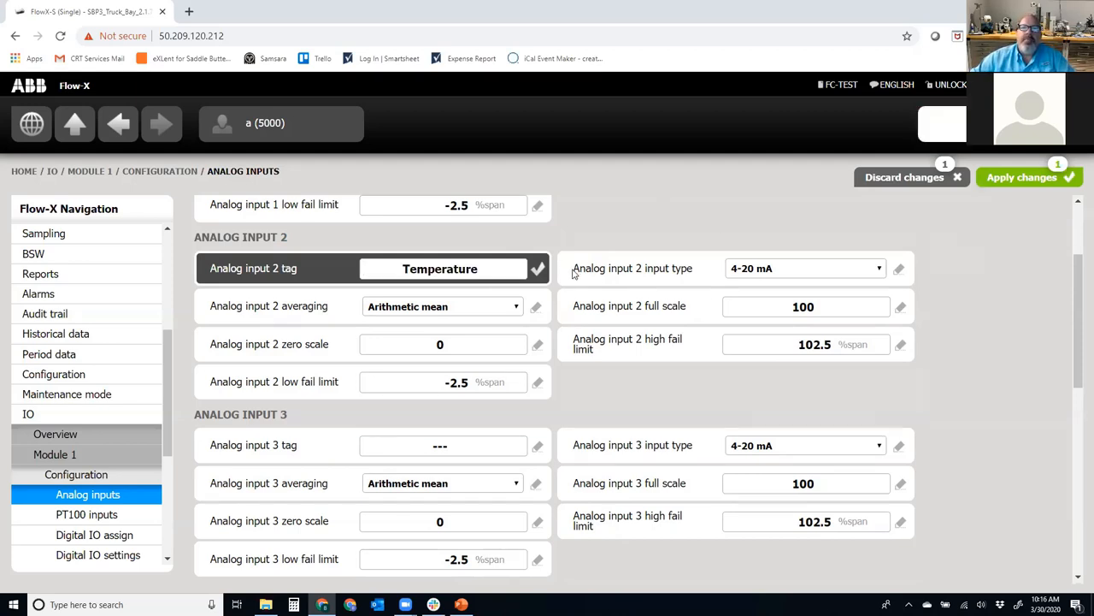
left_click(804, 268)
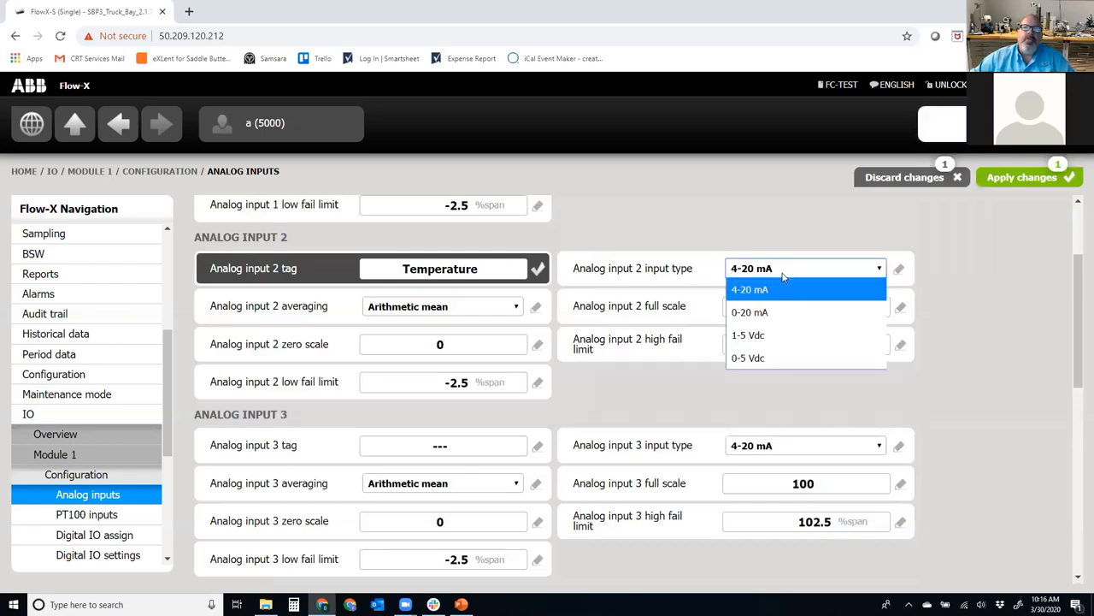
mouse_move(770, 295)
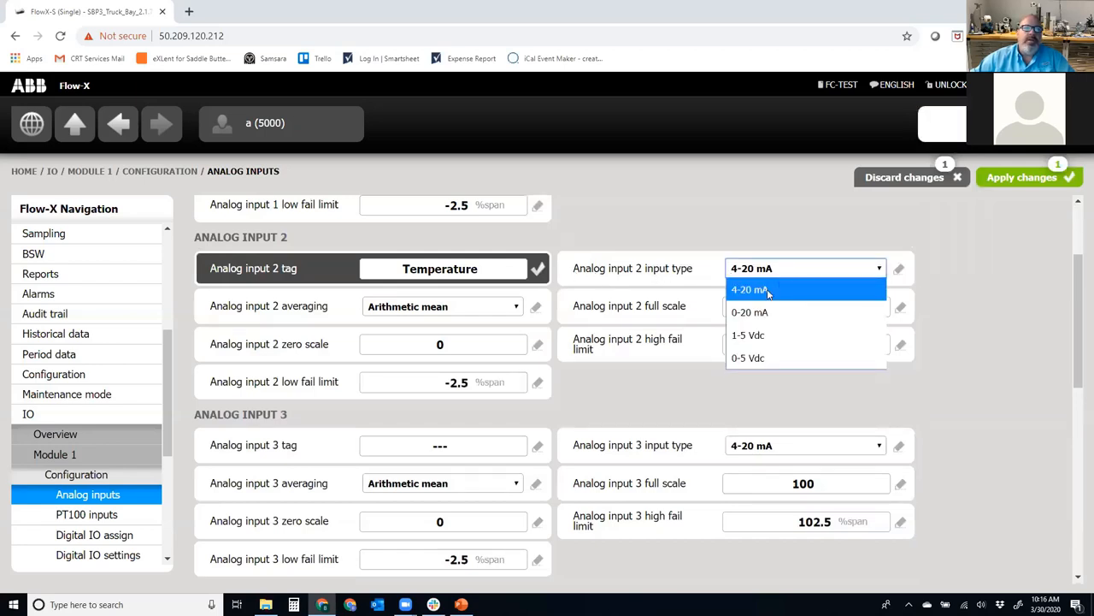
mouse_move(778, 335)
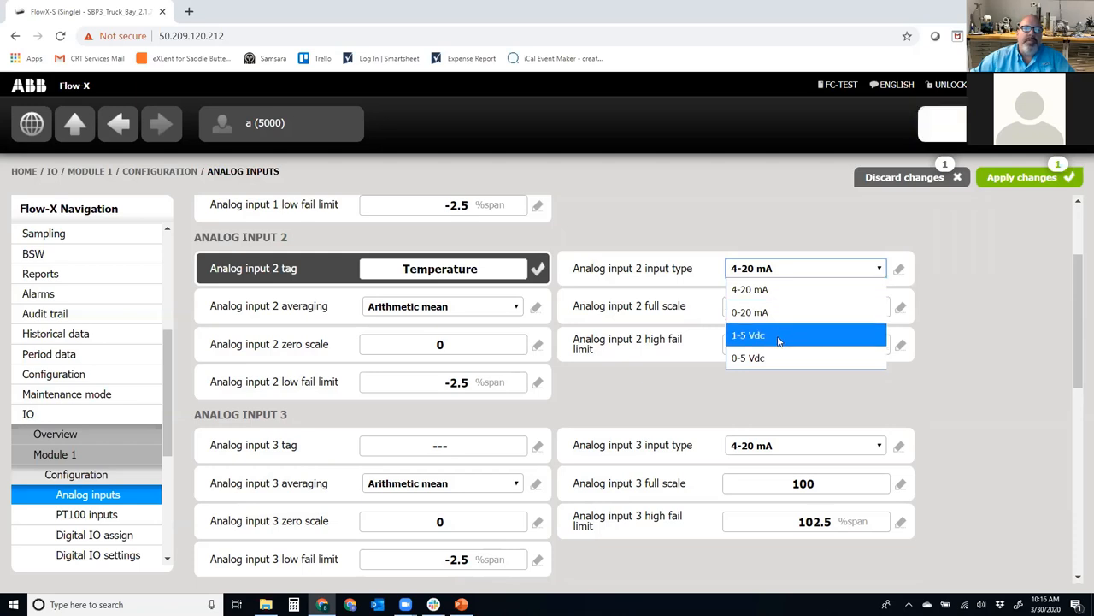
mouse_move(771, 357)
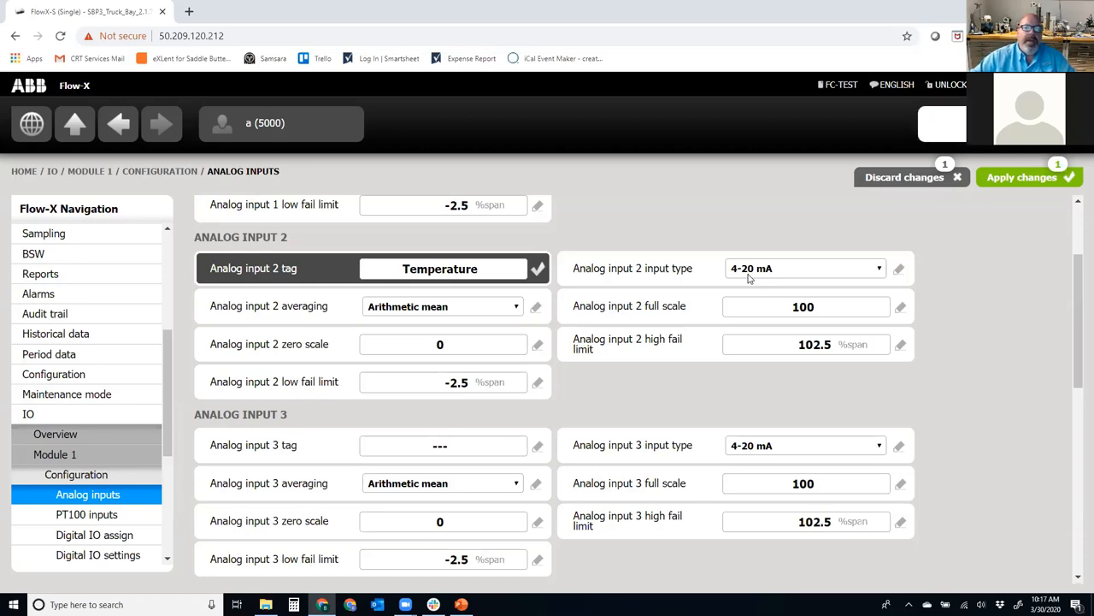
mouse_move(736, 276)
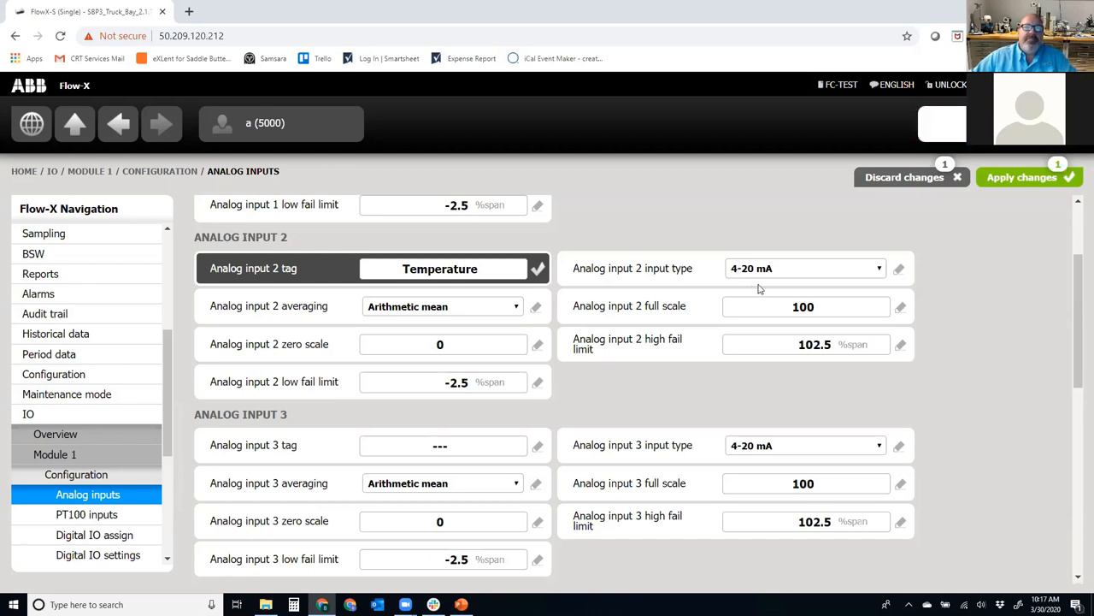
mouse_move(736, 273)
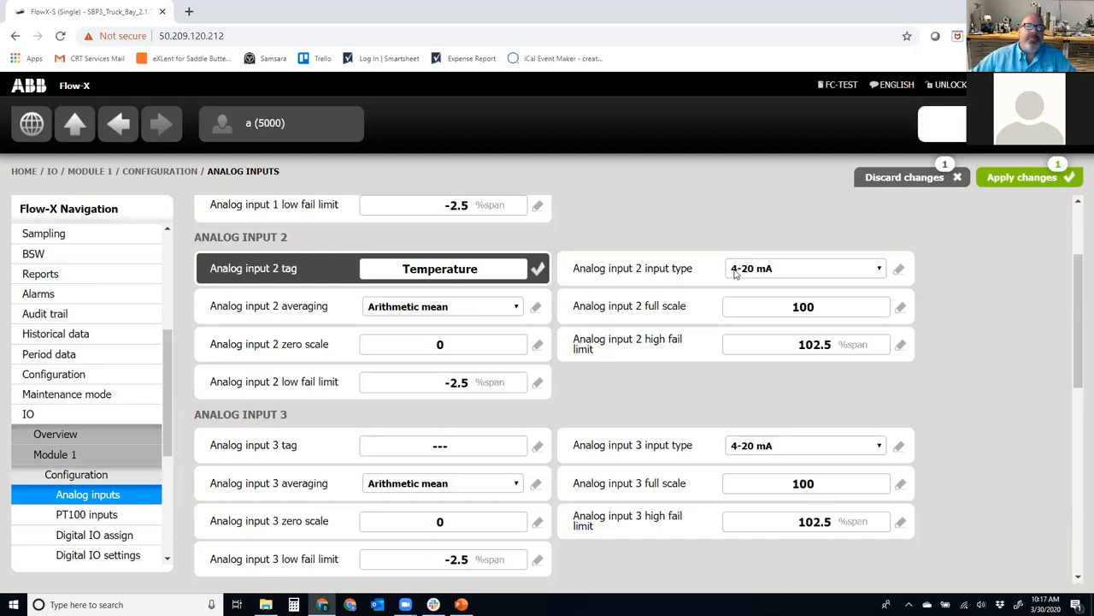
mouse_move(795, 272)
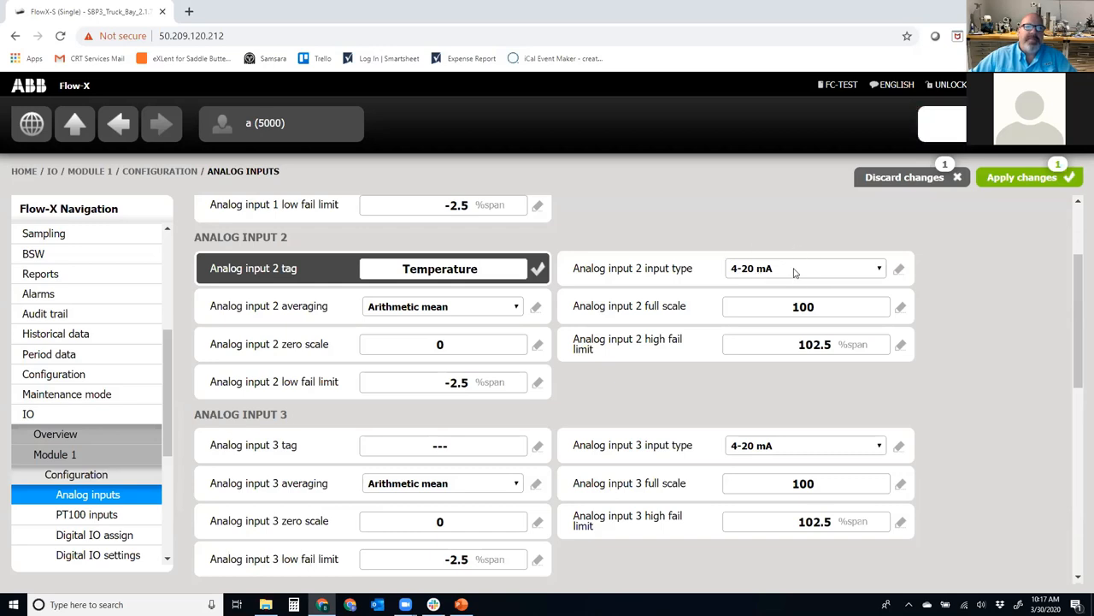
mouse_move(803, 279)
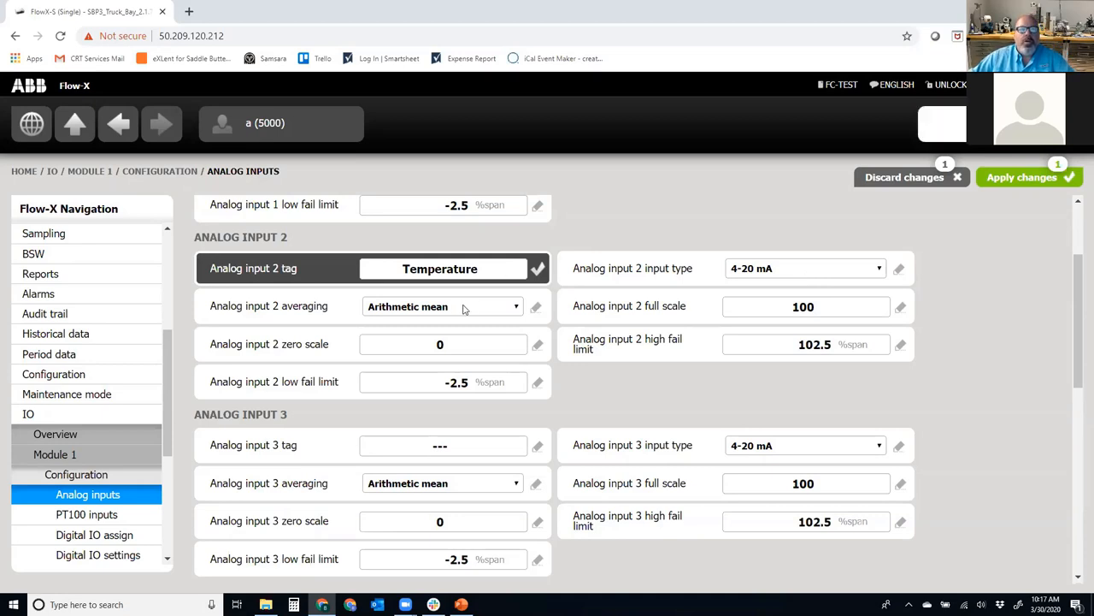
Switch analog input 2 averaging to Root mean square, then back to Arithmetic mean
left_click(442, 306)
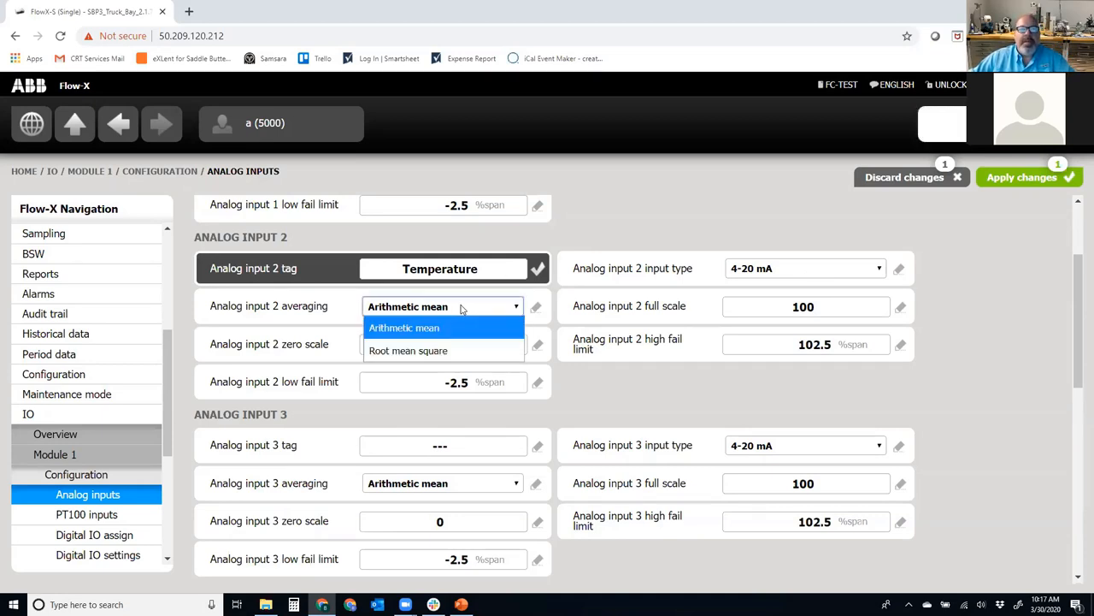
left_click(405, 327)
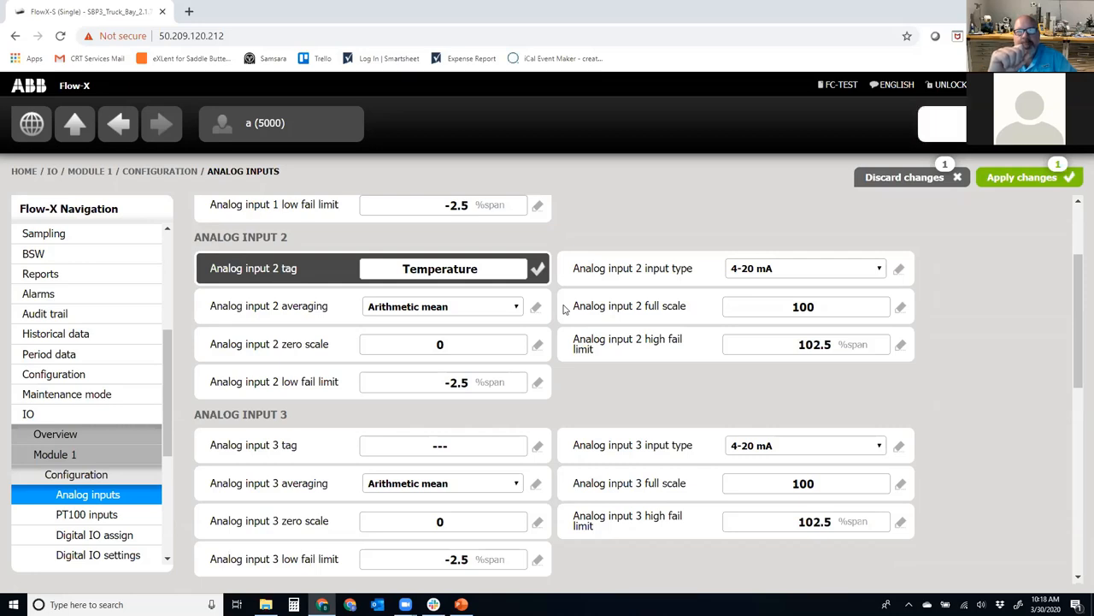
mouse_move(406, 320)
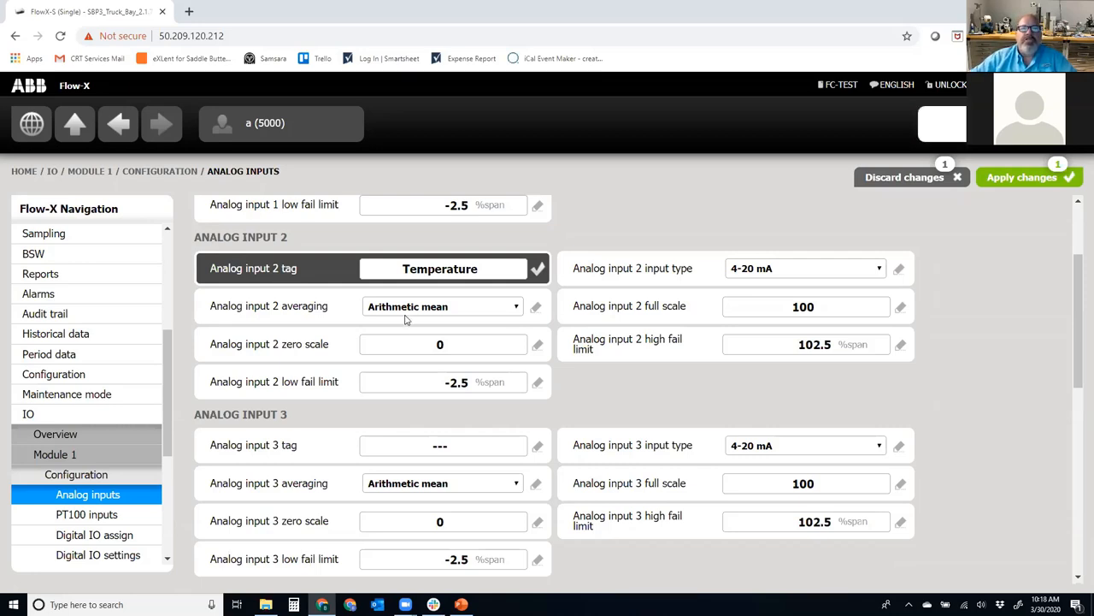
left_click(442, 306)
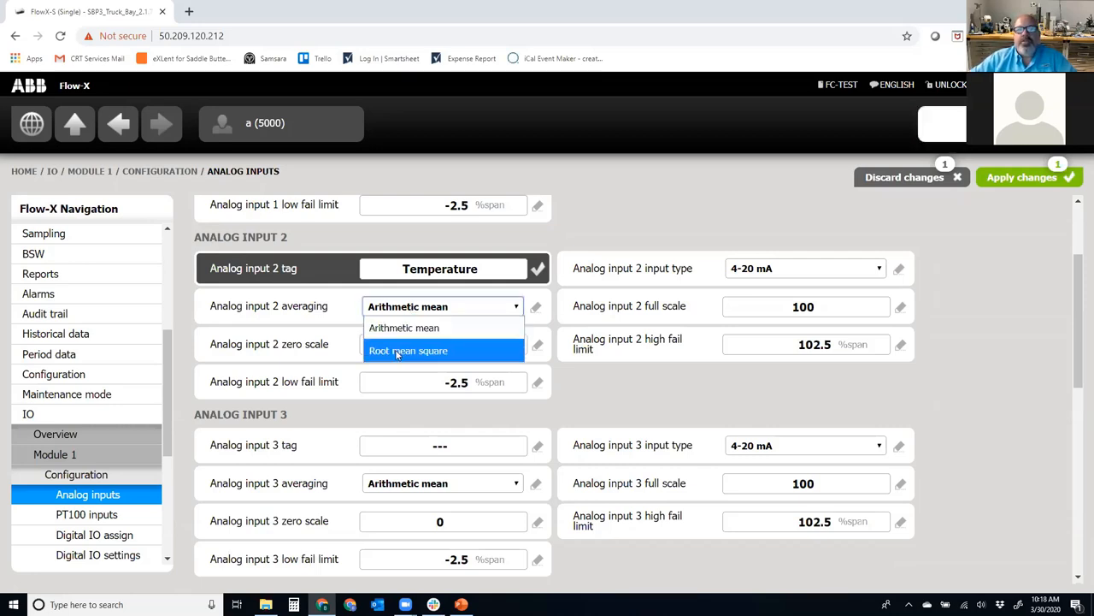
left_click(408, 351)
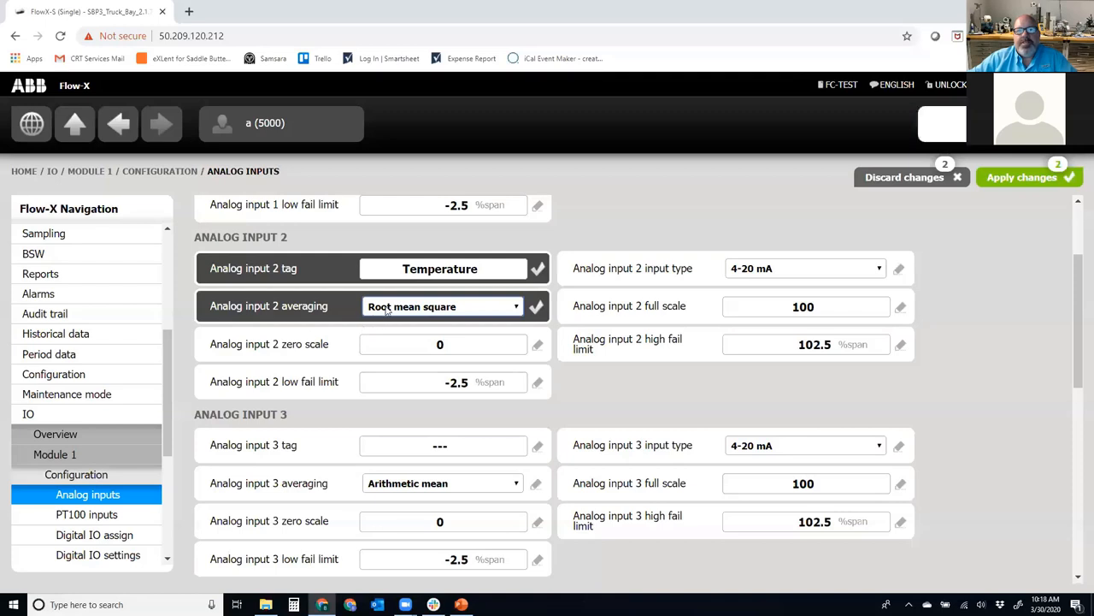
left_click(440, 306)
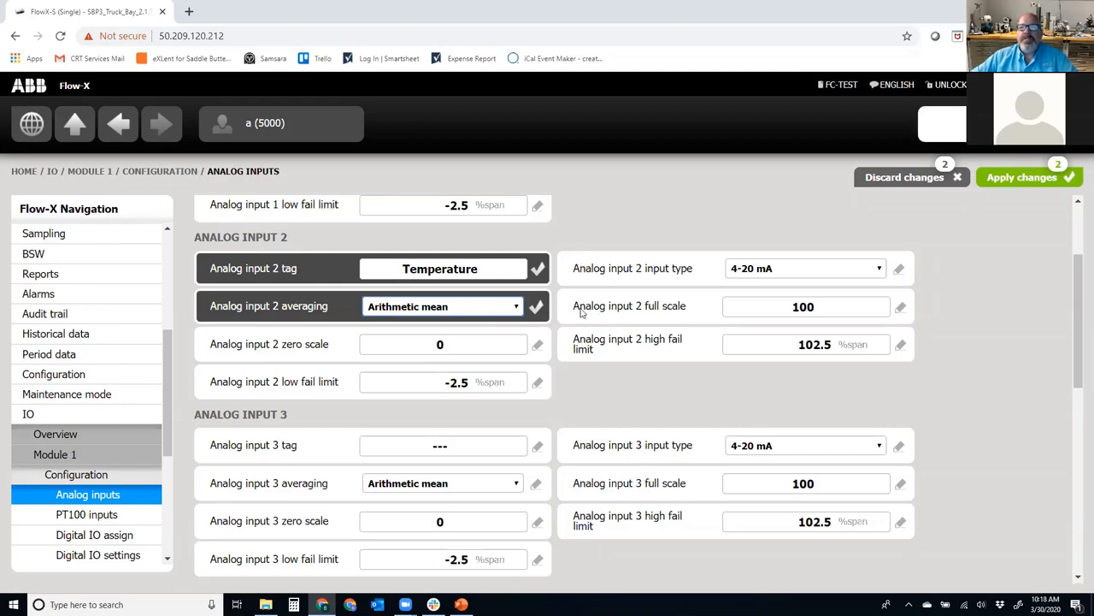
Enter 150 as full scale and -50 as zero scale for analog input 2
left_click(803, 306)
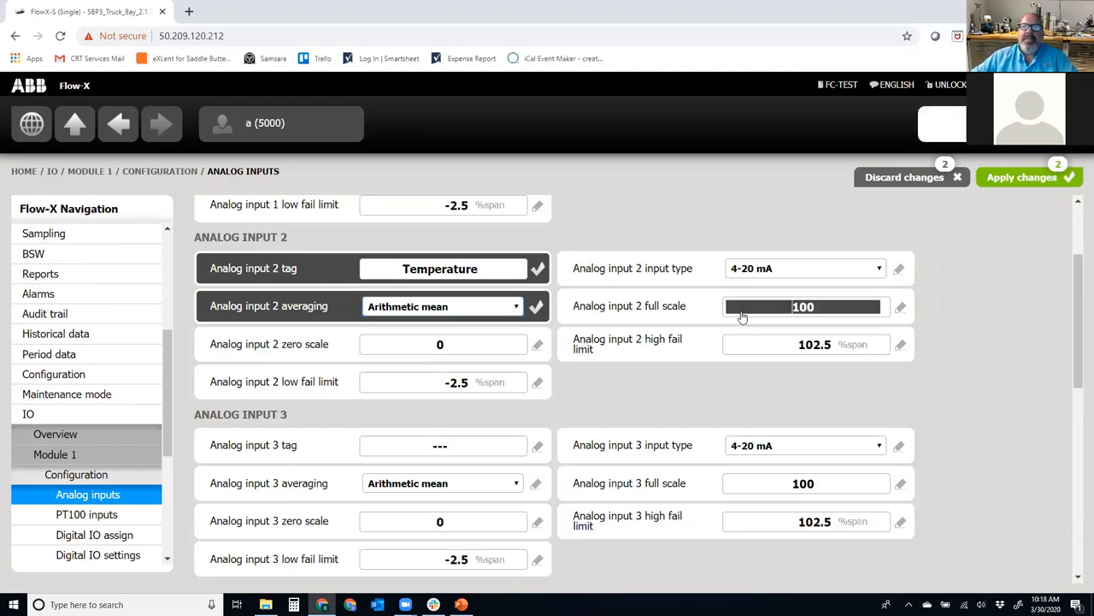
mouse_move(651, 300)
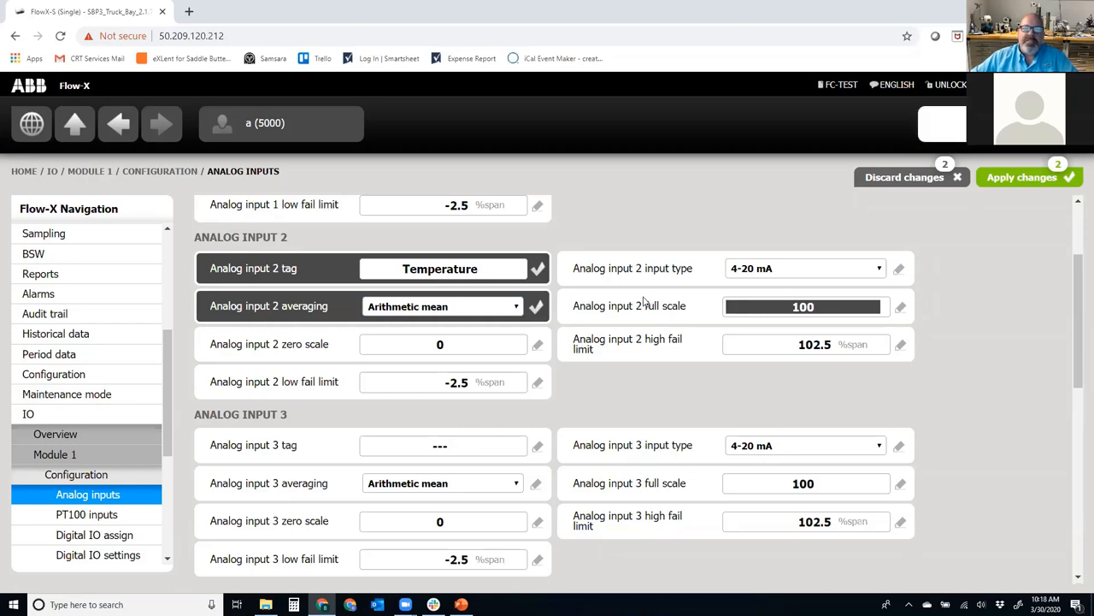
mouse_move(797, 315)
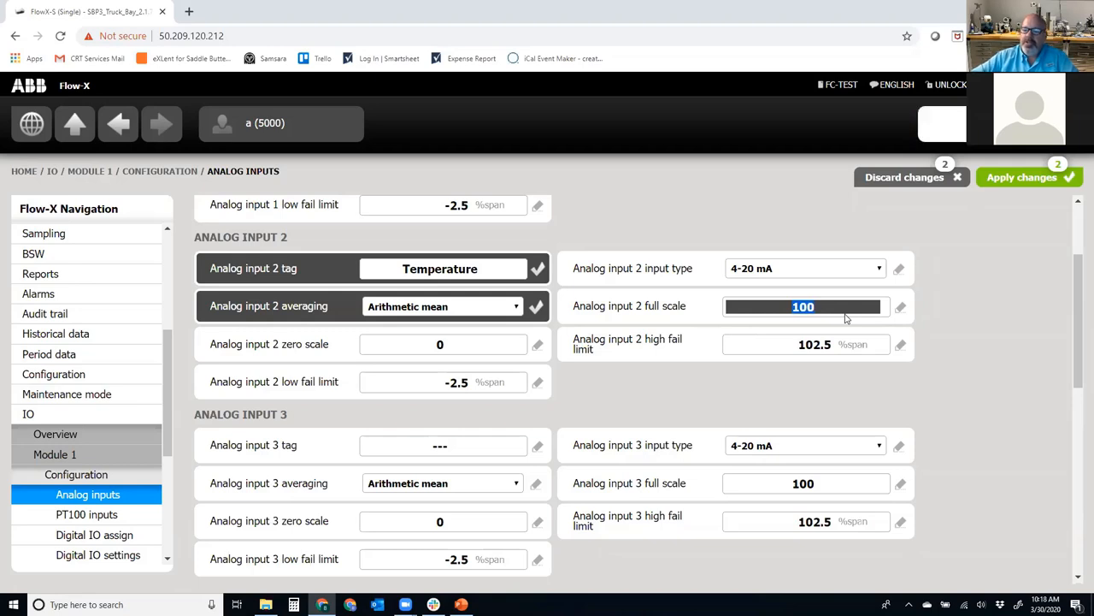
type("150")
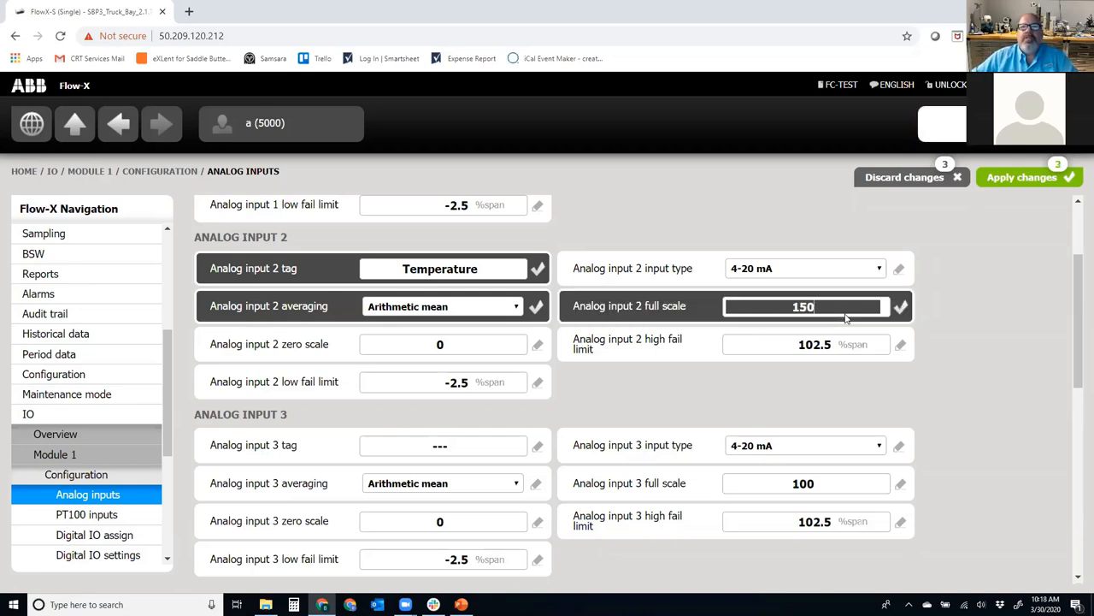
mouse_move(211, 349)
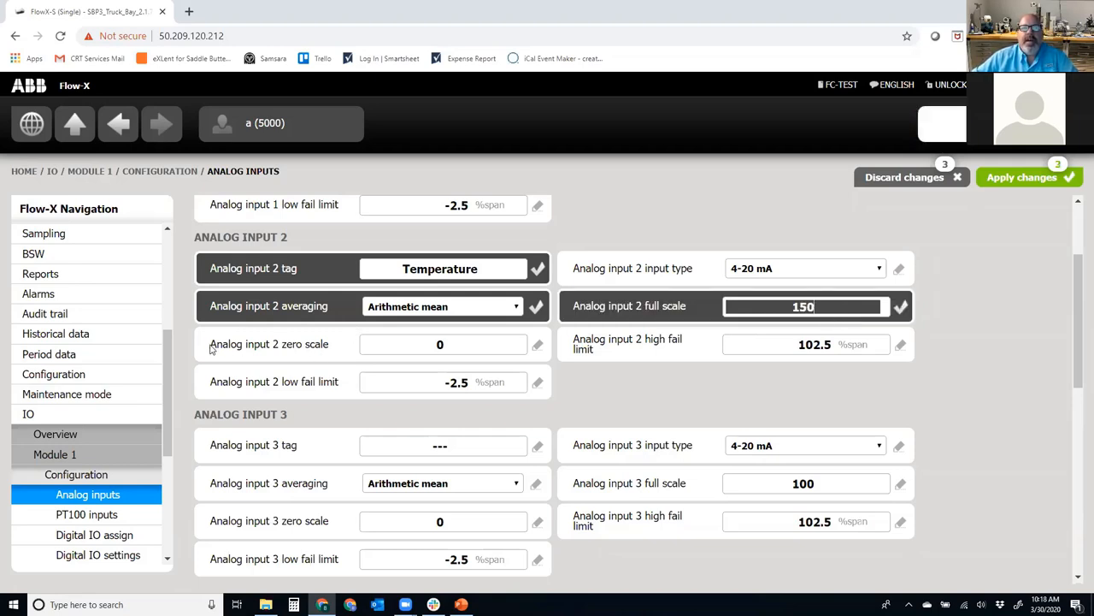
double_click(269, 344)
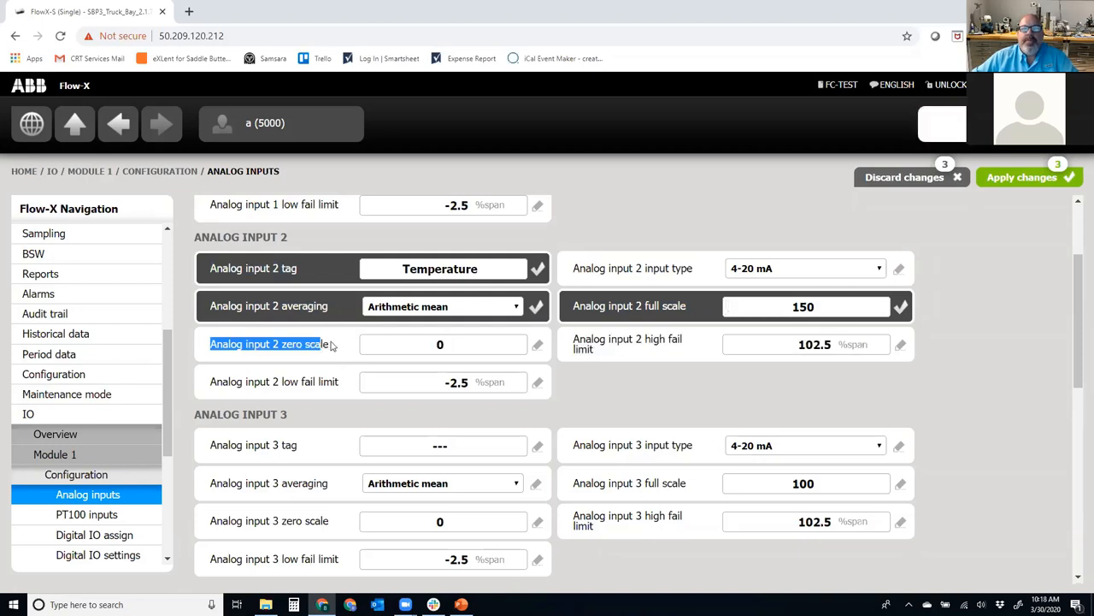
mouse_move(418, 342)
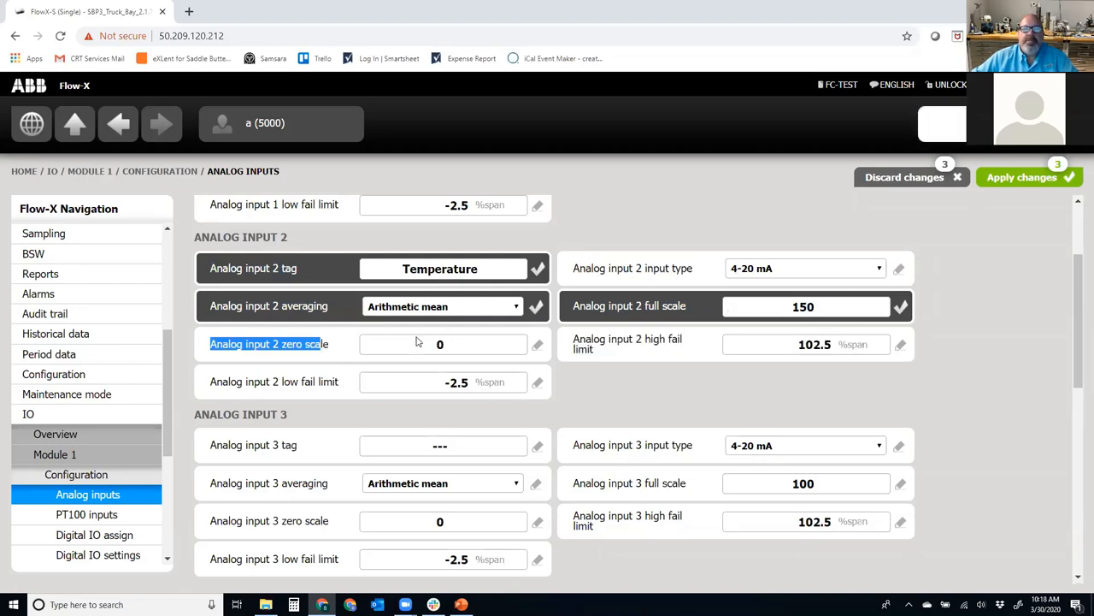
left_click(440, 344)
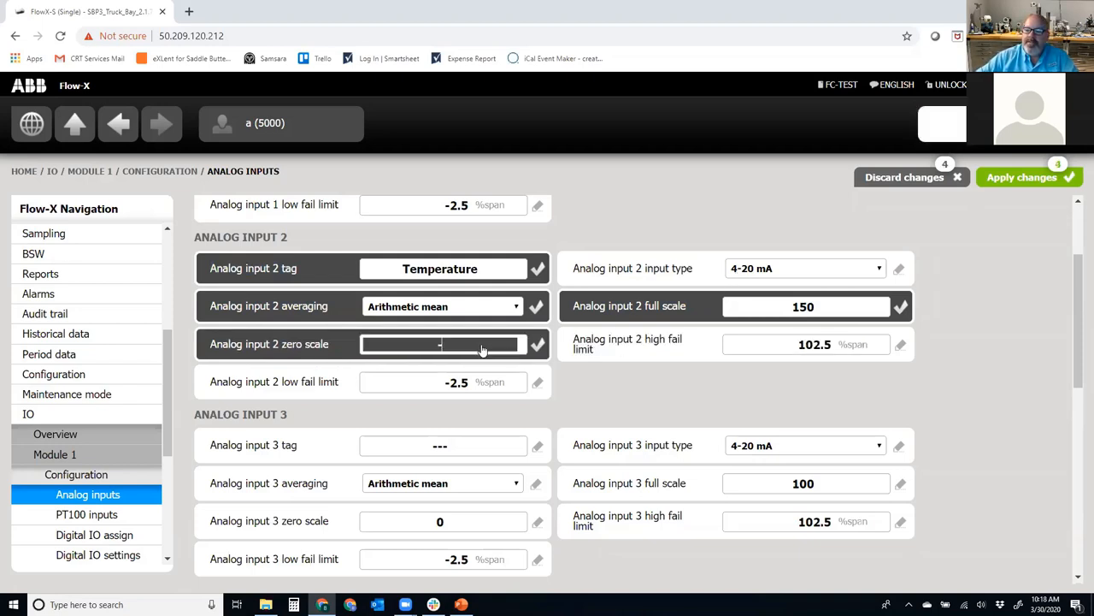
type("-50")
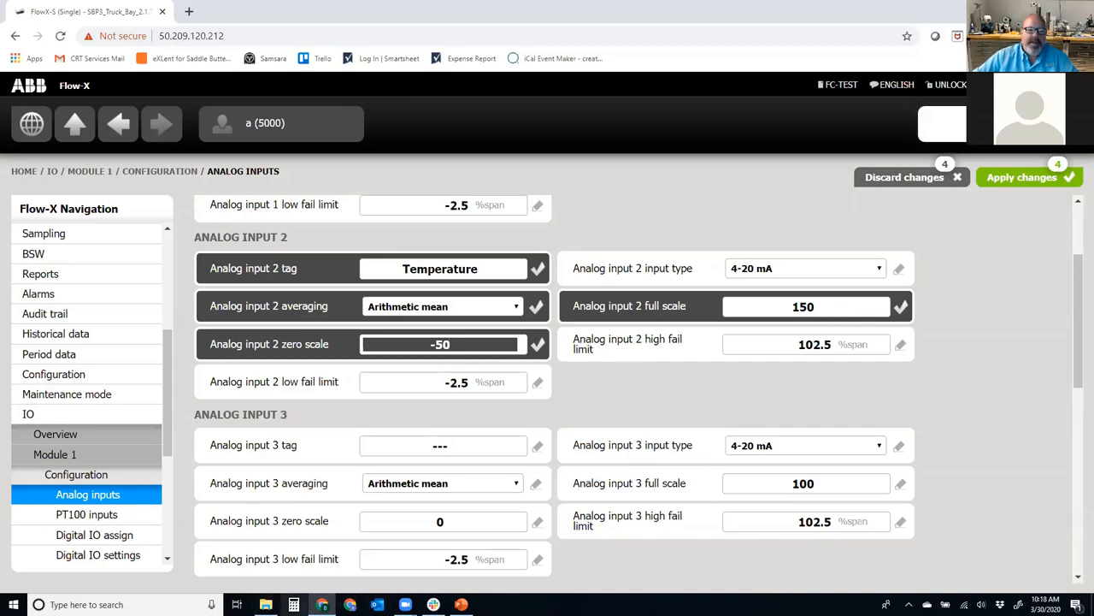
Compute 200 ÷ 16 = 12.5 in the standard Calculator, then dismiss it
left_click(294, 604)
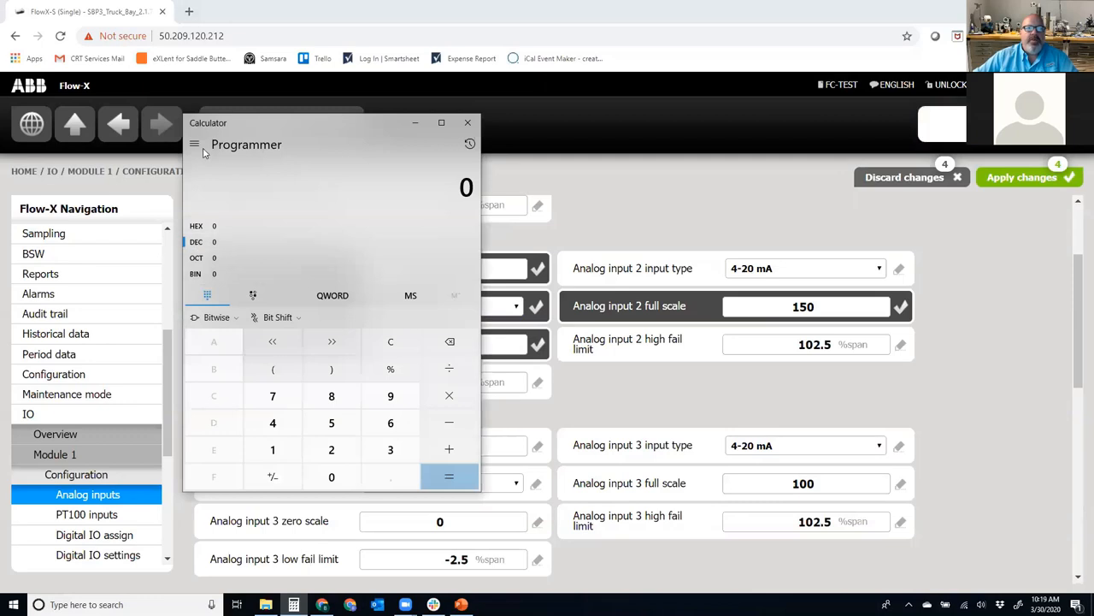
left_click(195, 144)
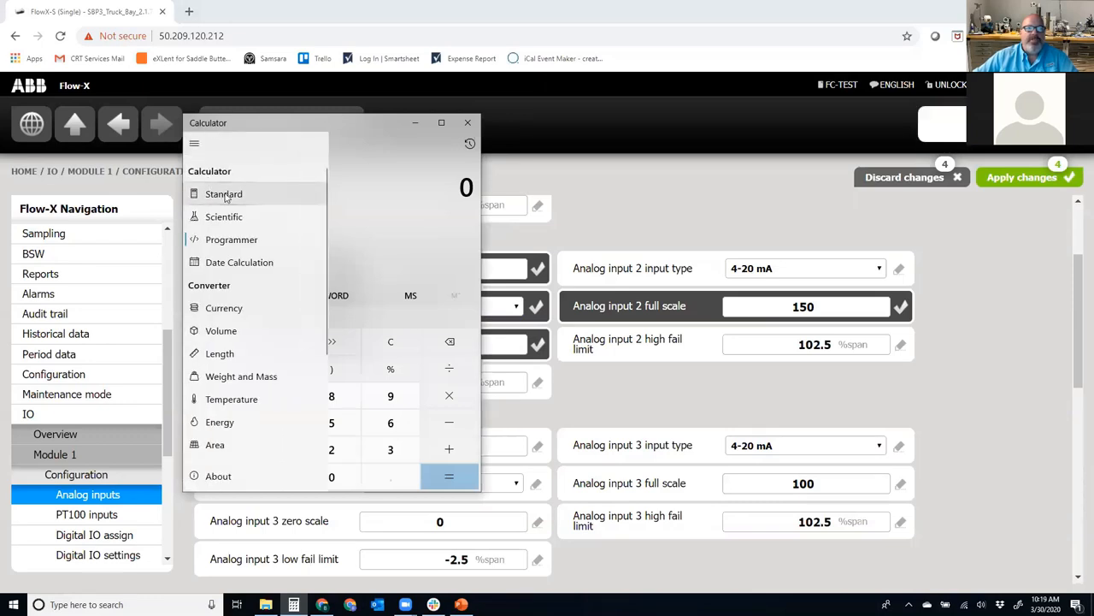
left_click(223, 194)
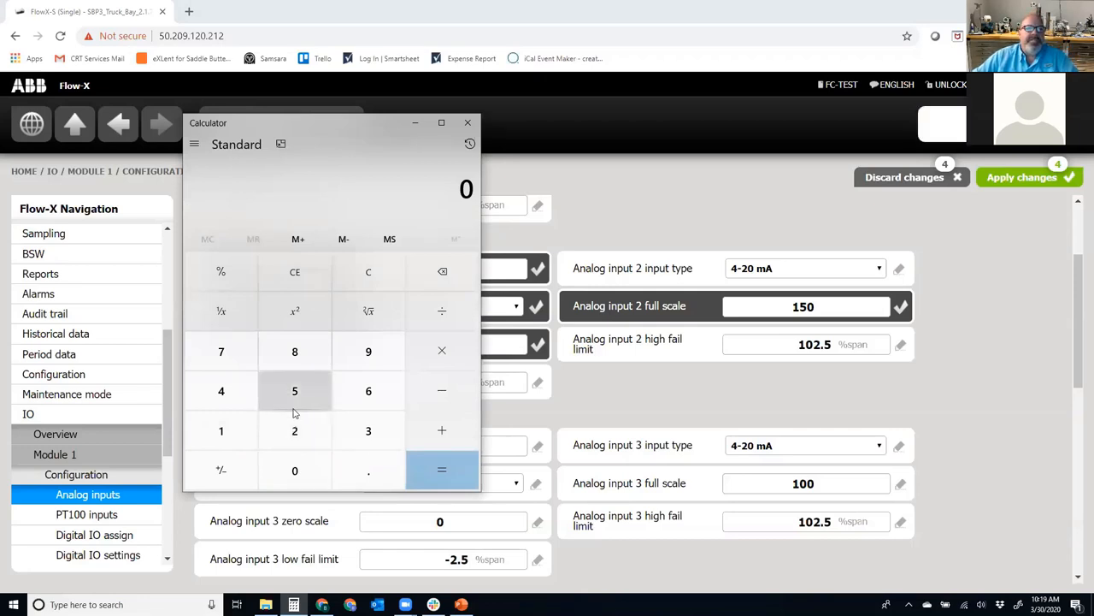
mouse_move(220, 430)
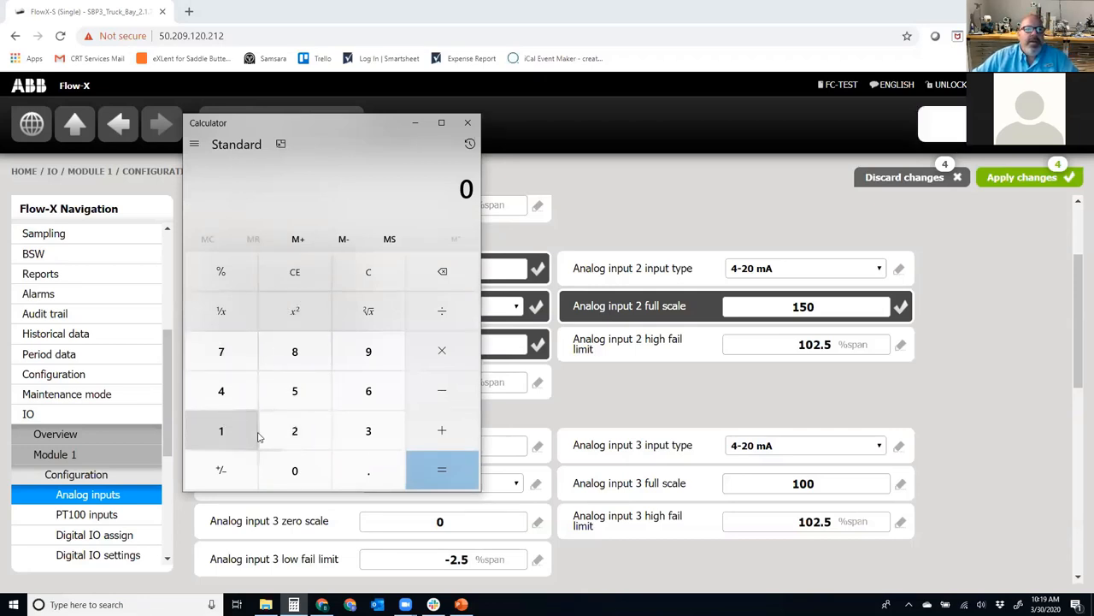
left_click(295, 430)
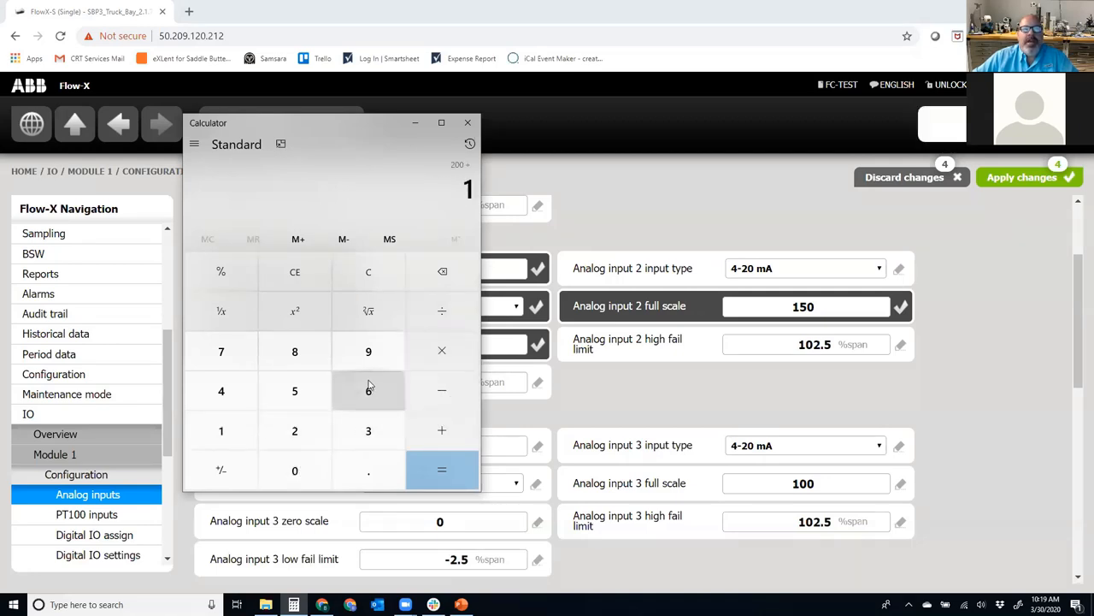
left_click(368, 390)
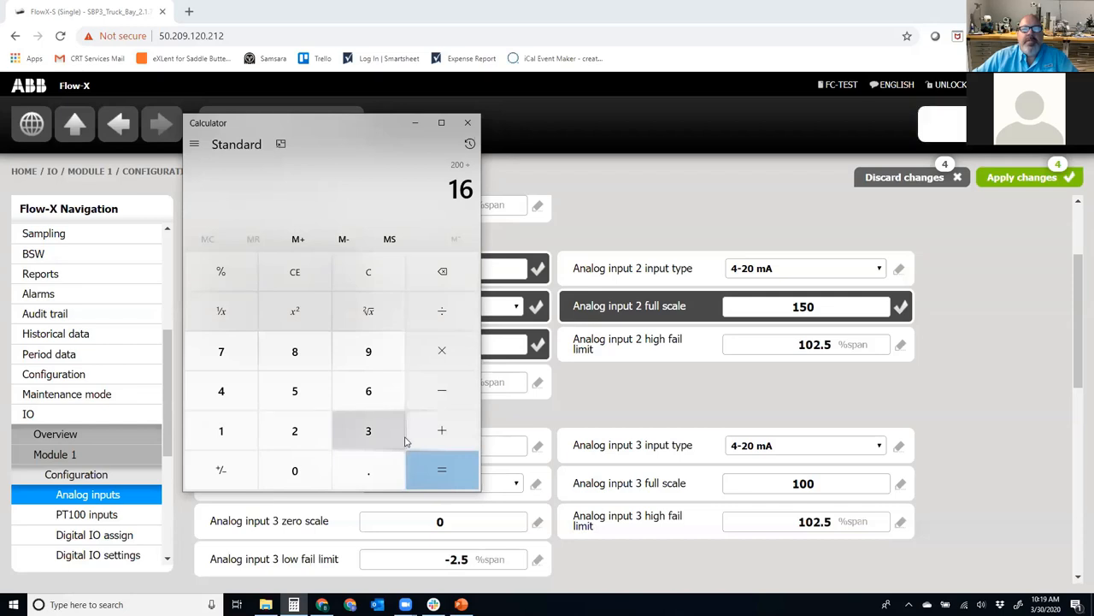
left_click(442, 469)
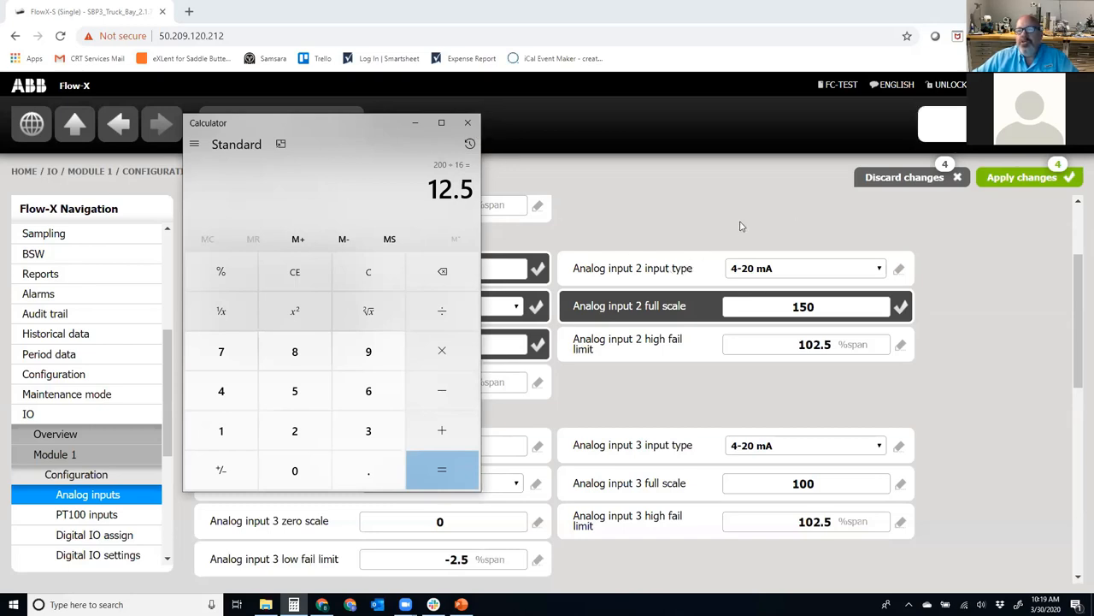
mouse_move(899, 220)
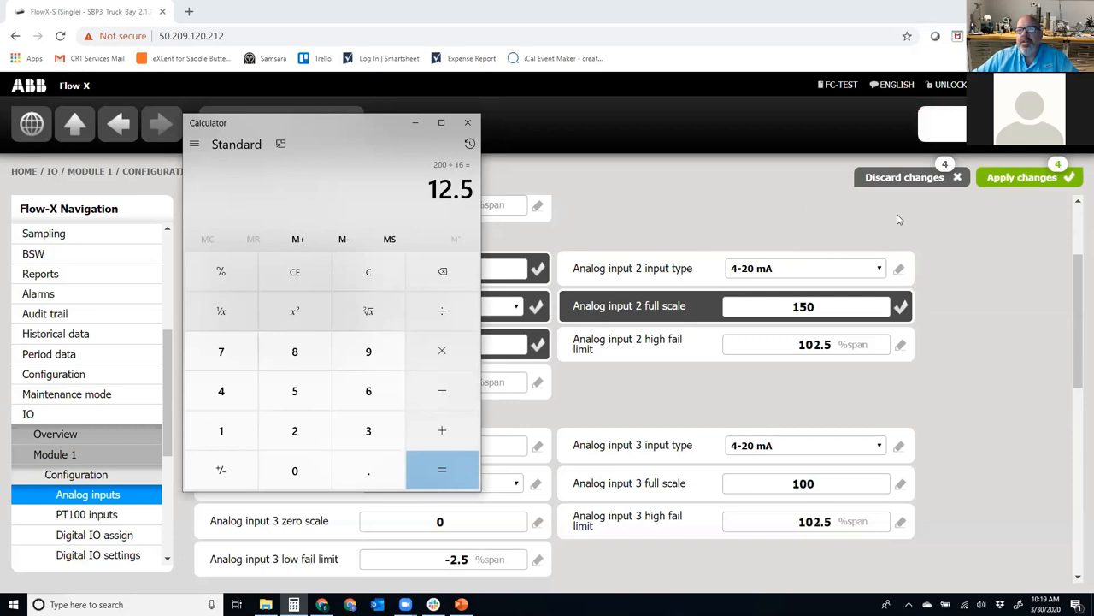
mouse_move(680, 212)
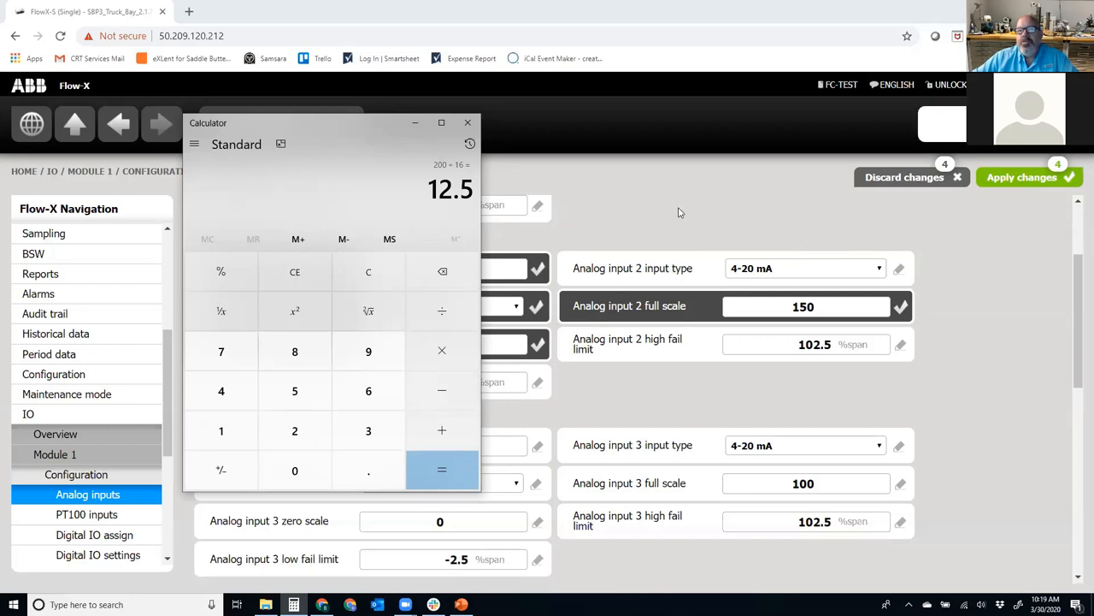
mouse_move(671, 242)
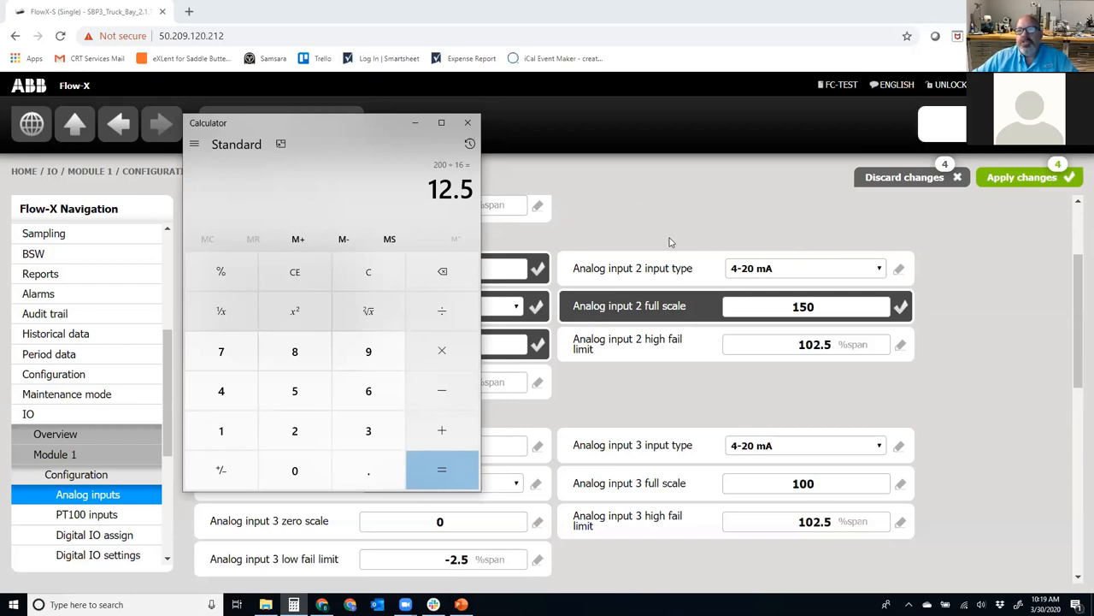
mouse_move(690, 261)
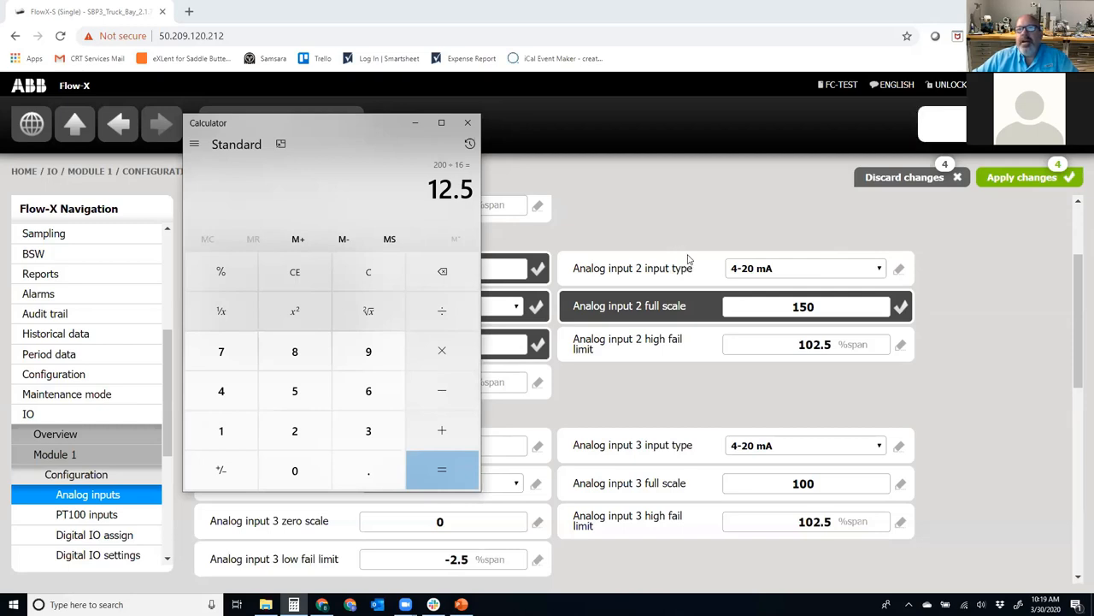
mouse_move(739, 311)
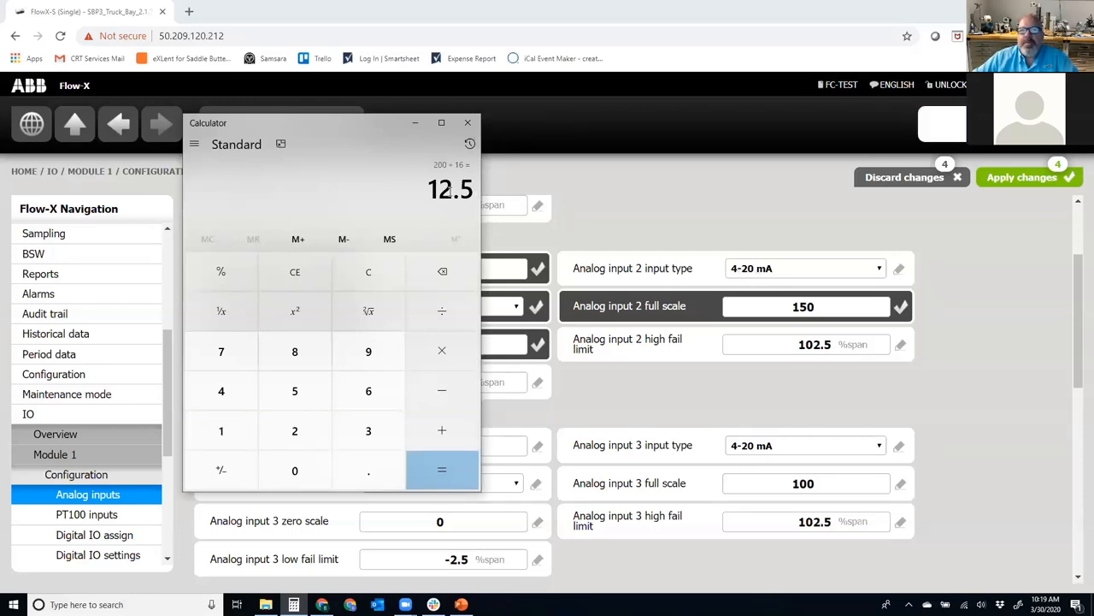
left_click(468, 123)
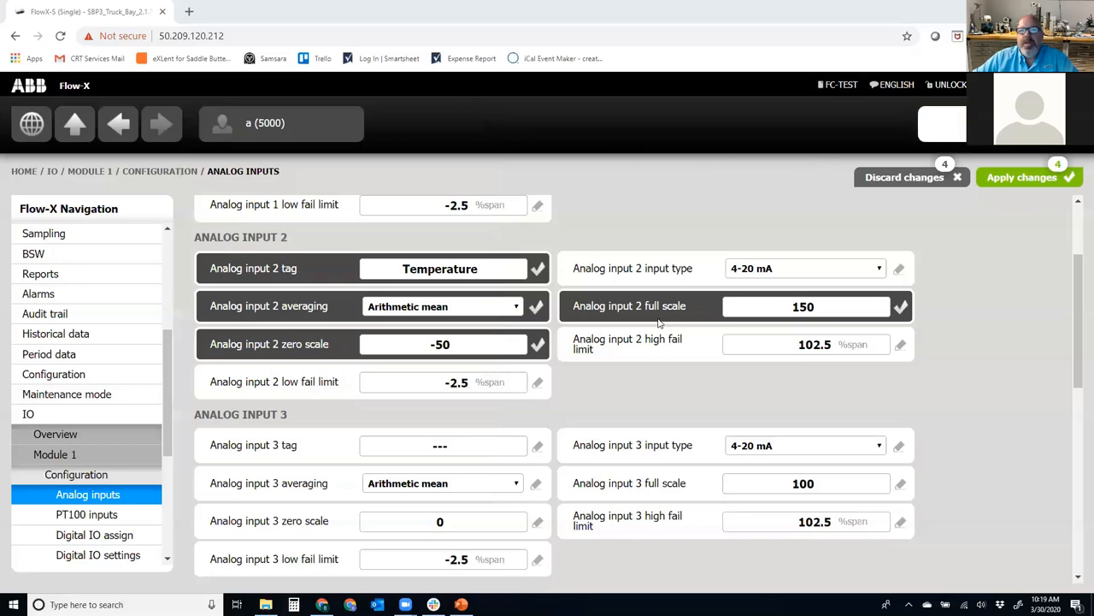
Scroll the analog inputs page to input 2's 102.5 and -2.5 fail limits
scroll("down", 3)
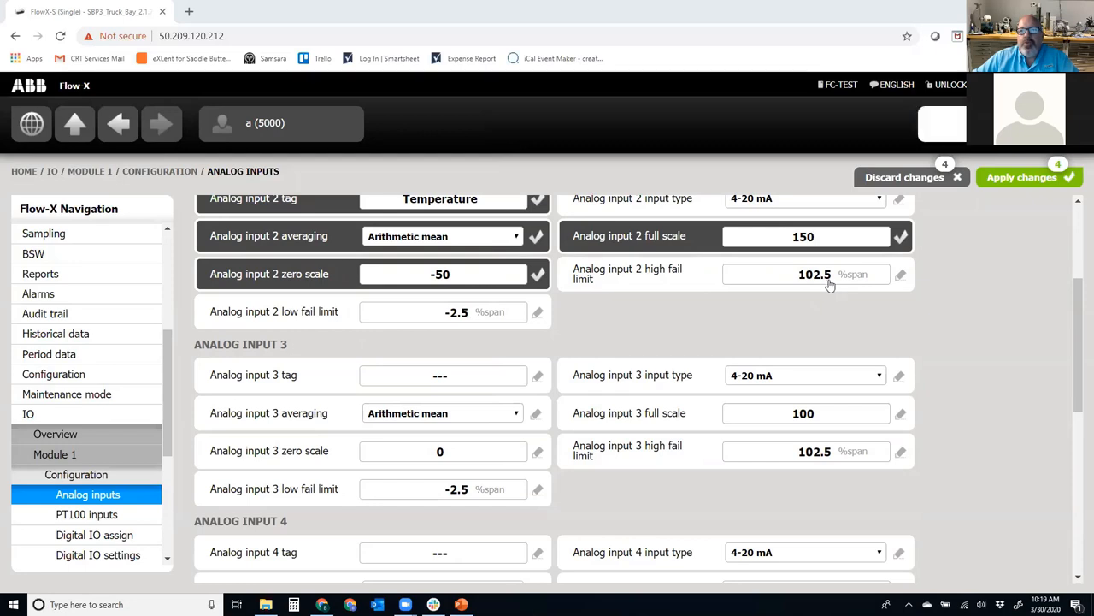
mouse_move(444, 320)
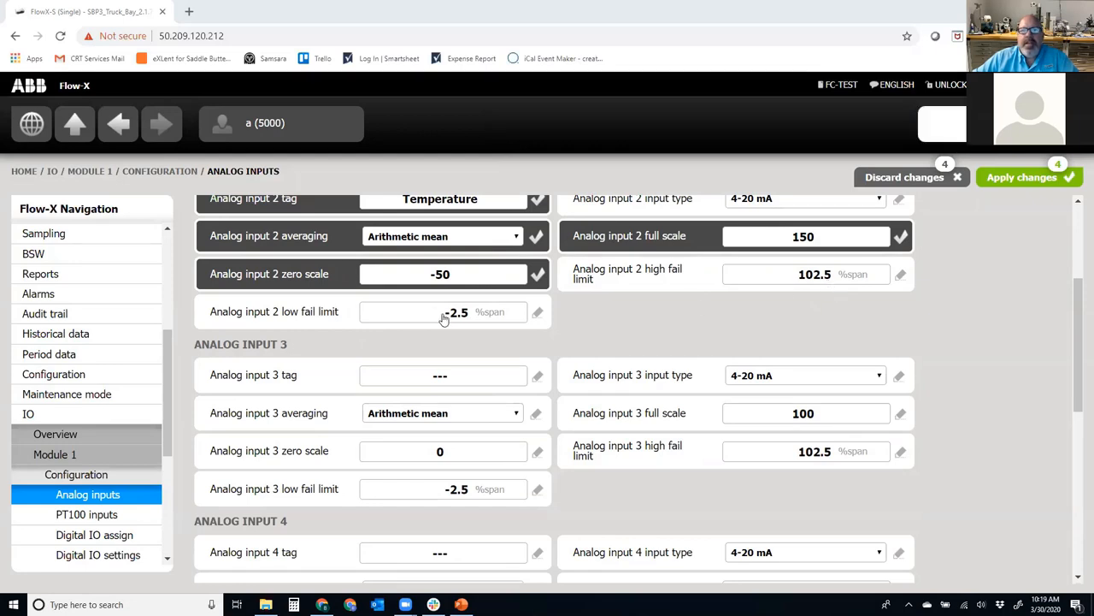
mouse_move(564, 300)
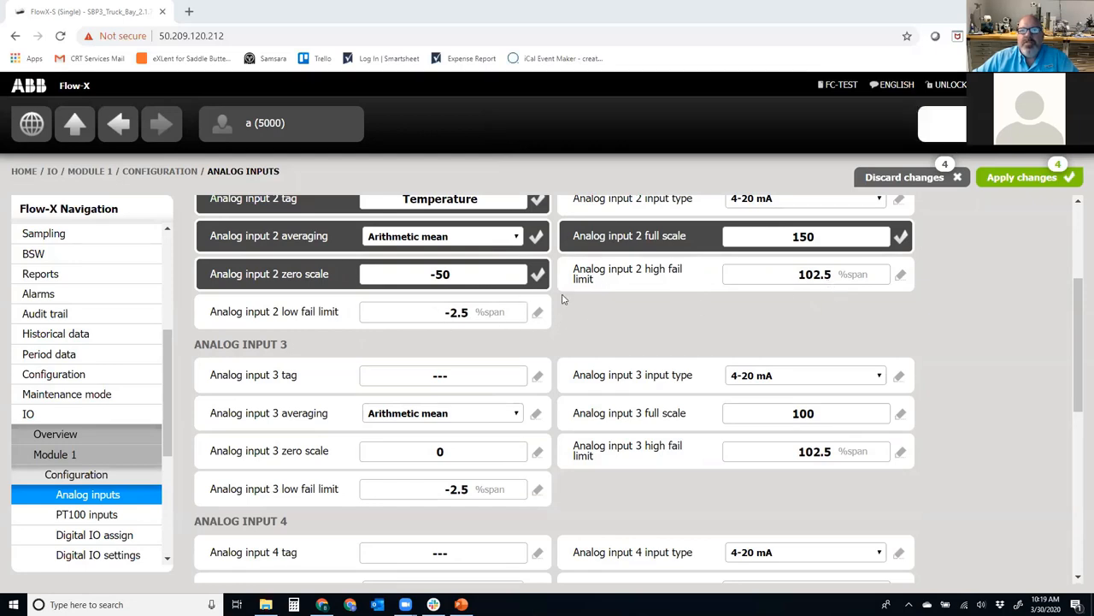
mouse_move(645, 285)
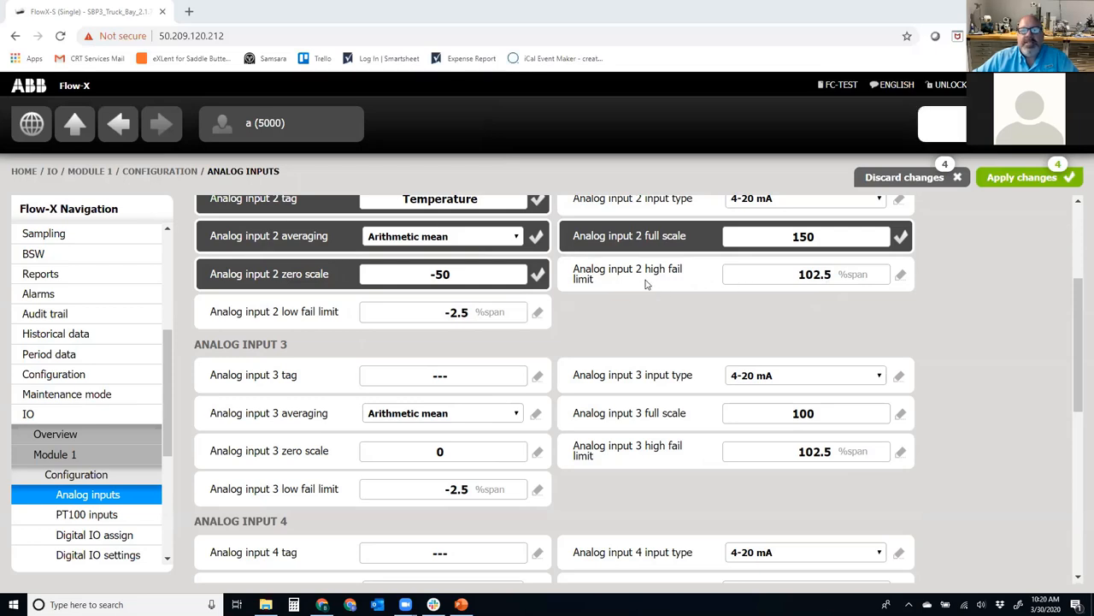
mouse_move(633, 288)
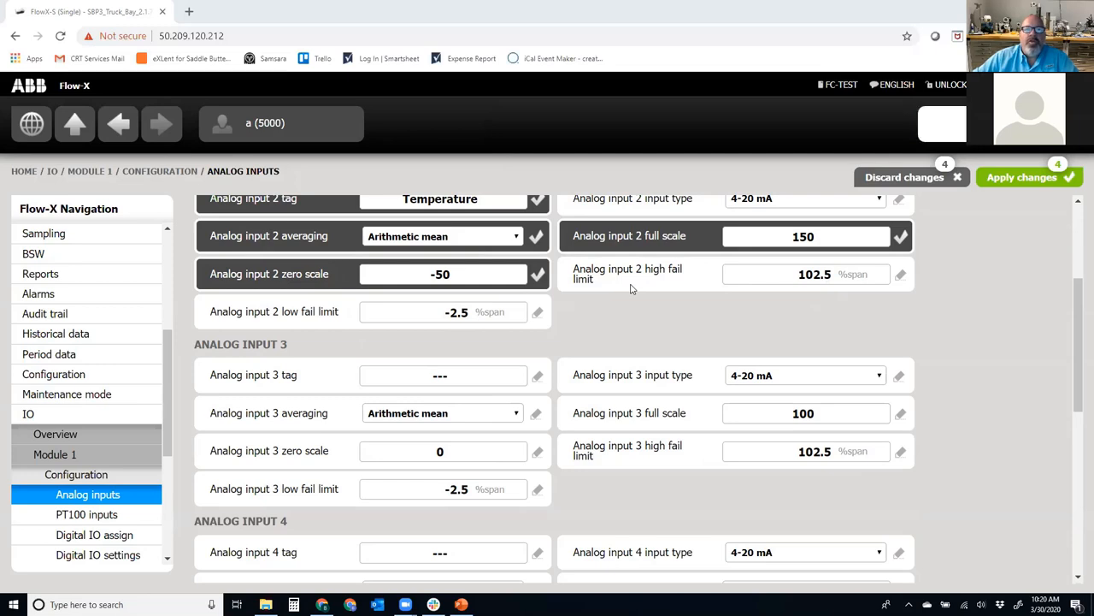
mouse_move(733, 362)
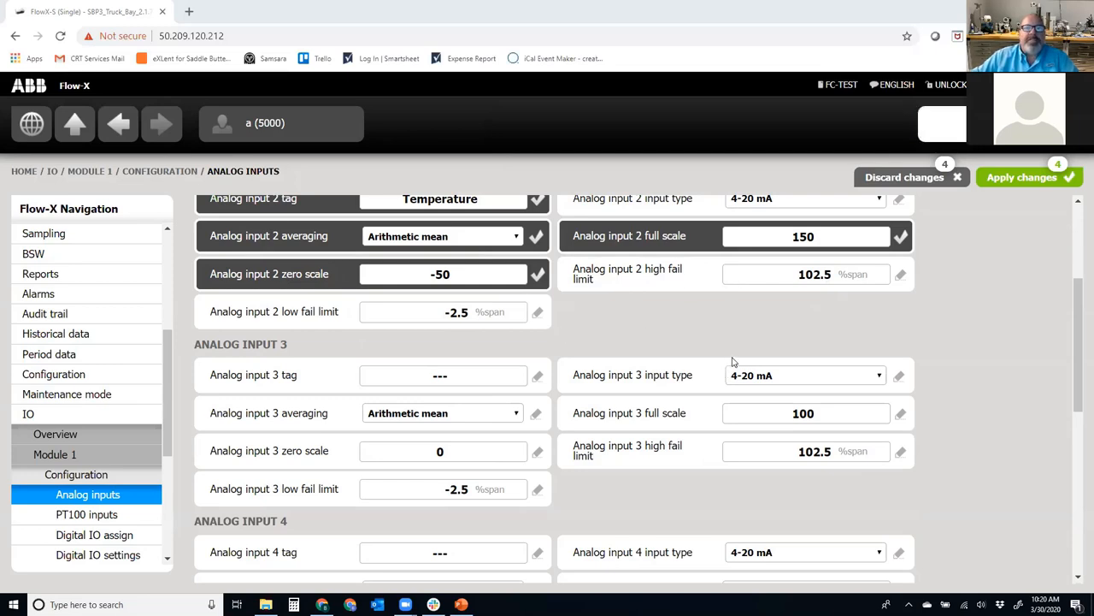
mouse_move(379, 340)
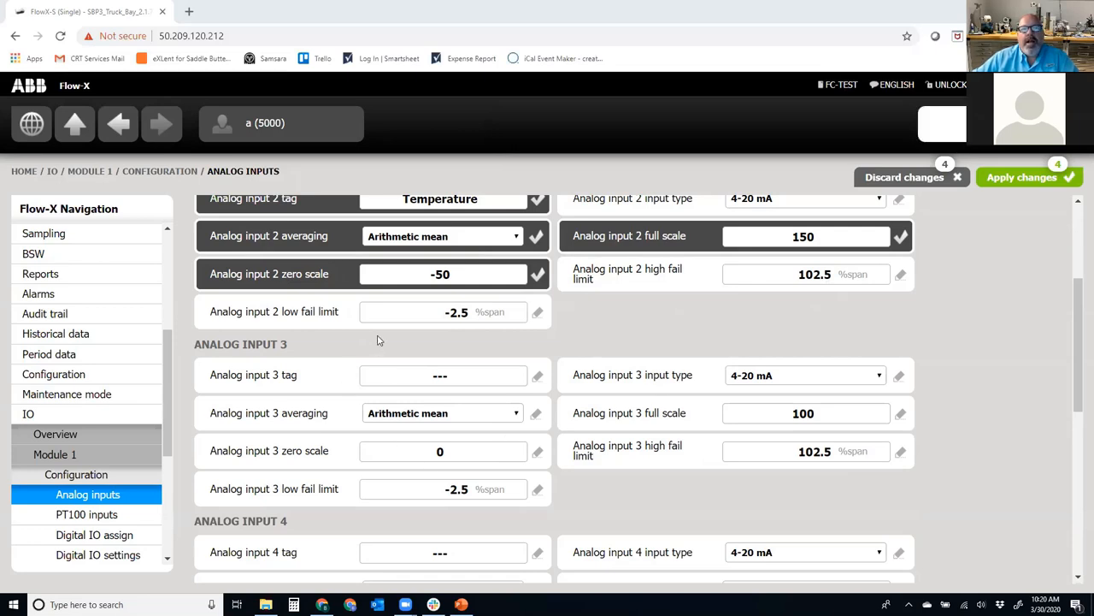
mouse_move(431, 339)
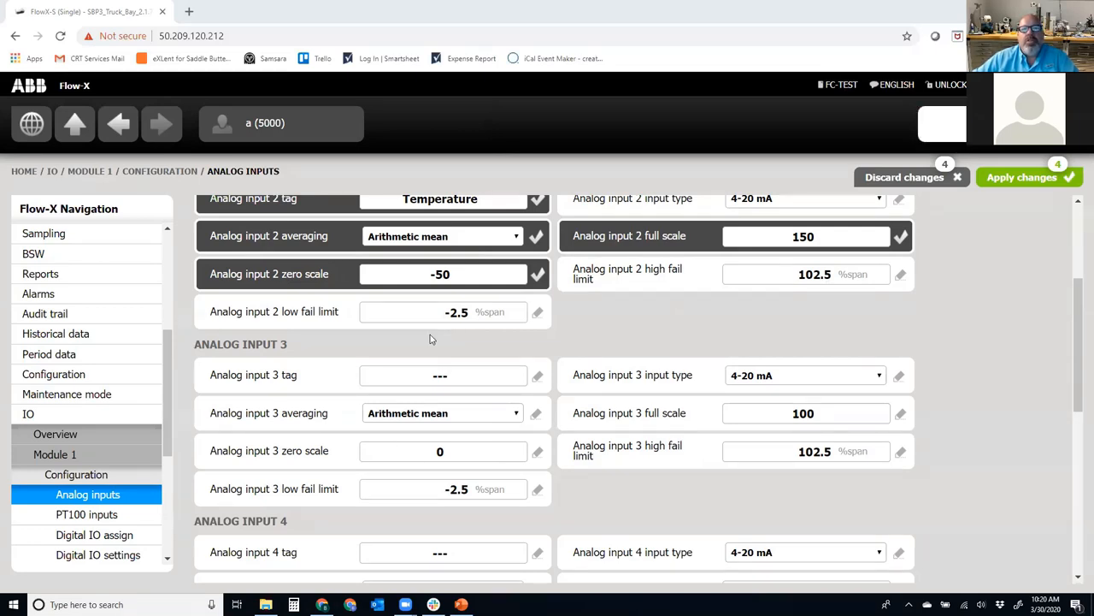
mouse_move(393, 343)
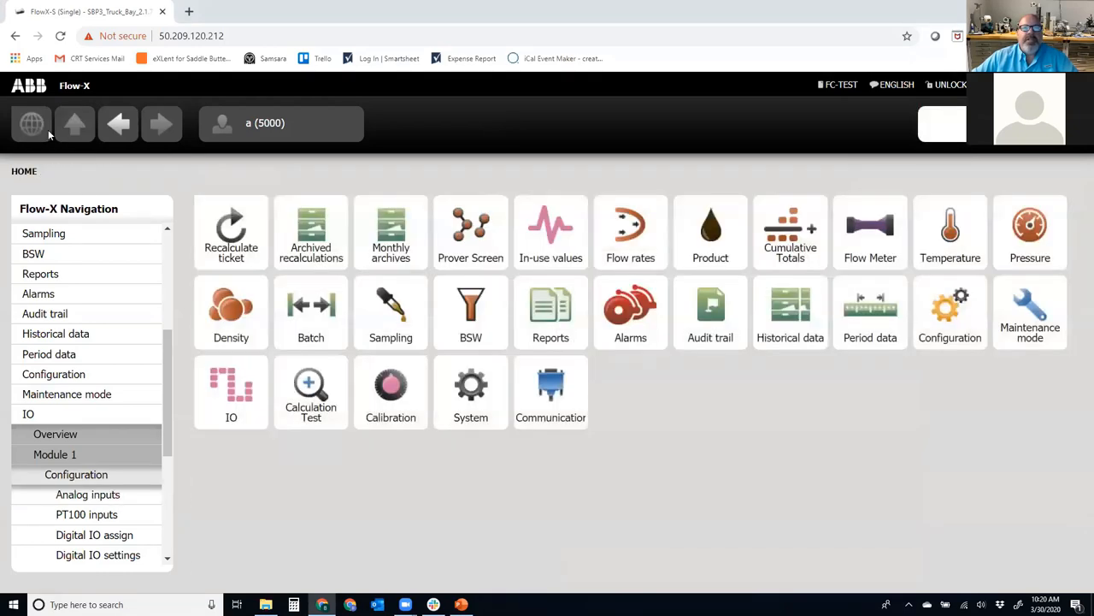
Open the Meter Run > Temperature > Meter temperature configuration page
left_click(950, 312)
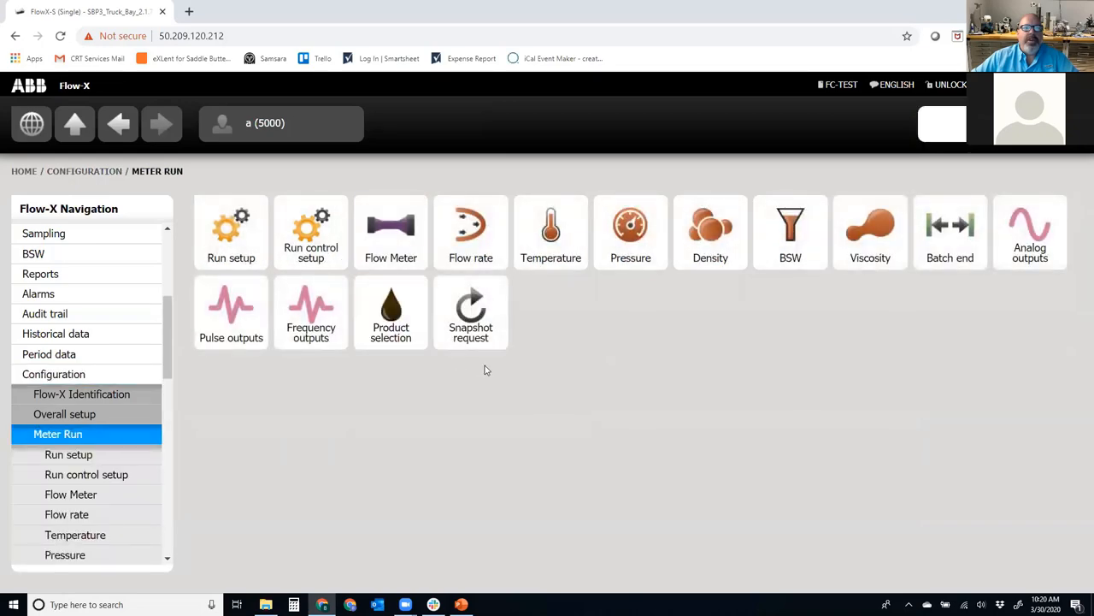
left_click(550, 231)
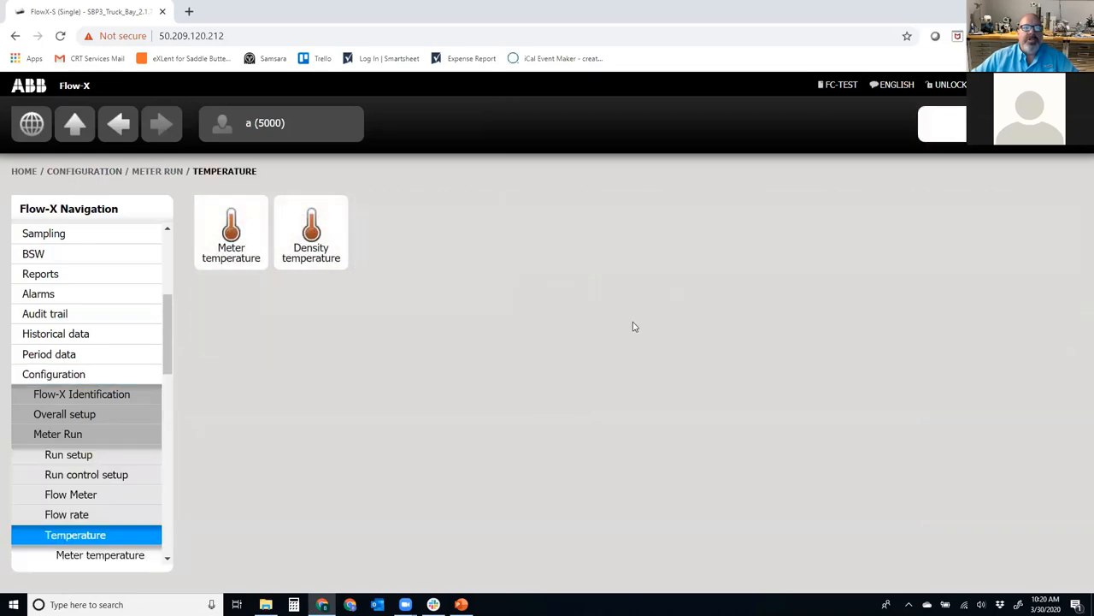
left_click(231, 232)
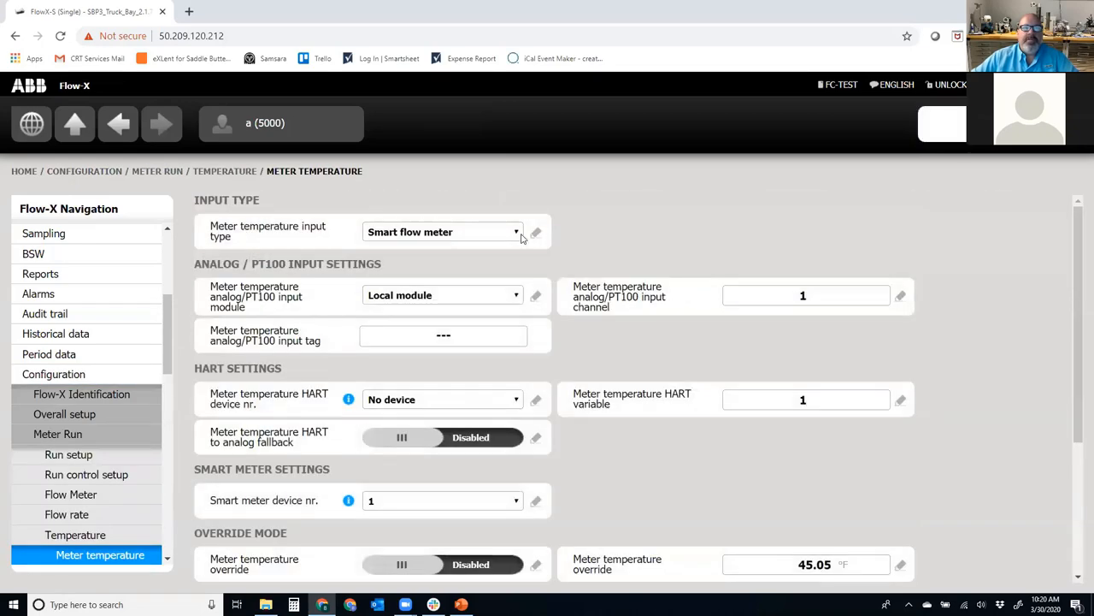
Set meter temperature input type to Analog input on channel 2, then return home
left_click(442, 232)
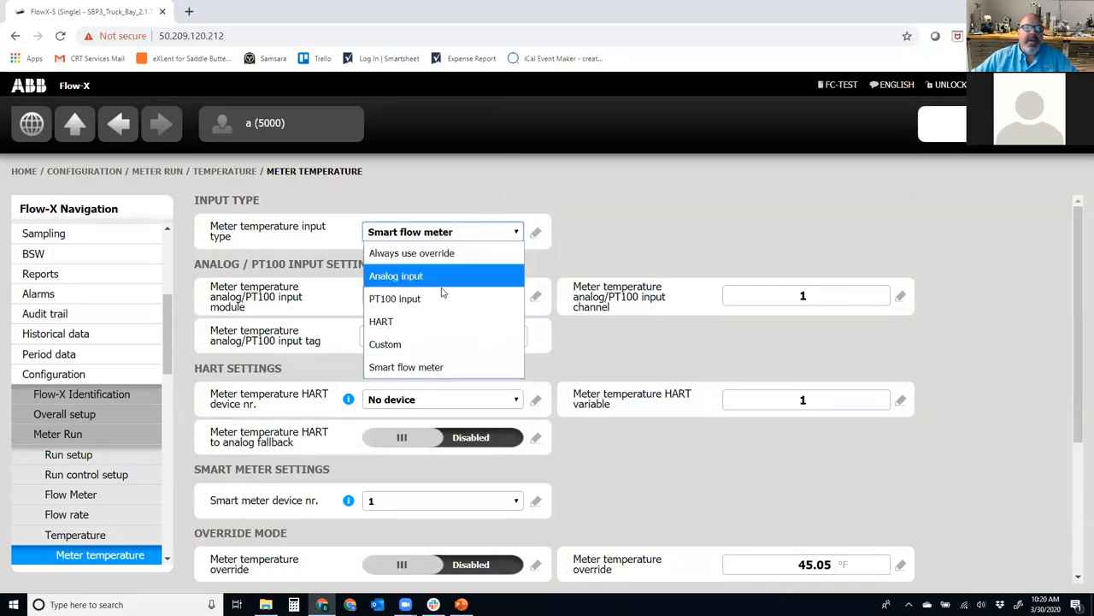
left_click(396, 275)
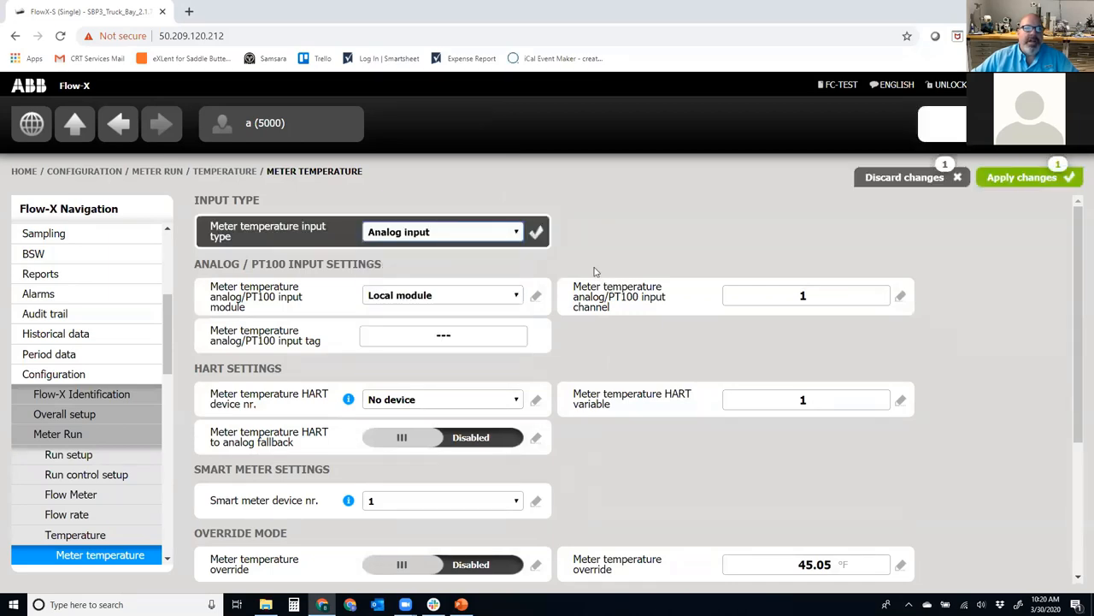
type("BS&W")
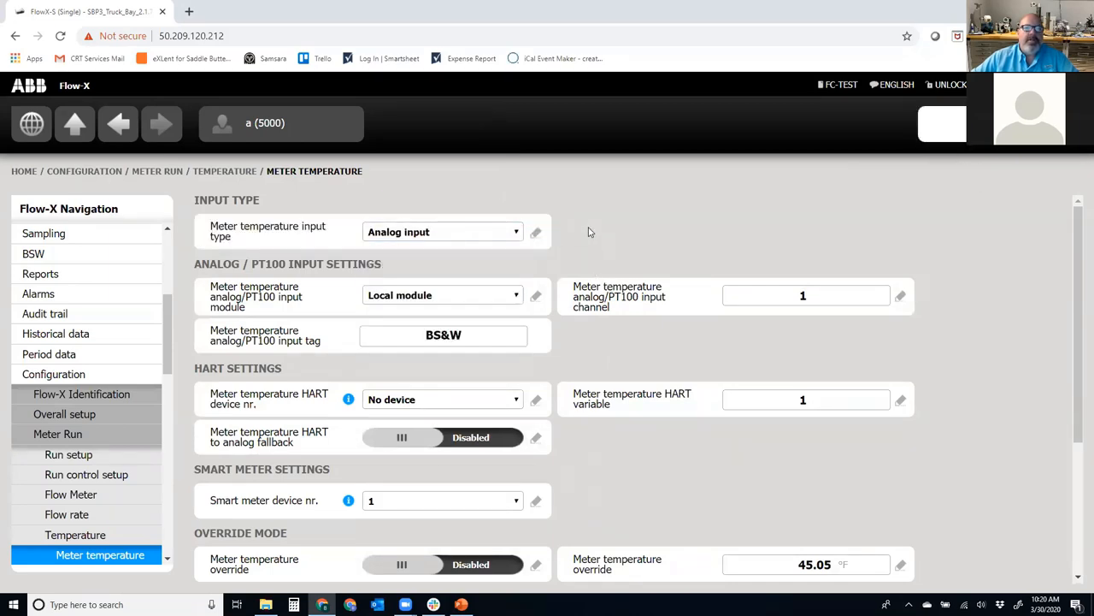
scroll("down", 3)
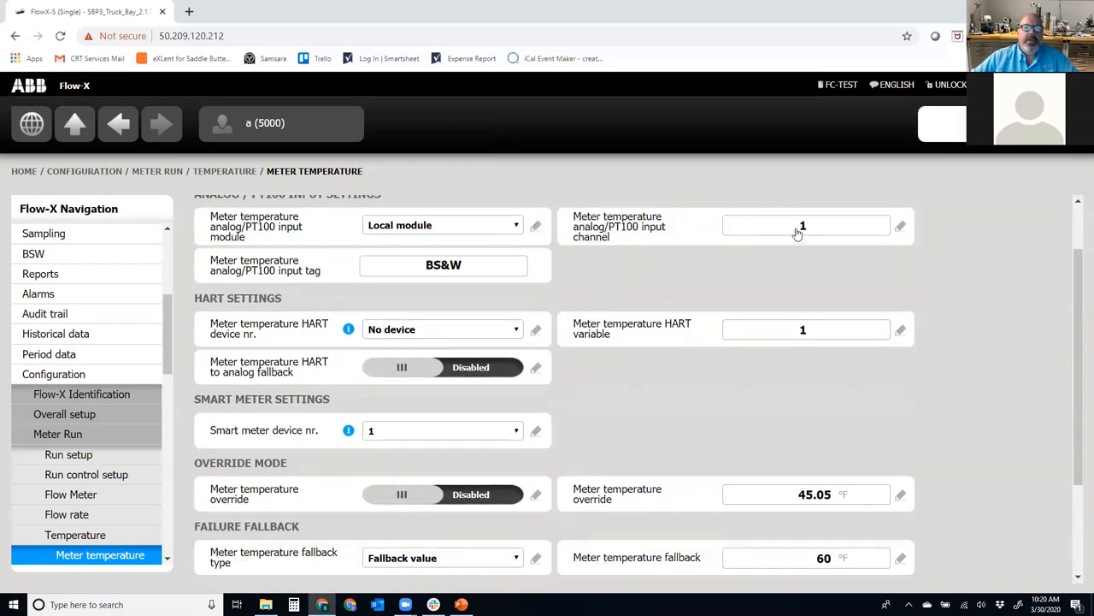
type("2")
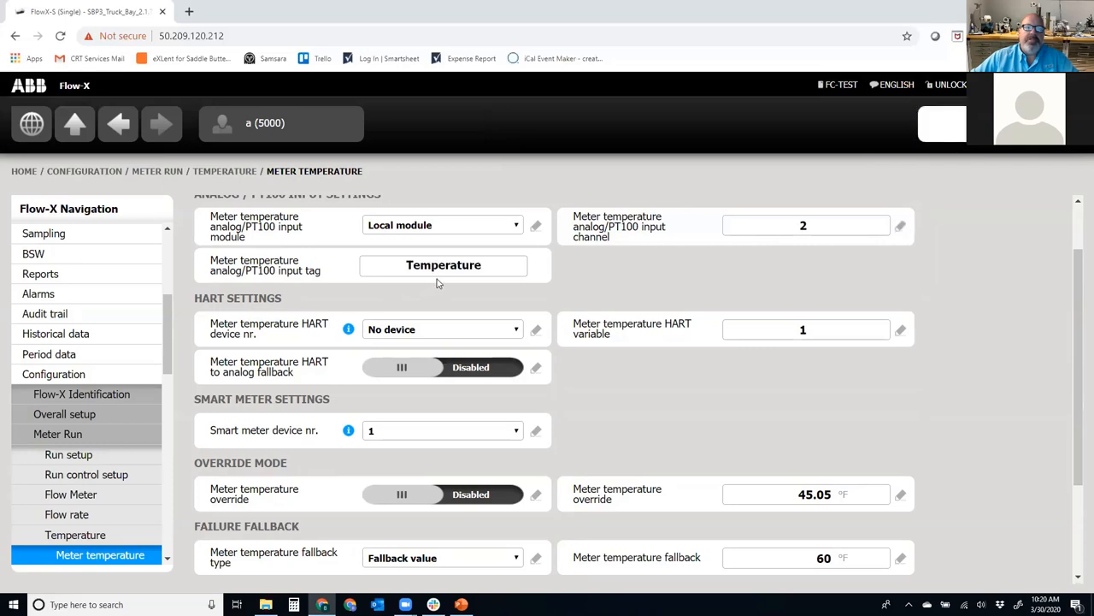
mouse_move(680, 288)
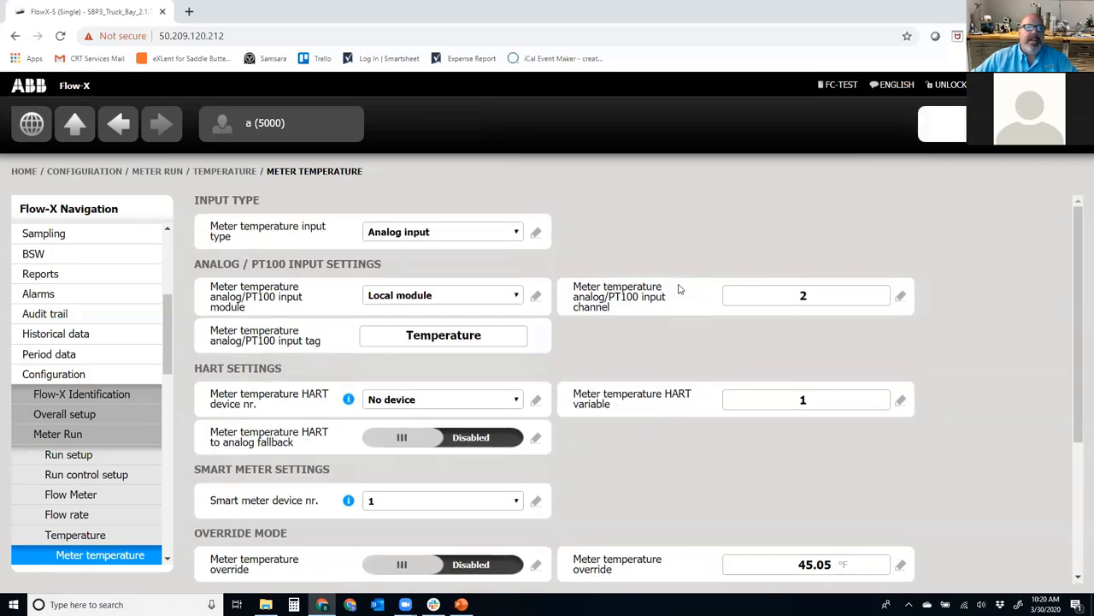
scroll("down", 3)
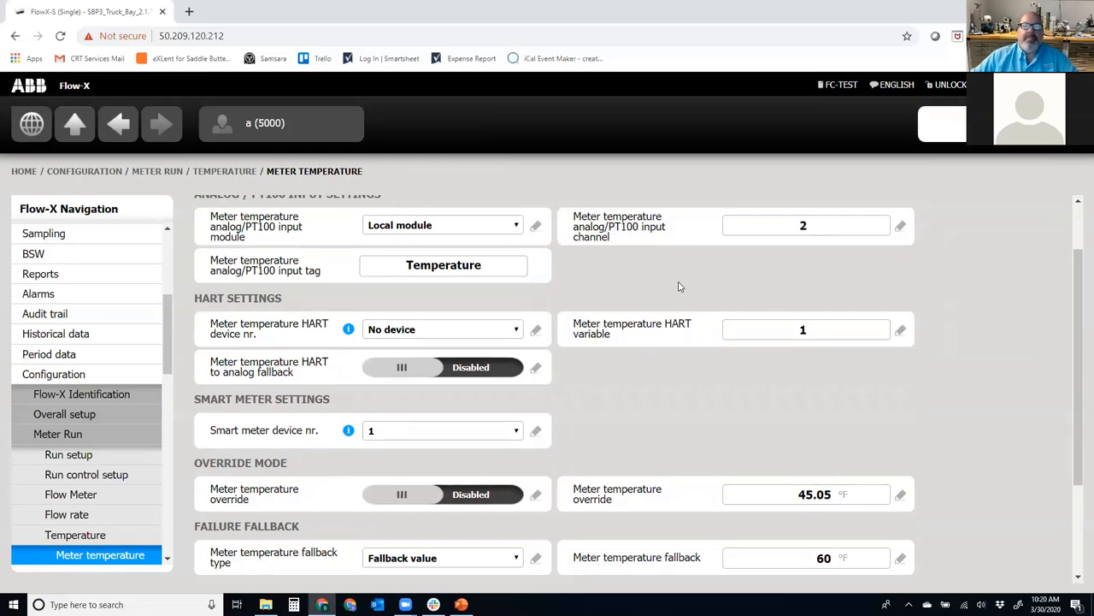
mouse_move(668, 289)
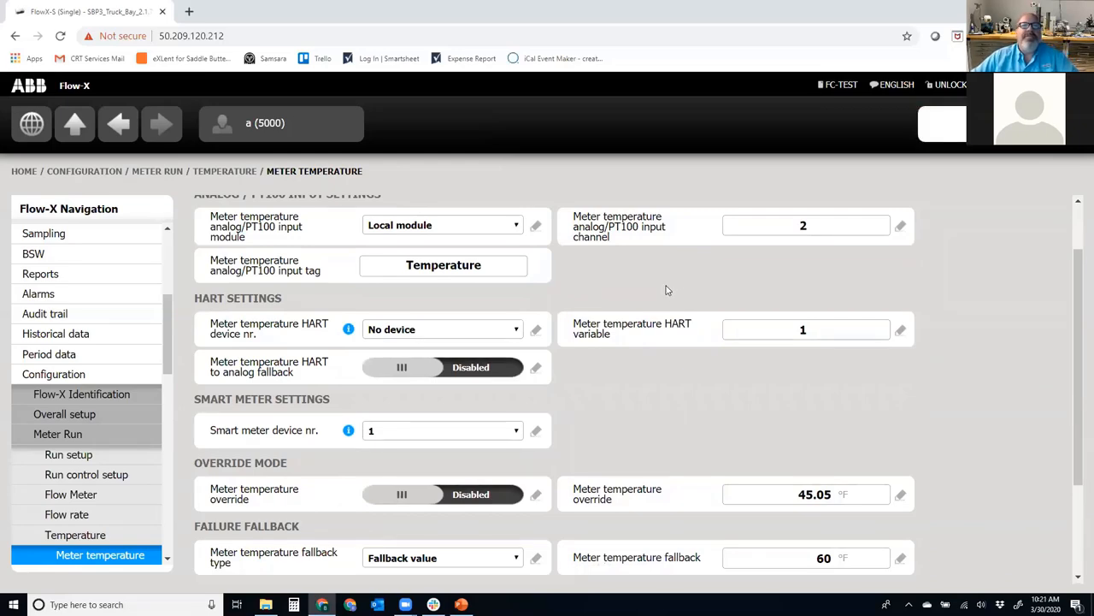
left_click(74, 124)
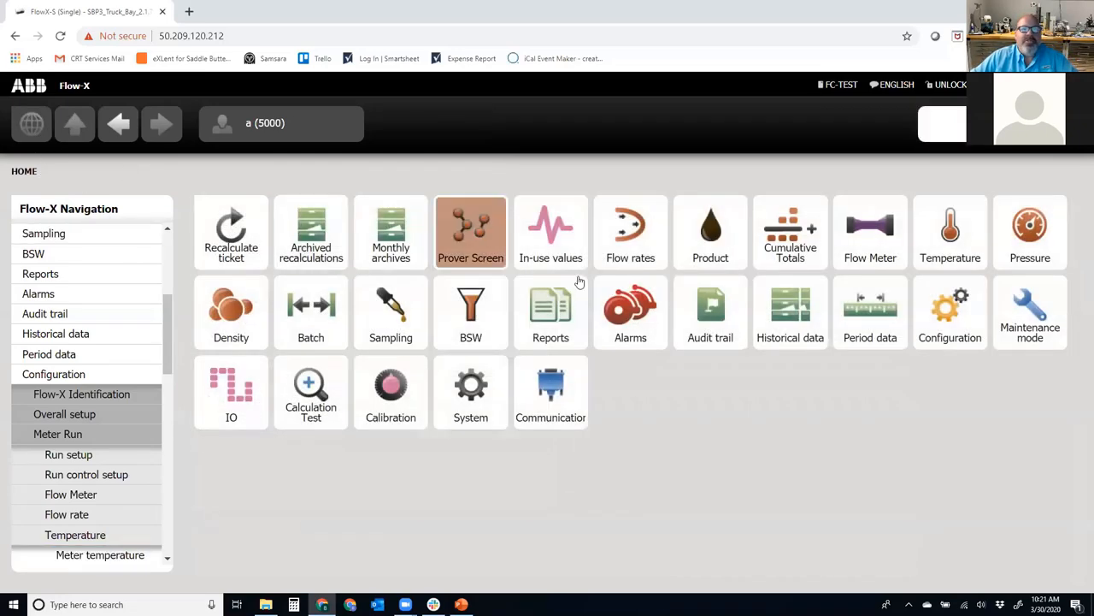
View Module 1 analog input diagnostics showing input 2 (Temperature) at 0.000 mA, then go back up
left_click(950, 230)
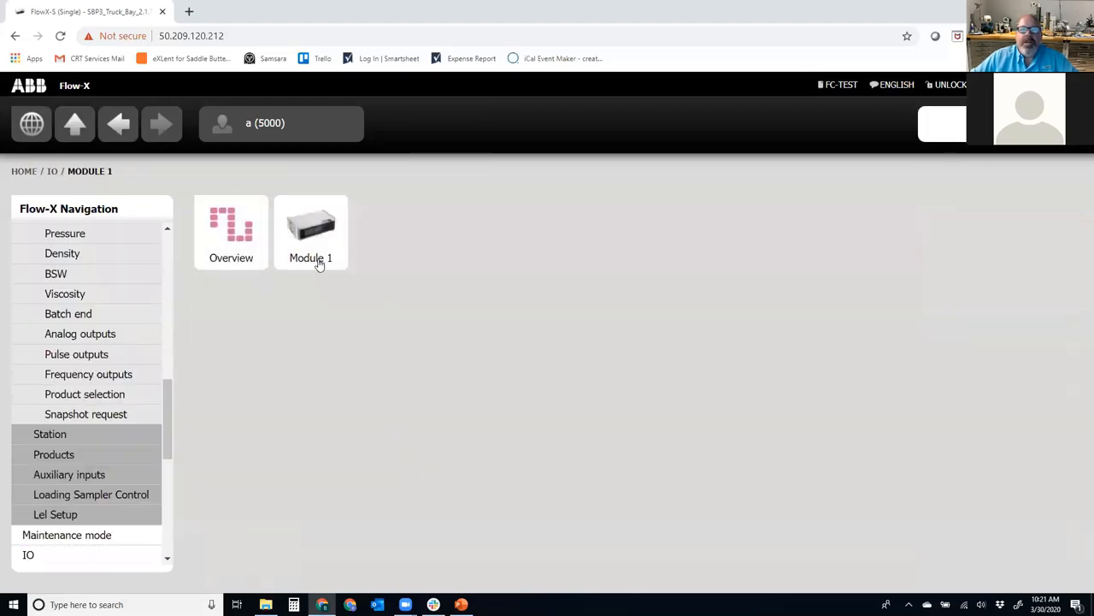
left_click(310, 227)
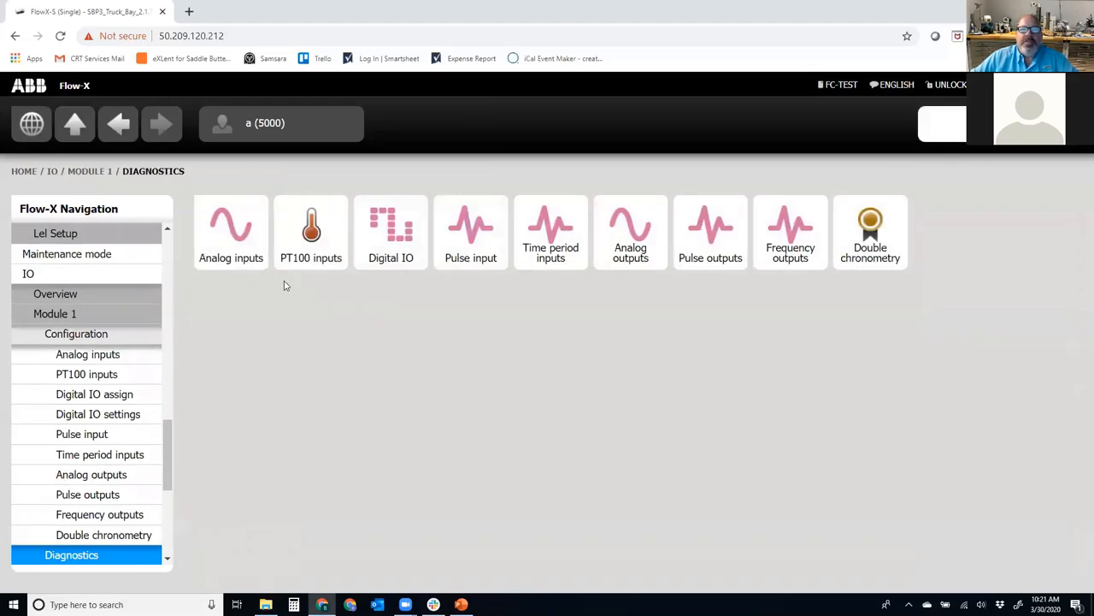
left_click(231, 227)
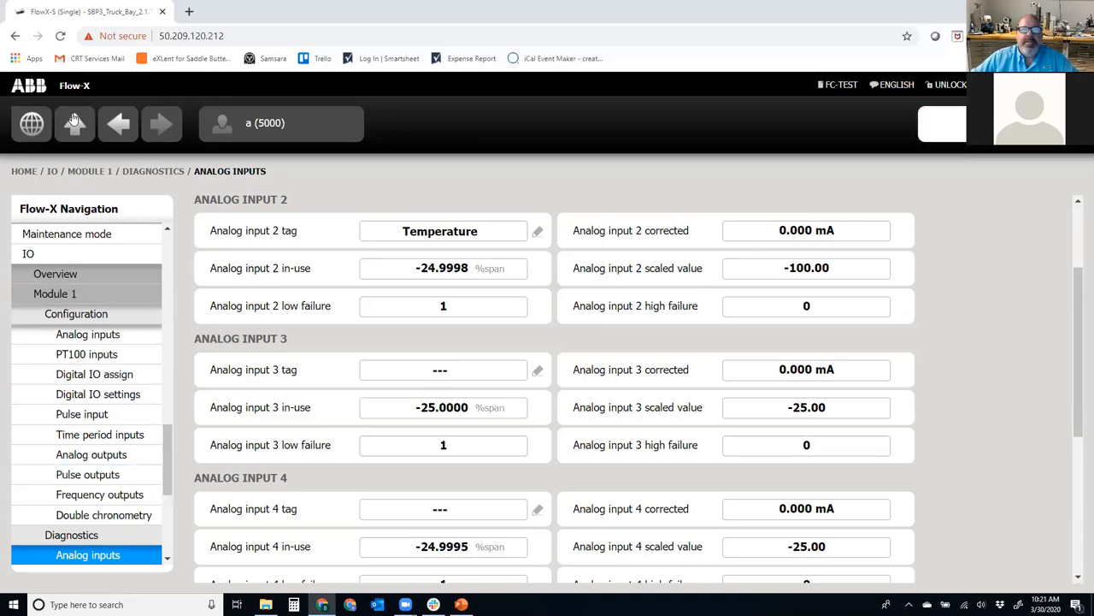
left_click(75, 124)
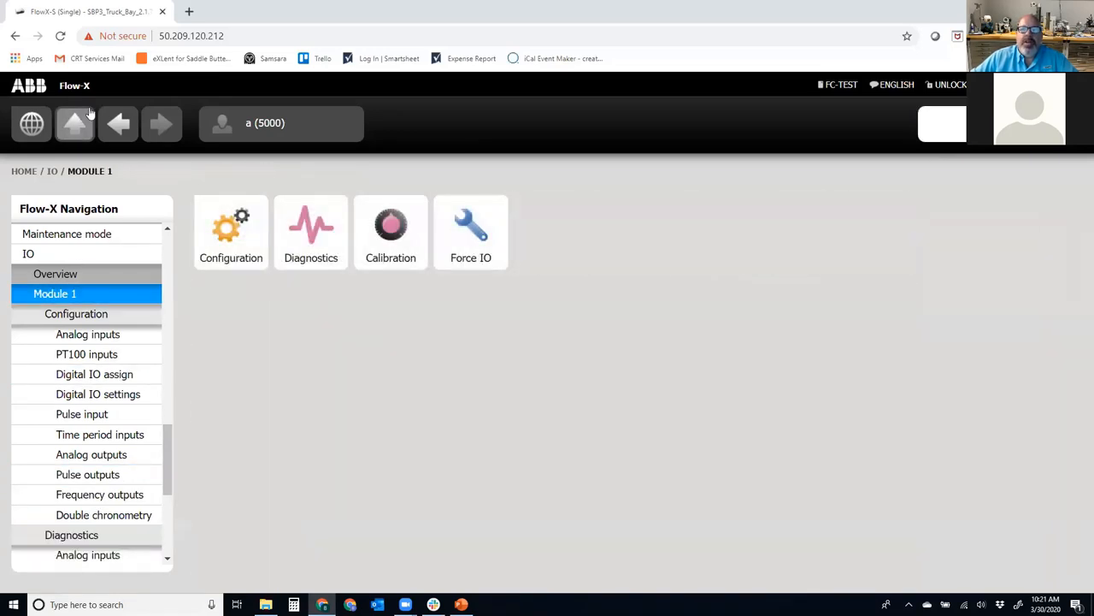
Enter a force value of 50 %span for analog input 2 (Temperature) under Force IO analog inputs
left_click(470, 231)
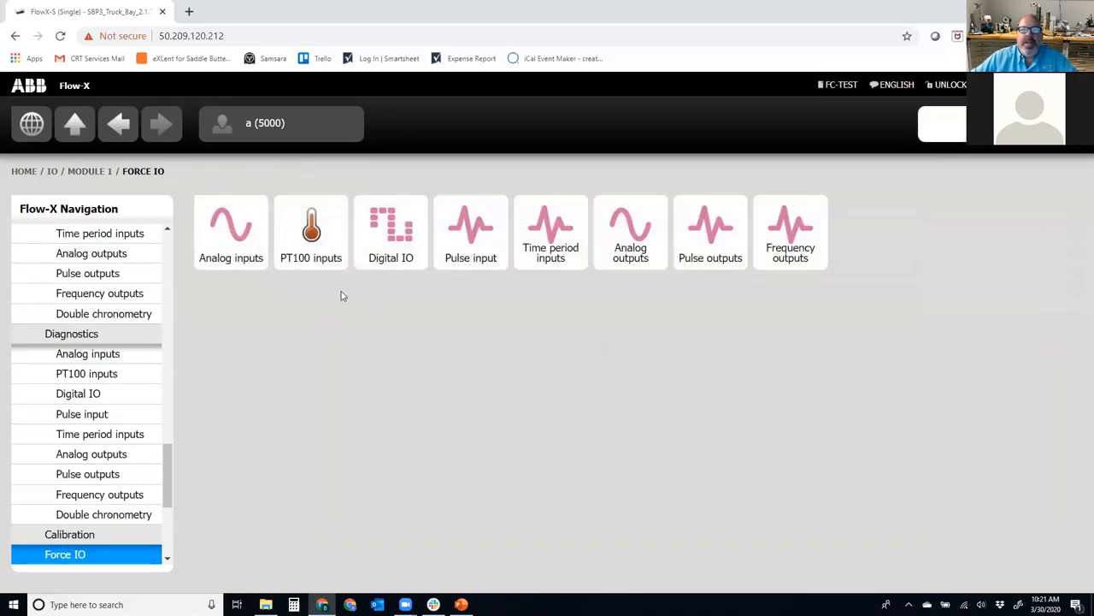
left_click(231, 227)
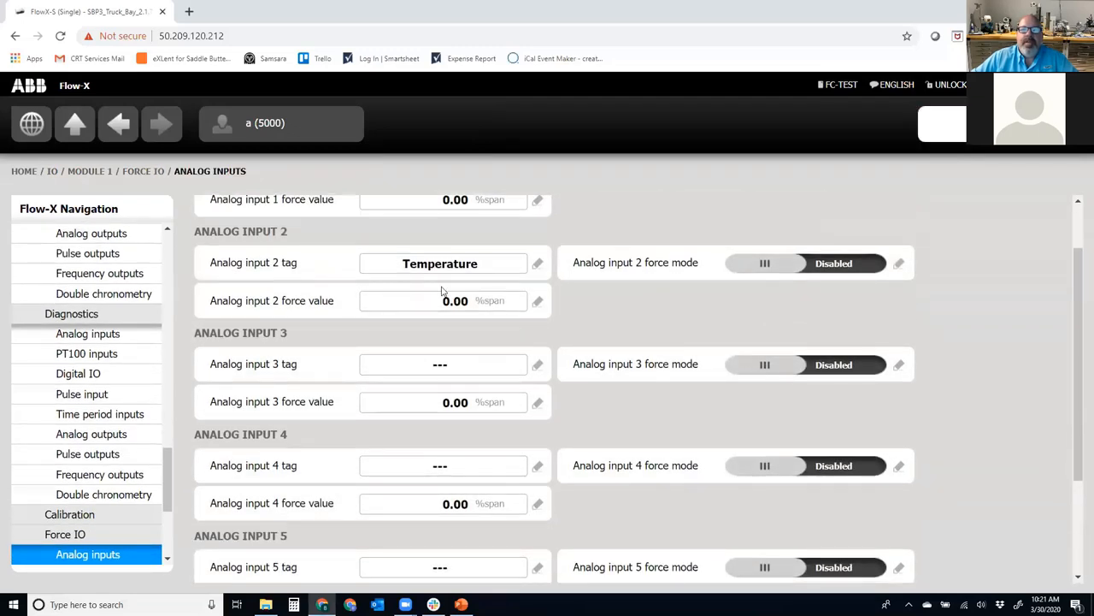
type("50")
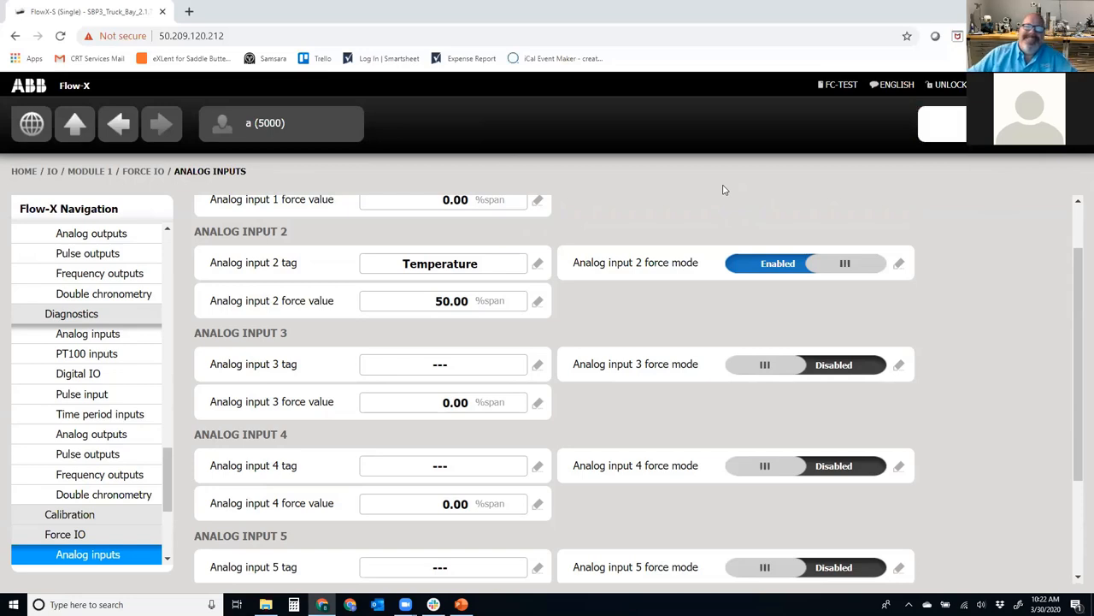
mouse_move(160, 426)
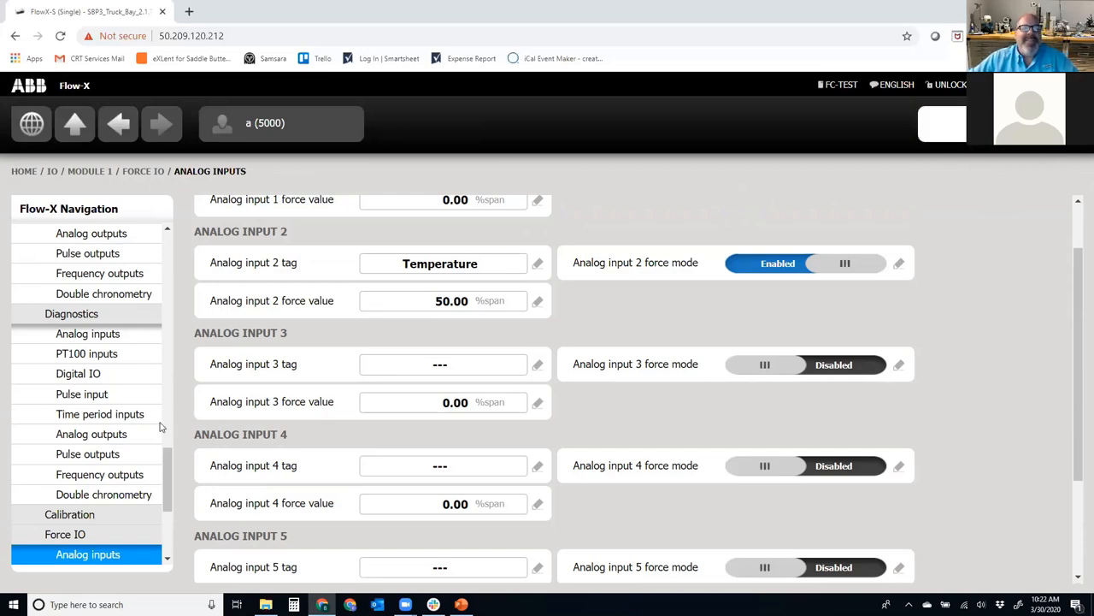
mouse_move(435, 313)
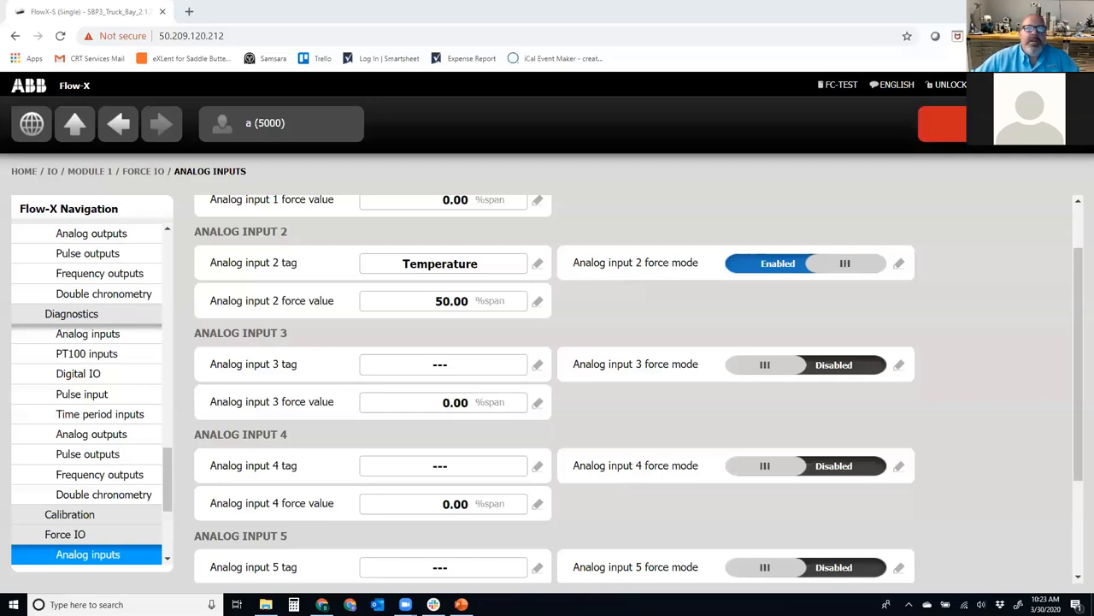
mouse_move(252, 385)
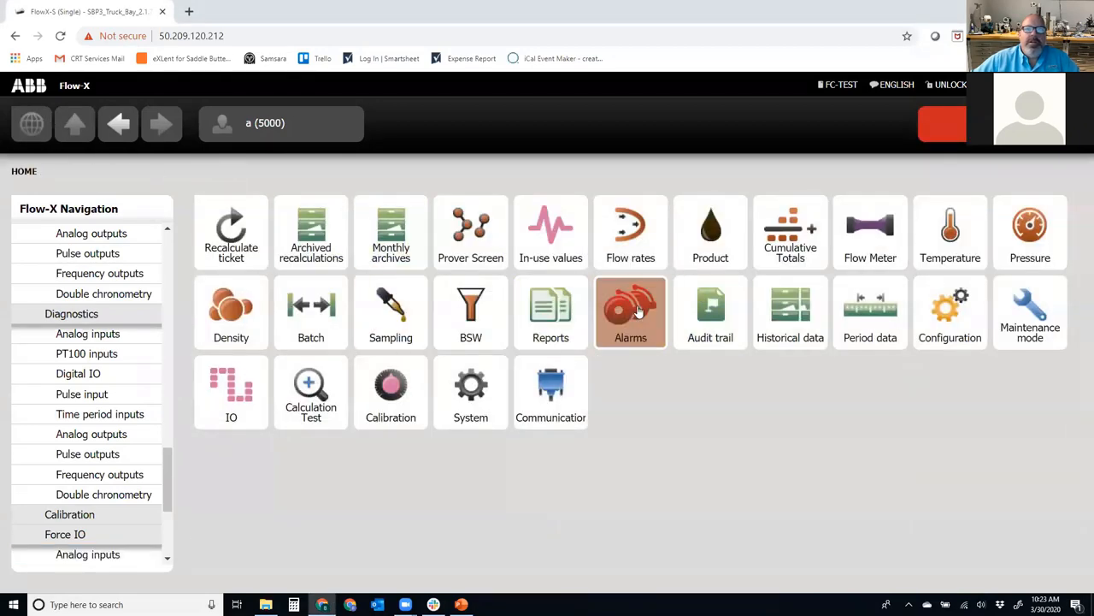
left_click(950, 232)
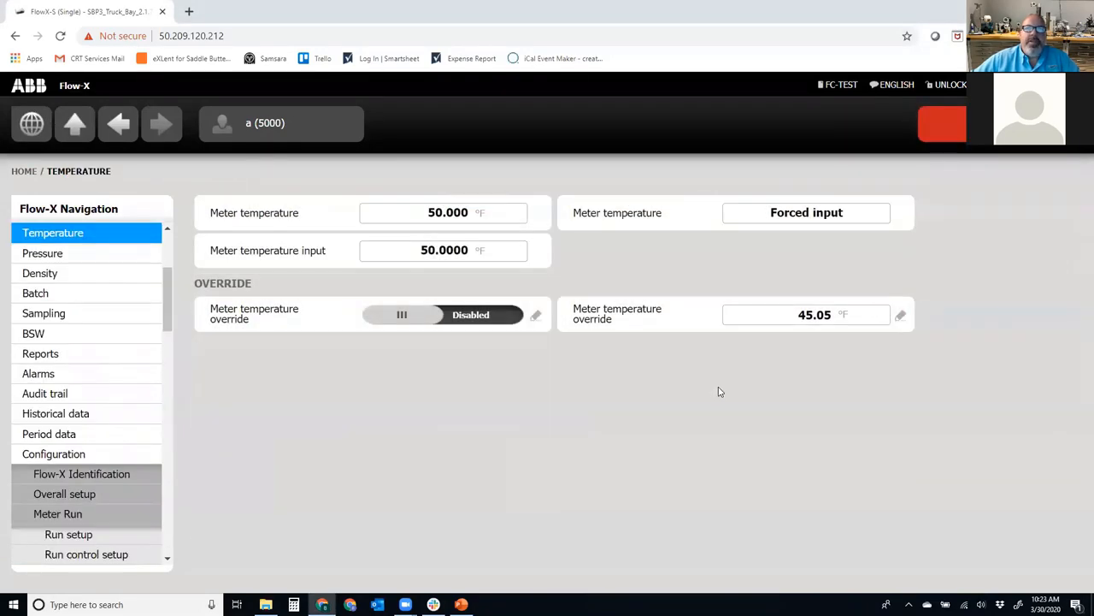
mouse_move(724, 392)
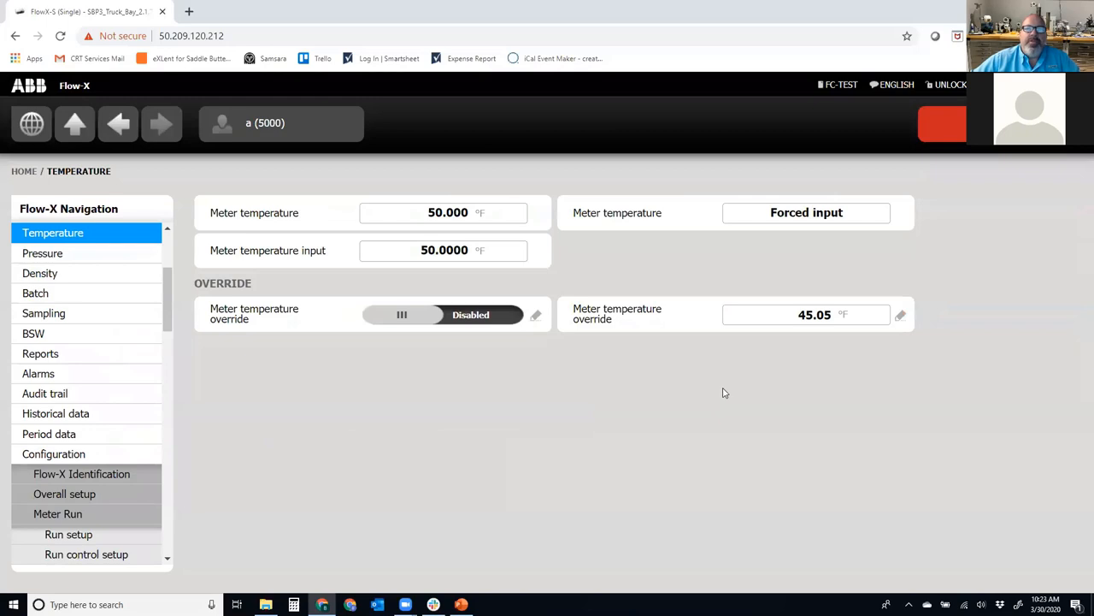
mouse_move(585, 237)
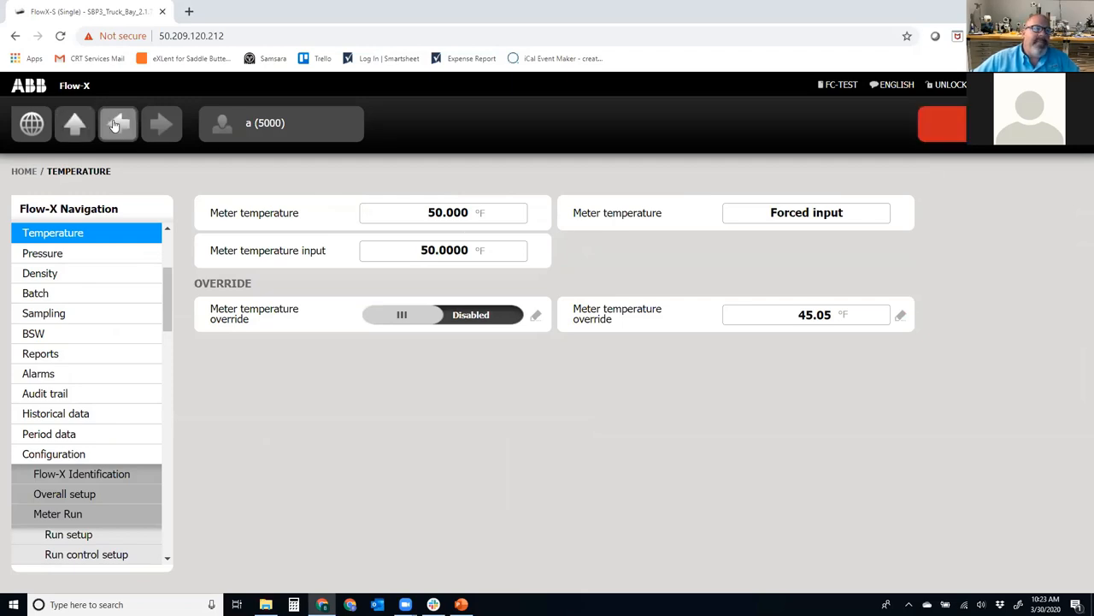
left_click(118, 123)
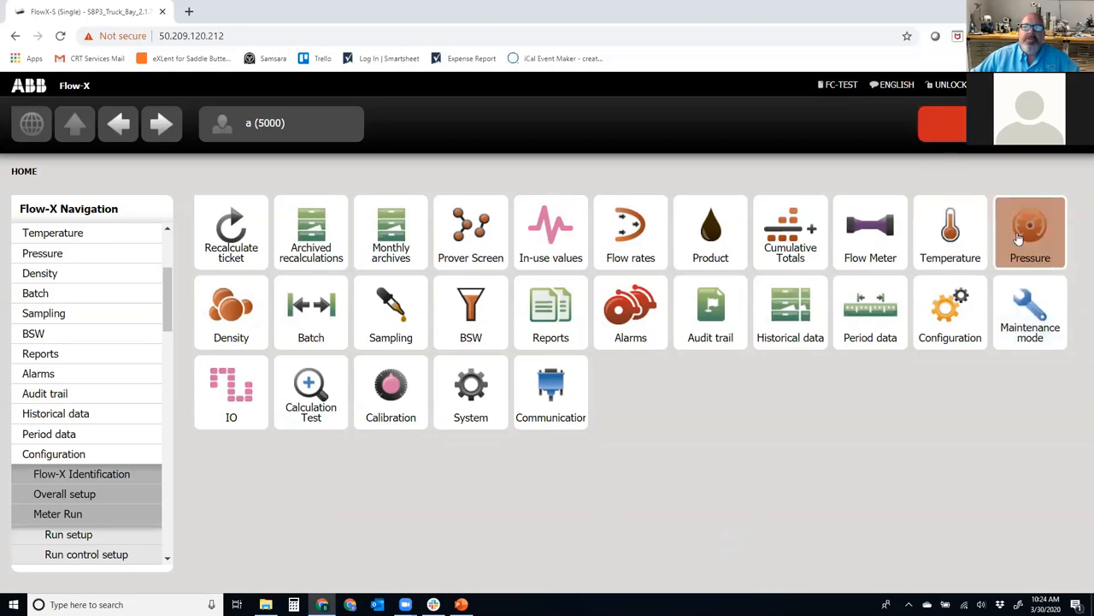
Open the meter run's analog outputs configuration, where outputs 1–4 are not assigned
left_click(871, 231)
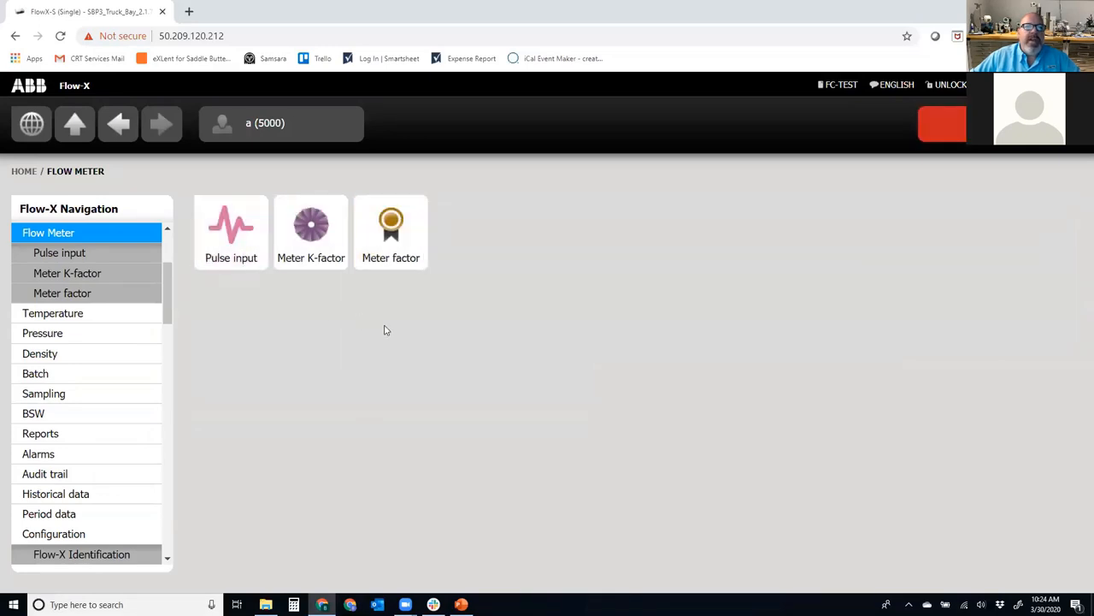
mouse_move(447, 392)
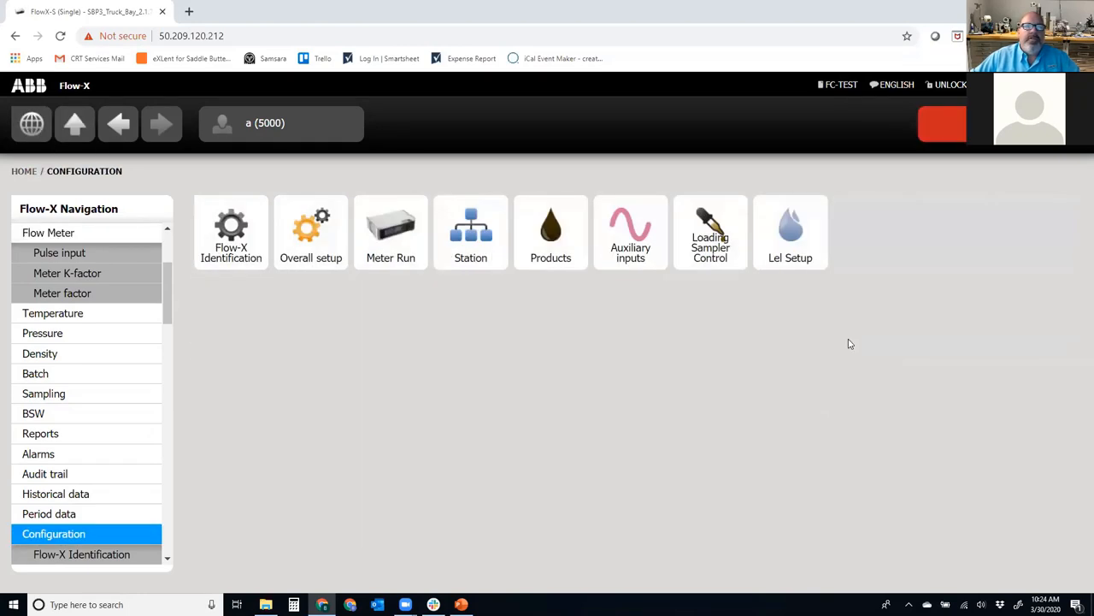
mouse_move(637, 355)
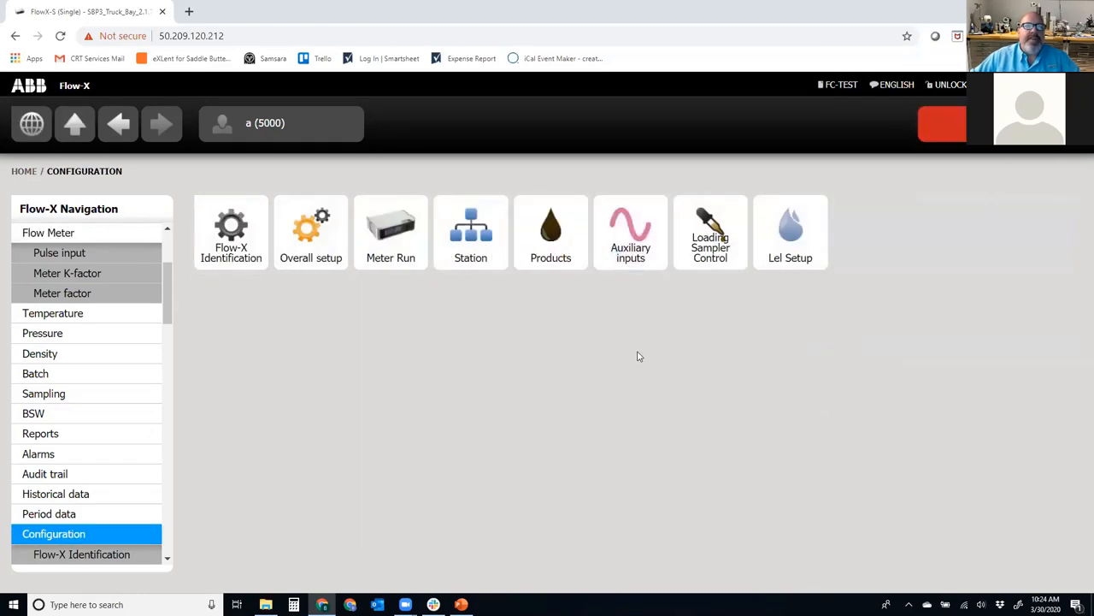
mouse_move(641, 370)
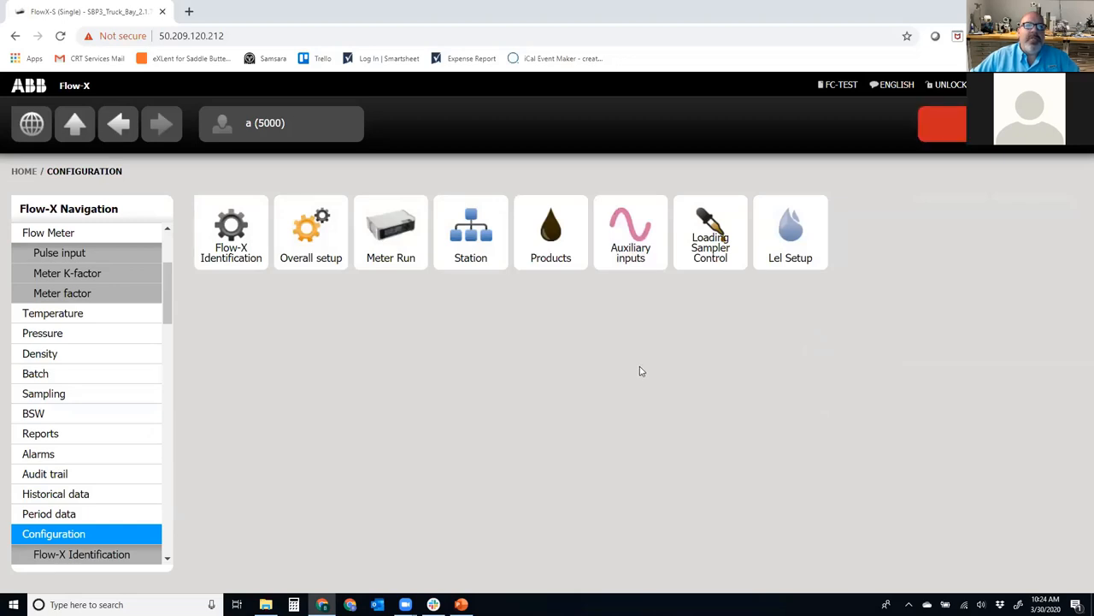
mouse_move(639, 380)
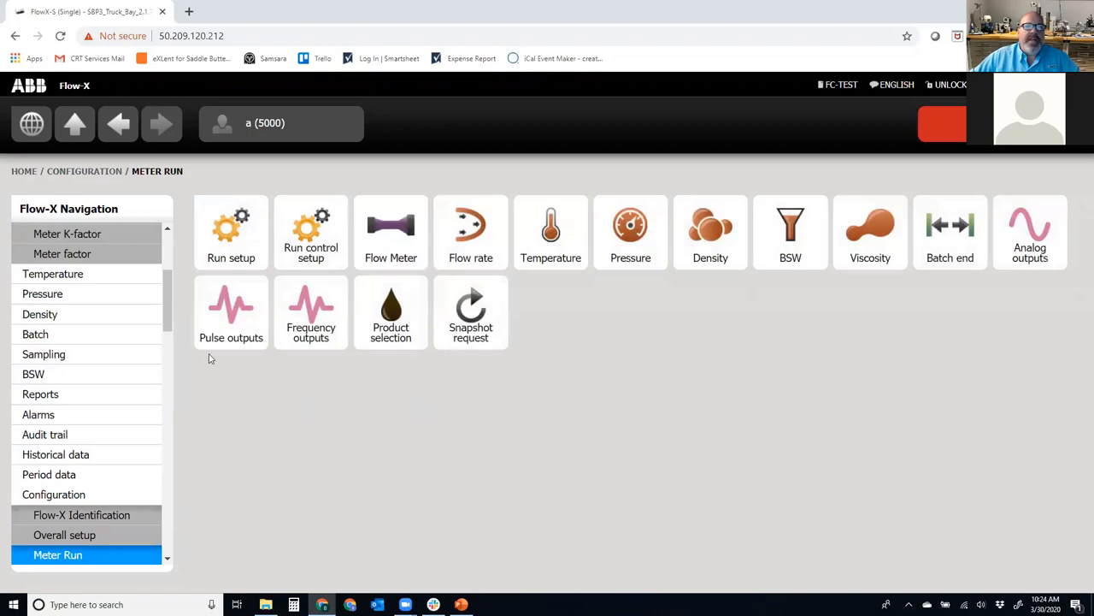
left_click(1031, 230)
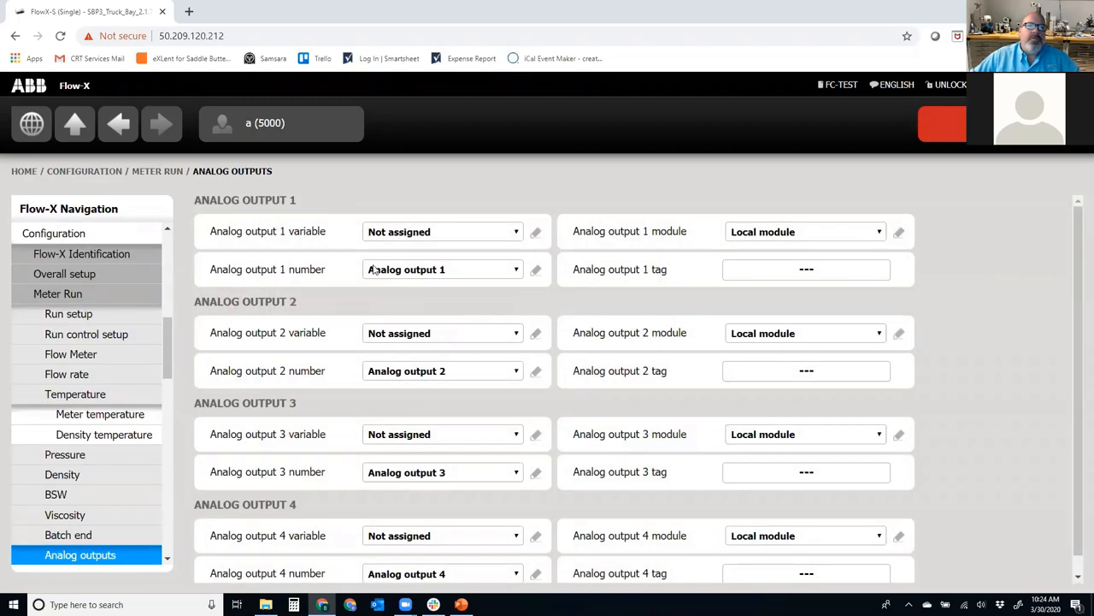
mouse_move(550, 232)
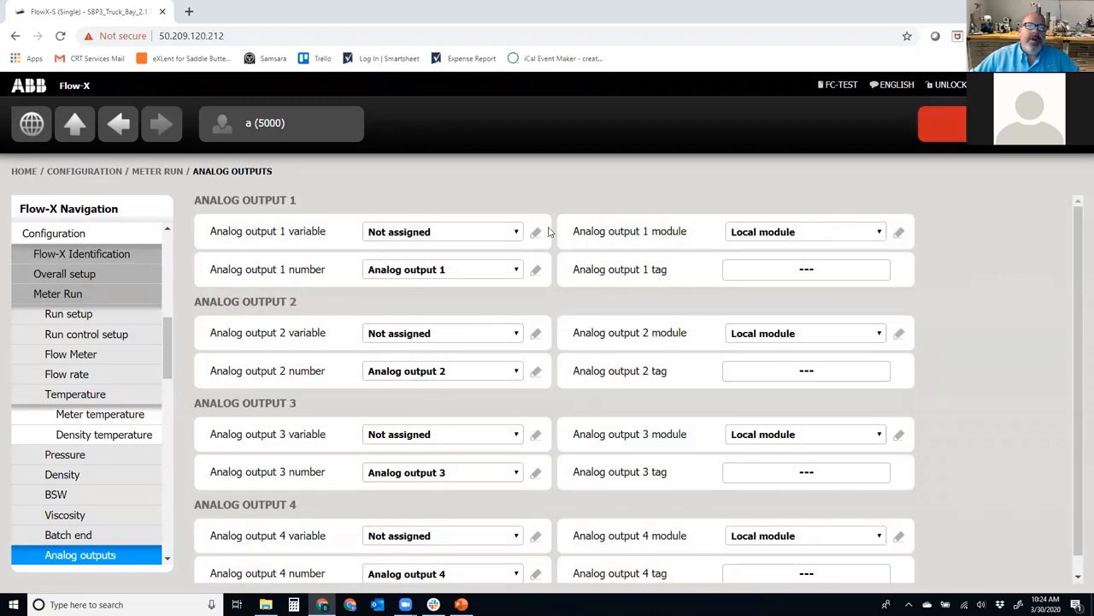
List the variables available for analog output 1 and scroll through them
left_click(442, 231)
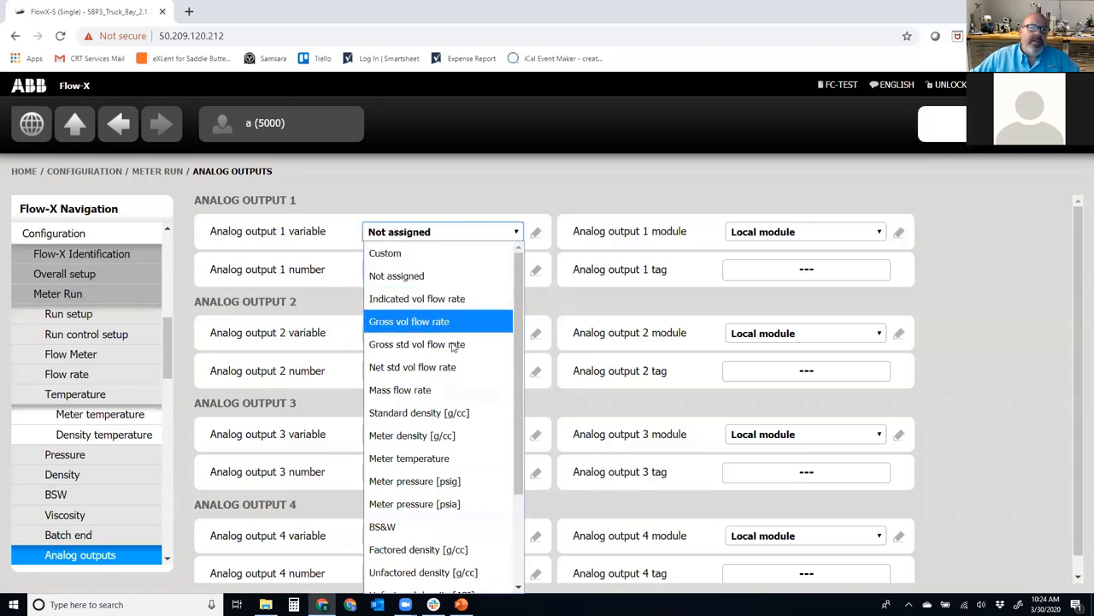
scroll("down", 3)
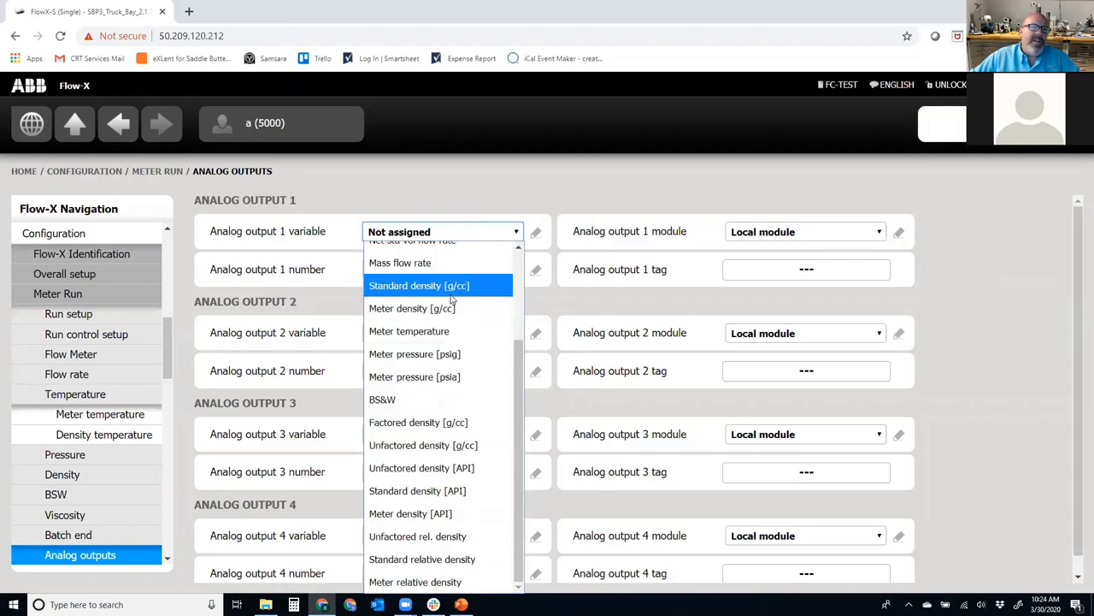
mouse_move(437, 399)
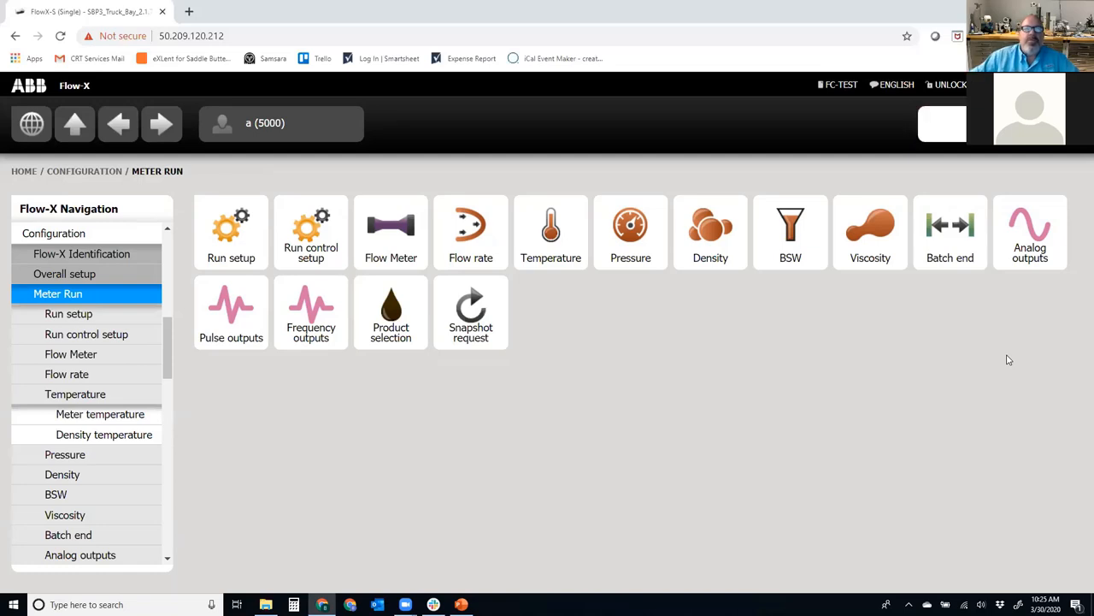
mouse_move(32, 160)
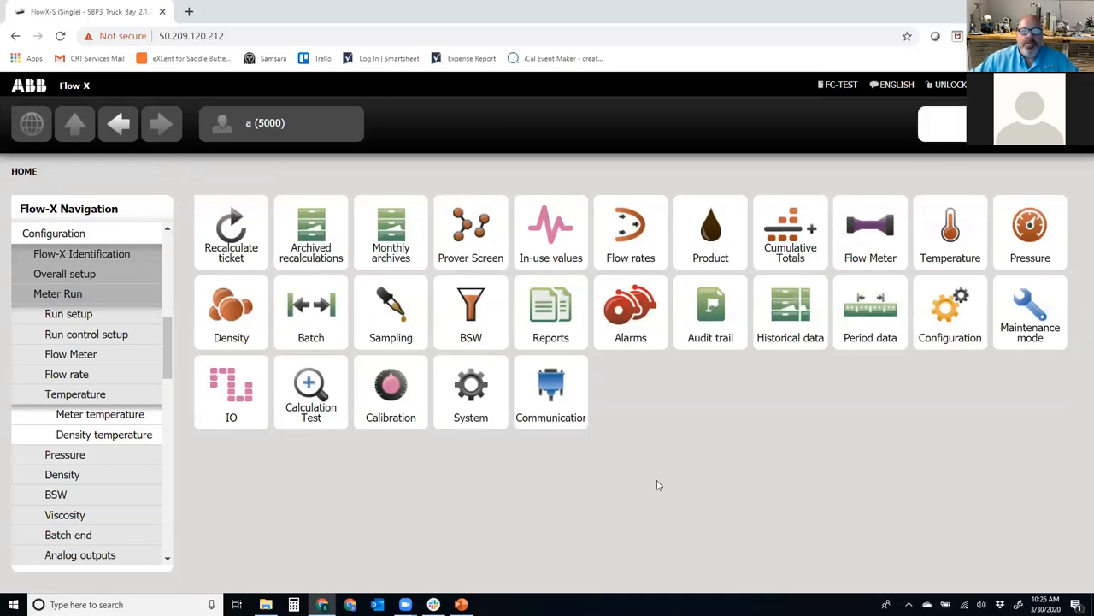
mouse_move(650, 486)
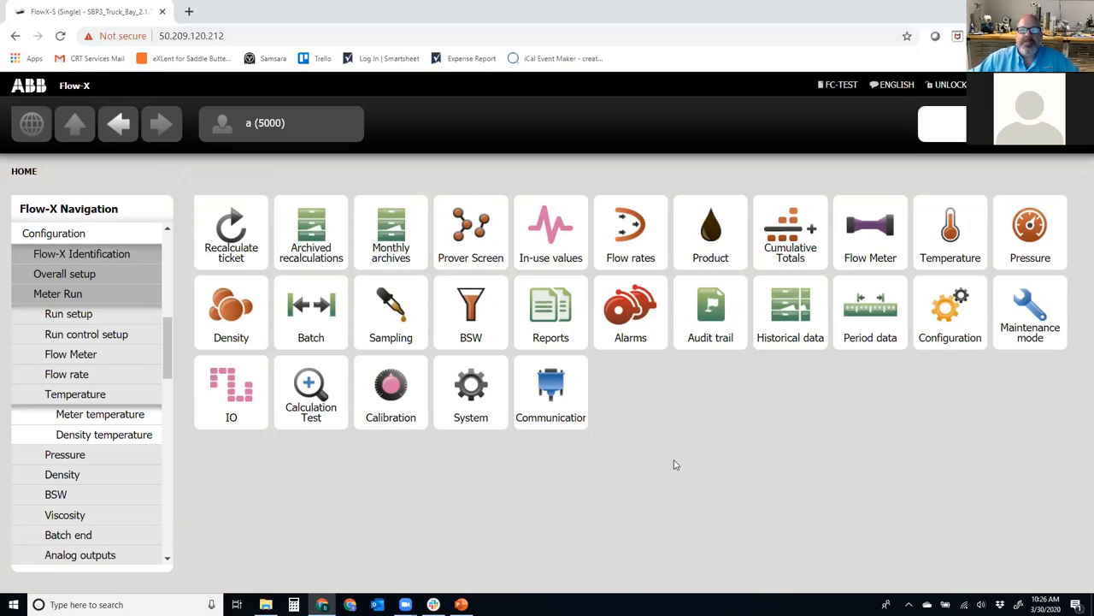
mouse_move(812, 478)
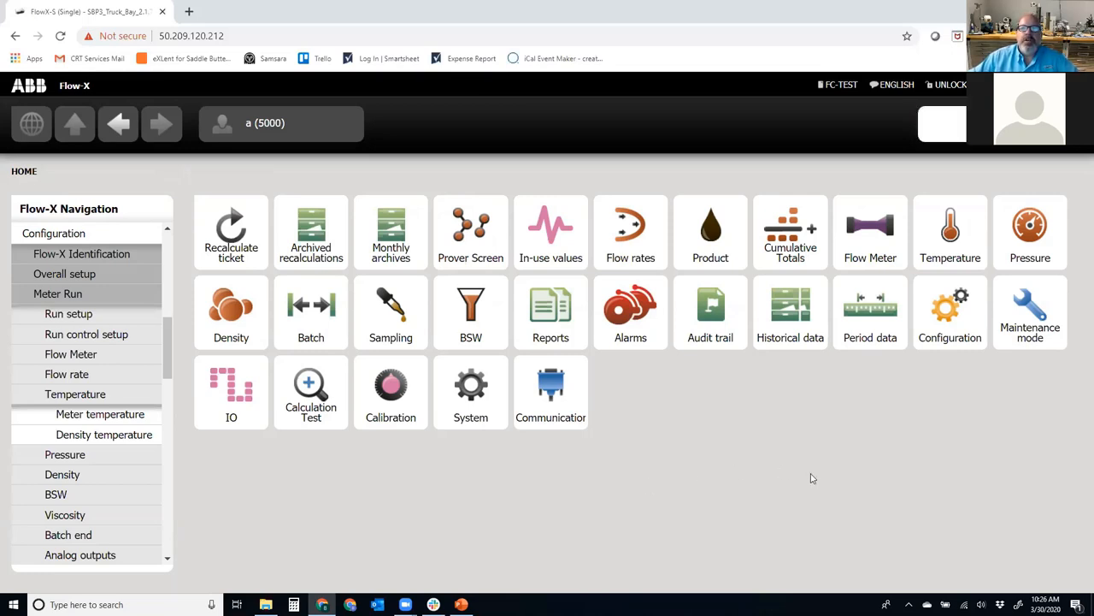
mouse_move(347, 517)
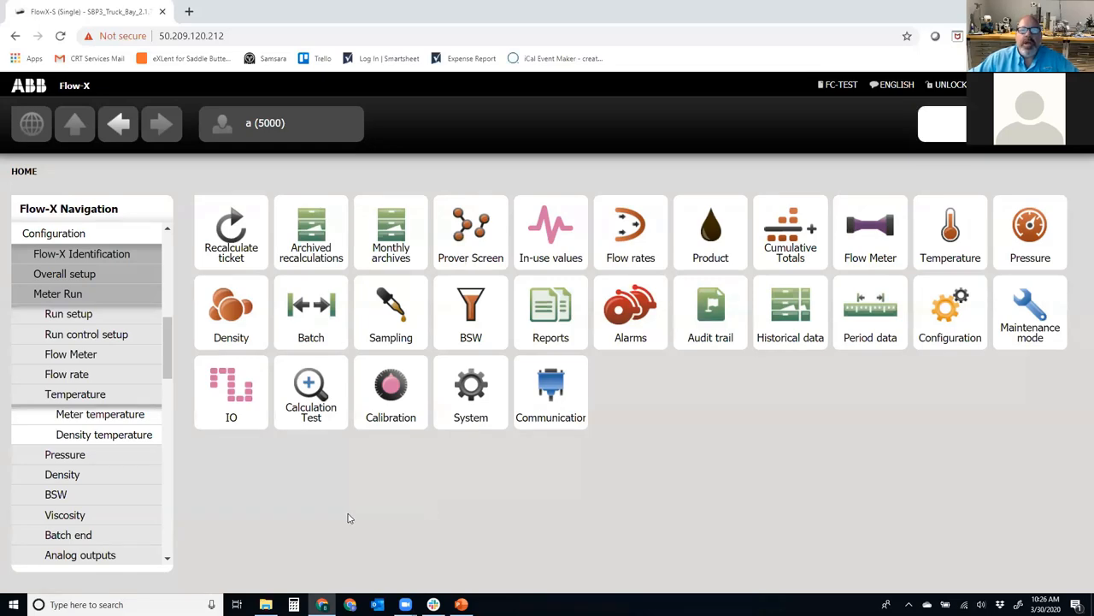
Open the Calibration section and choose Module 1's calibration pages
left_click(391, 391)
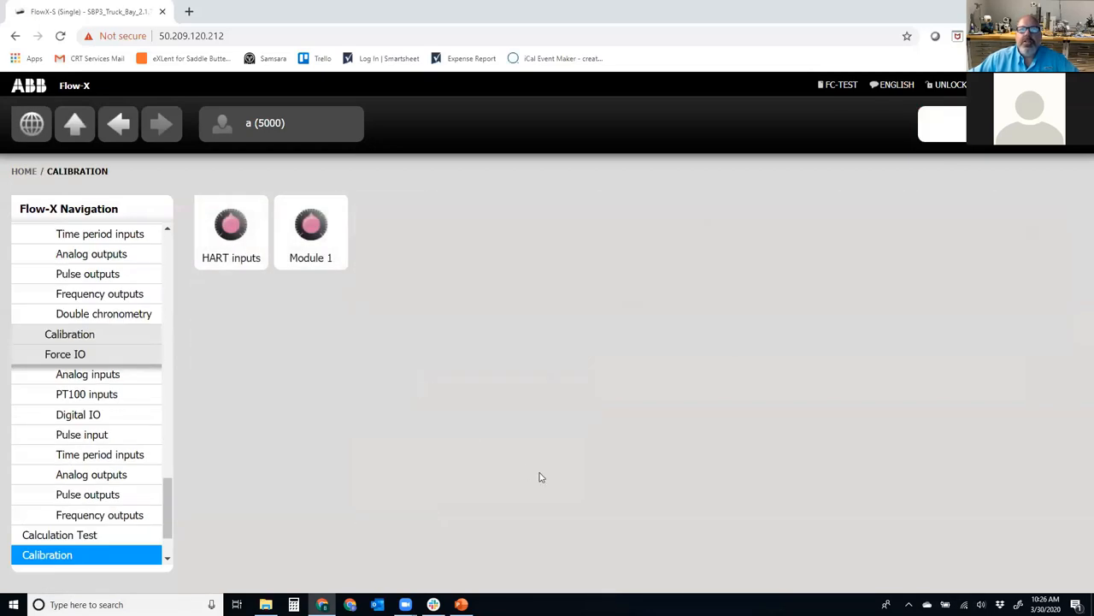
left_click(311, 232)
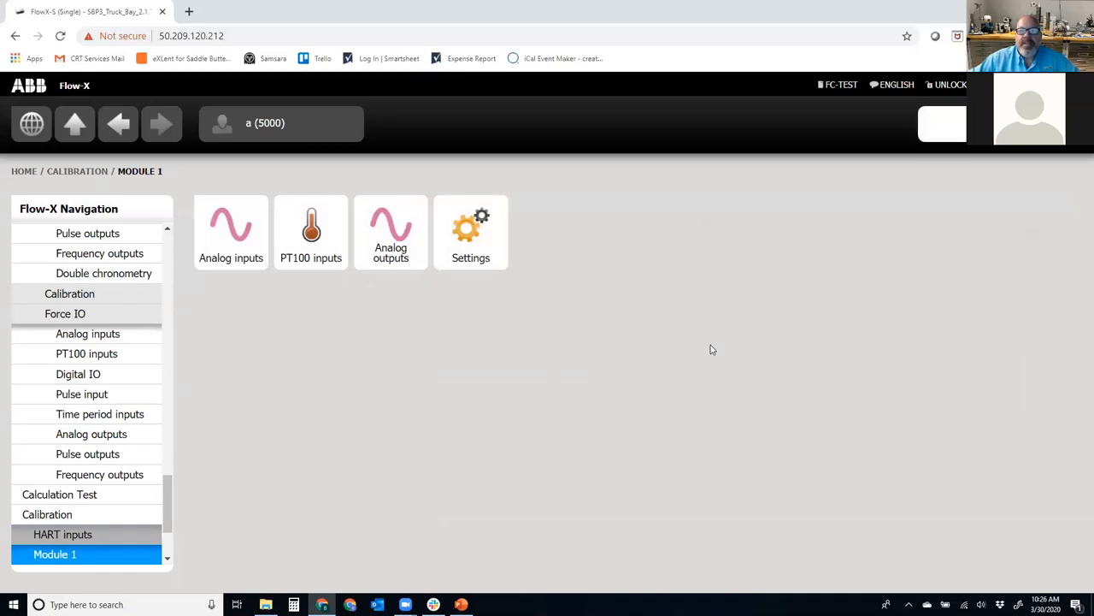
mouse_move(705, 354)
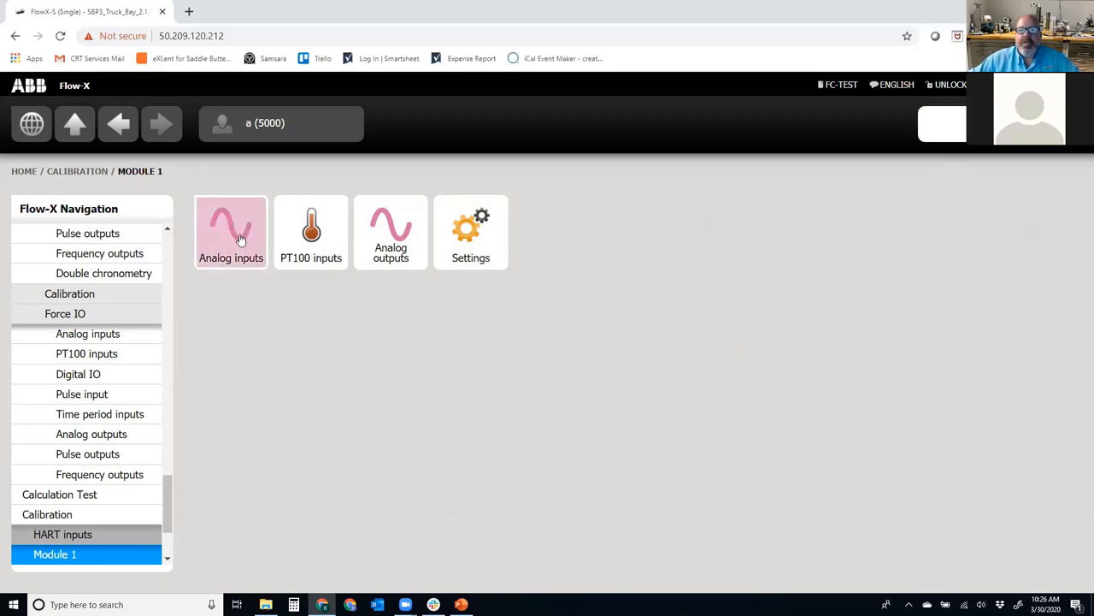
Select Analog input 2 and step its calibration through the 4, 12 and 20 mA points
left_click(231, 230)
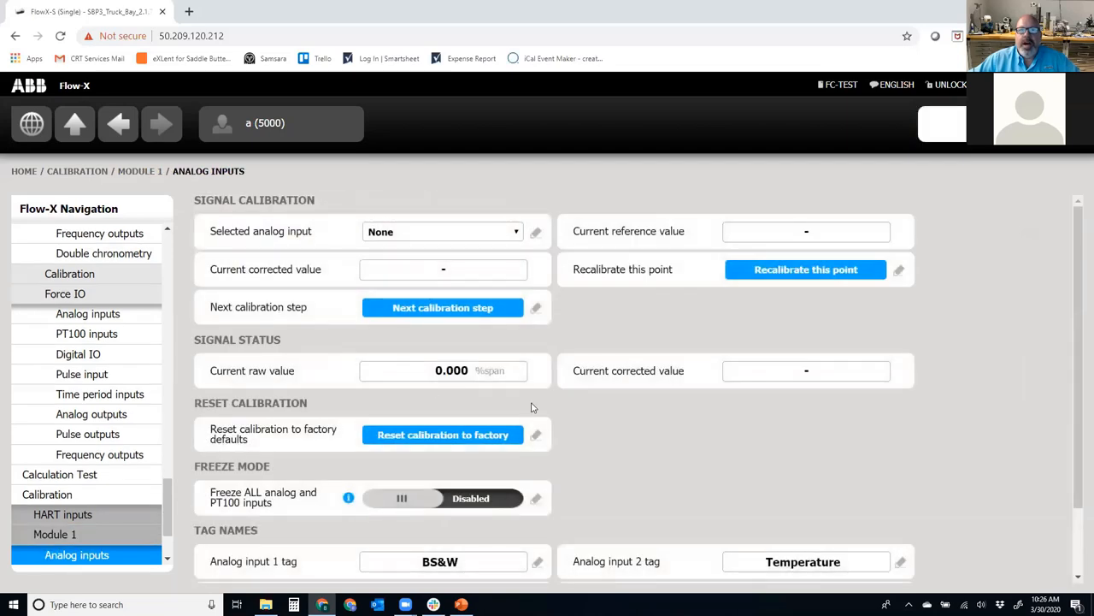
left_click(442, 231)
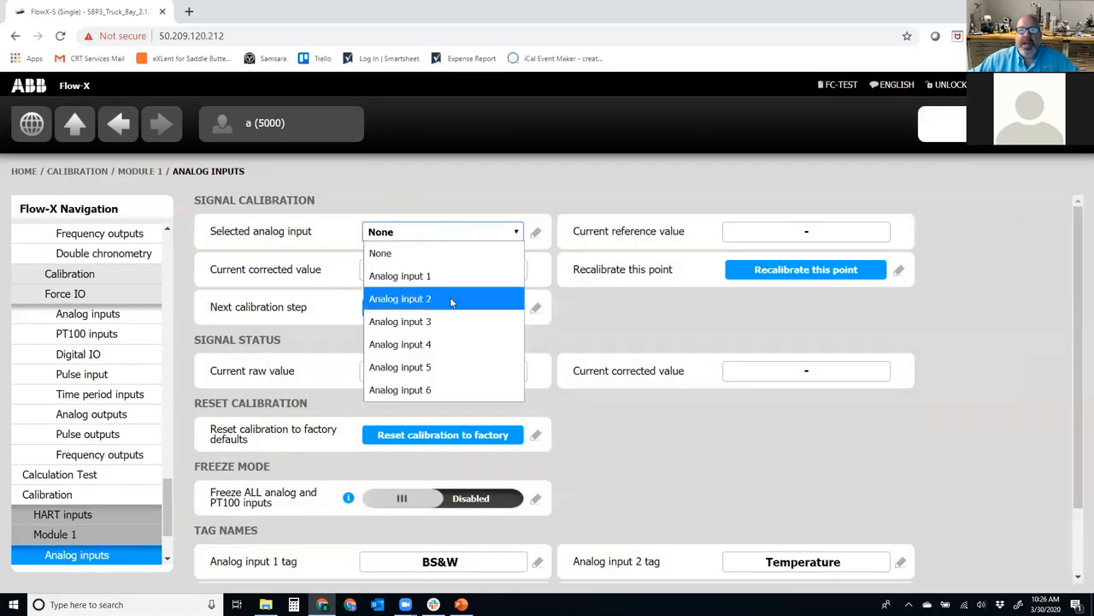
left_click(400, 298)
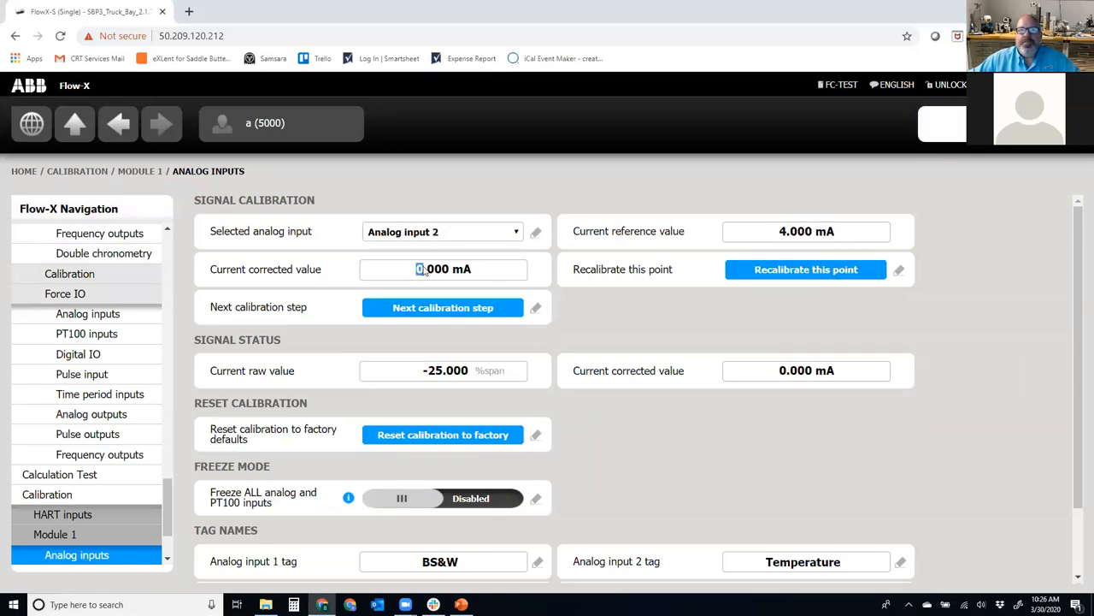
triple_click(443, 269)
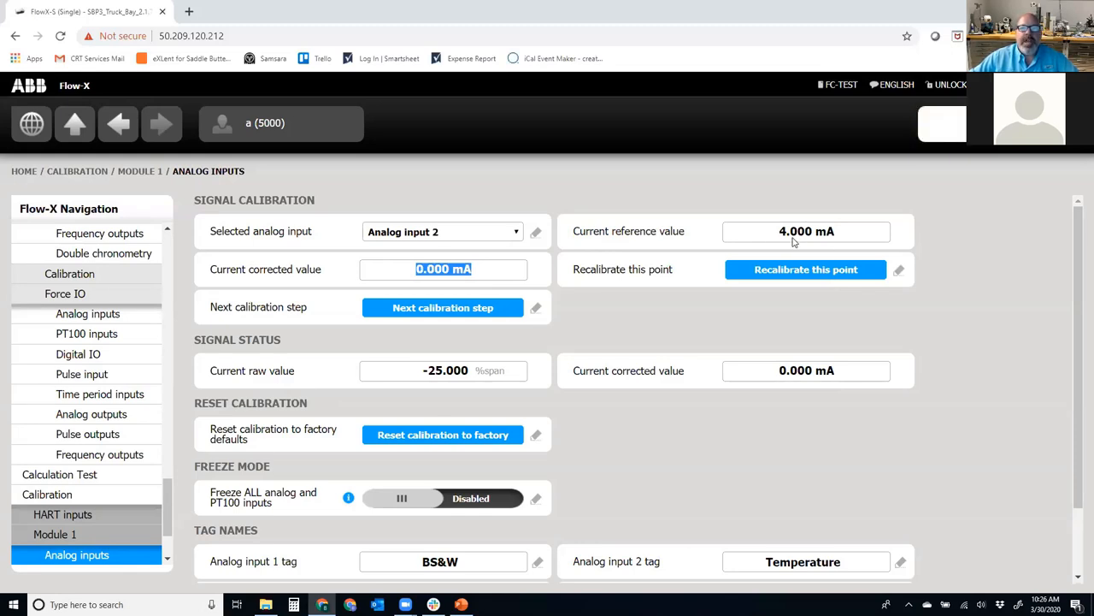
mouse_move(730, 232)
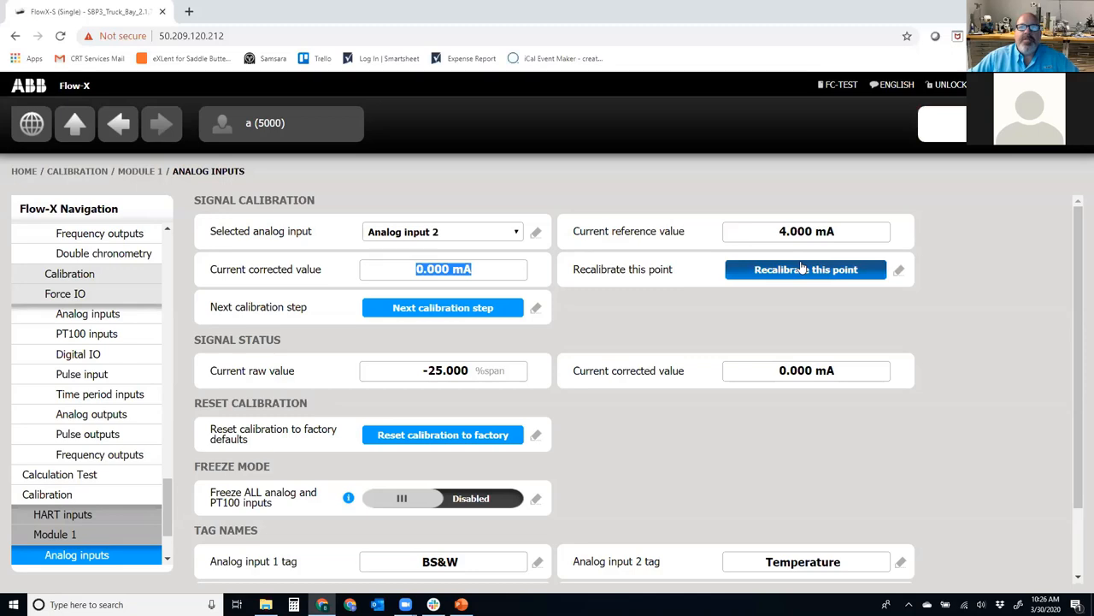
mouse_move(806, 269)
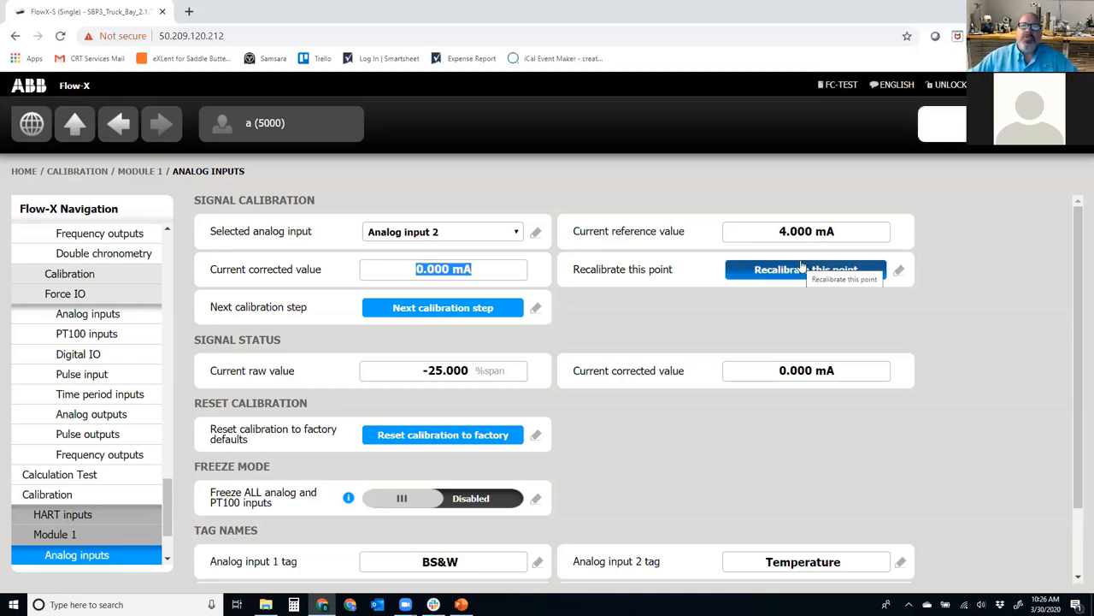
mouse_move(703, 288)
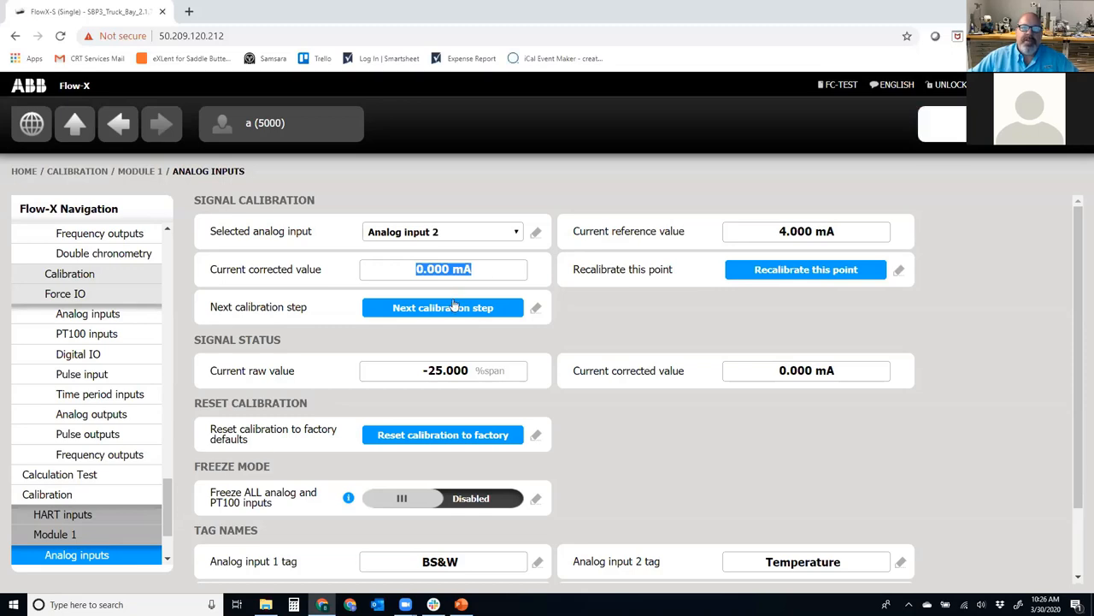
left_click(443, 307)
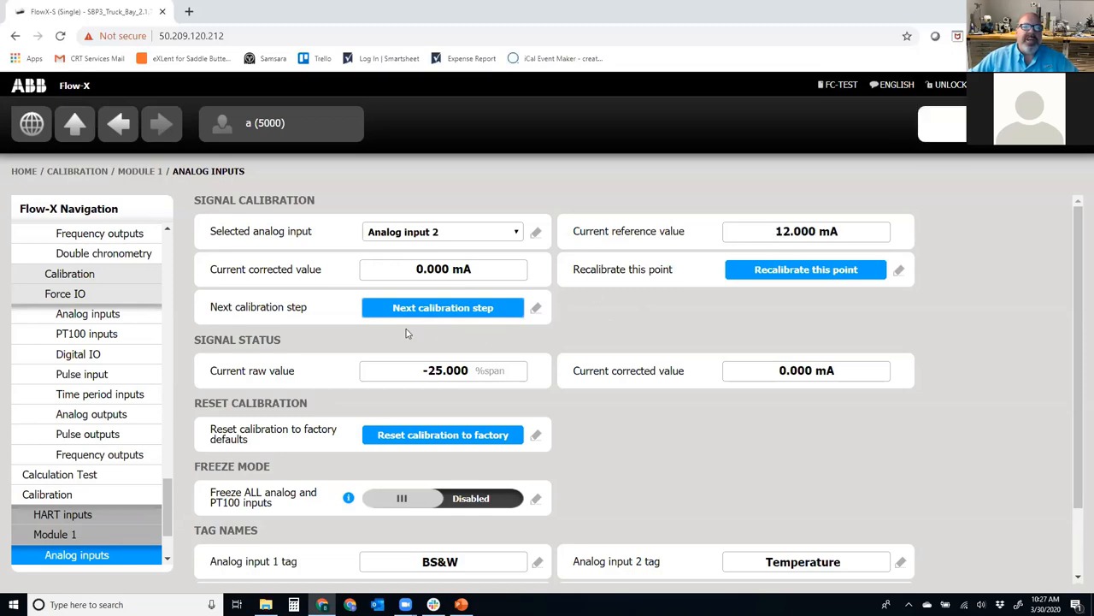
left_click(805, 231)
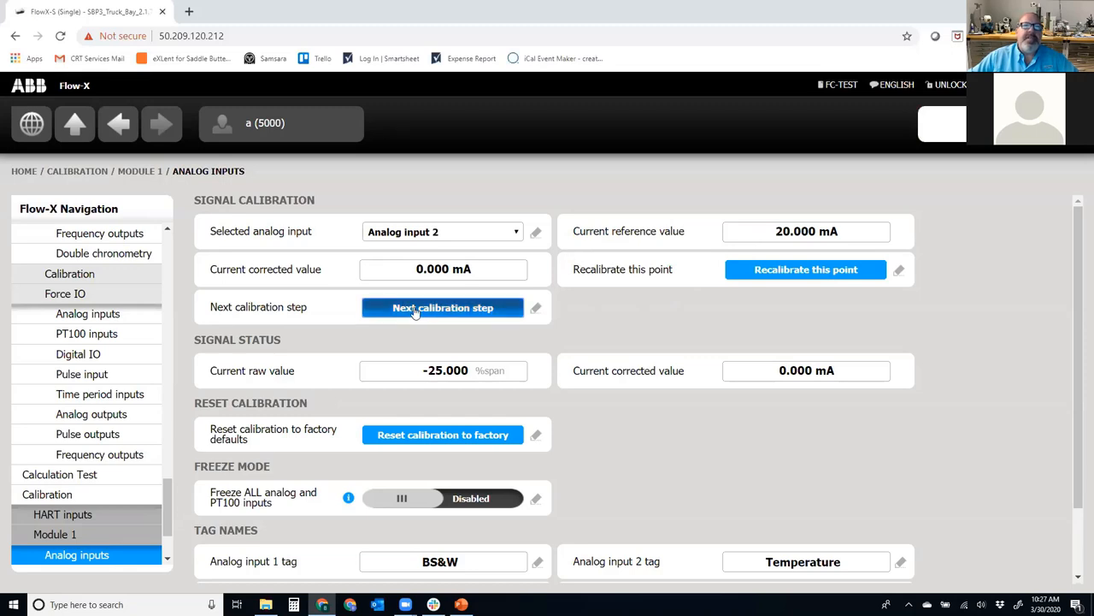
mouse_move(443, 307)
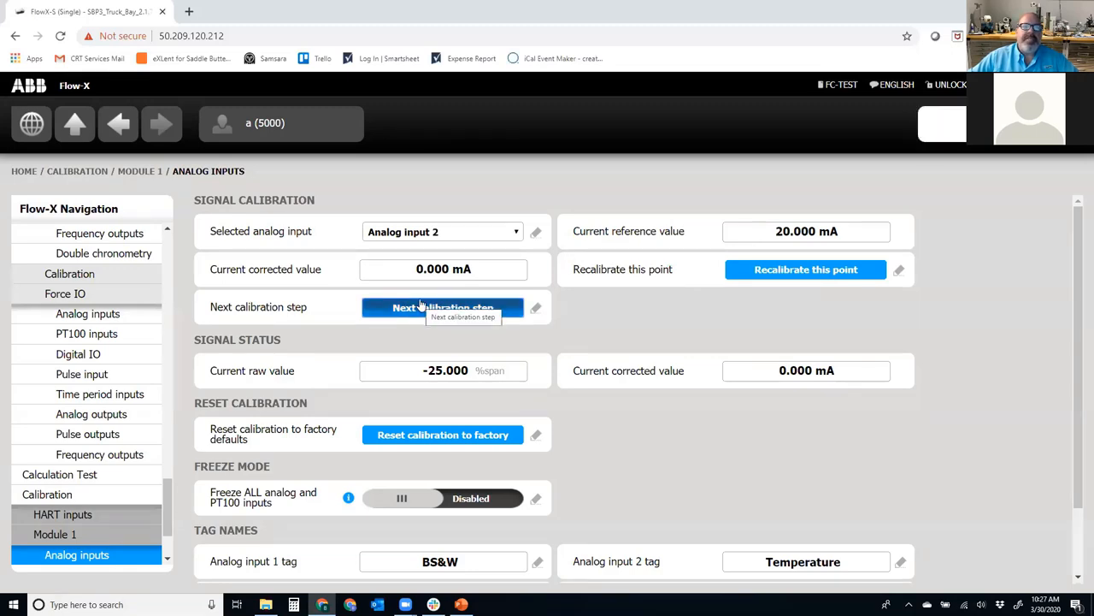
mouse_move(470, 222)
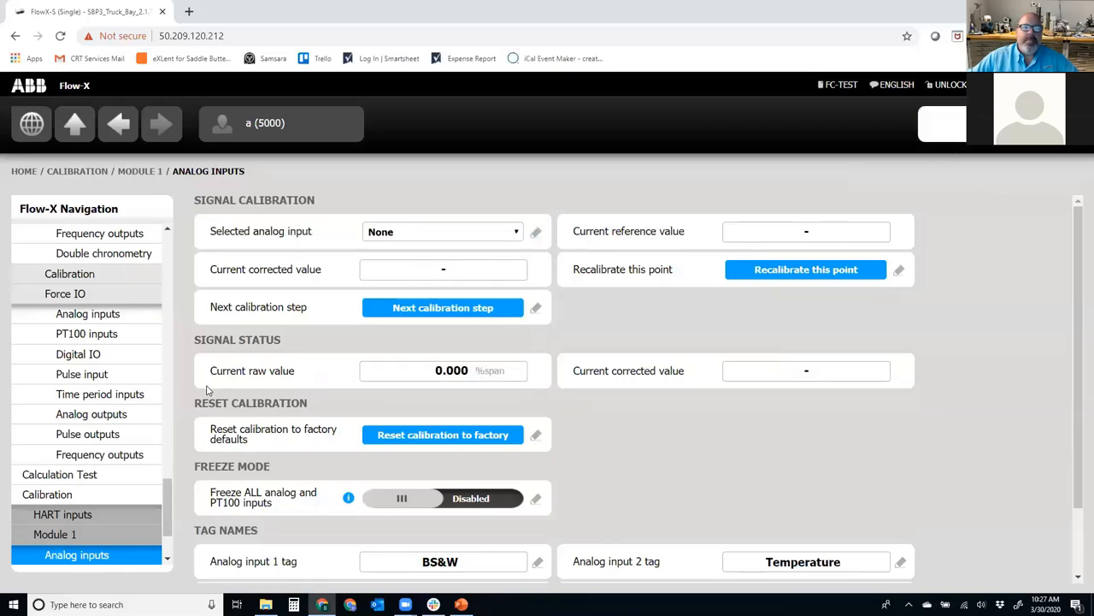
Select Analog output 1, raise the output at 0 %span, then advance to 100 %span
scroll("down", 3)
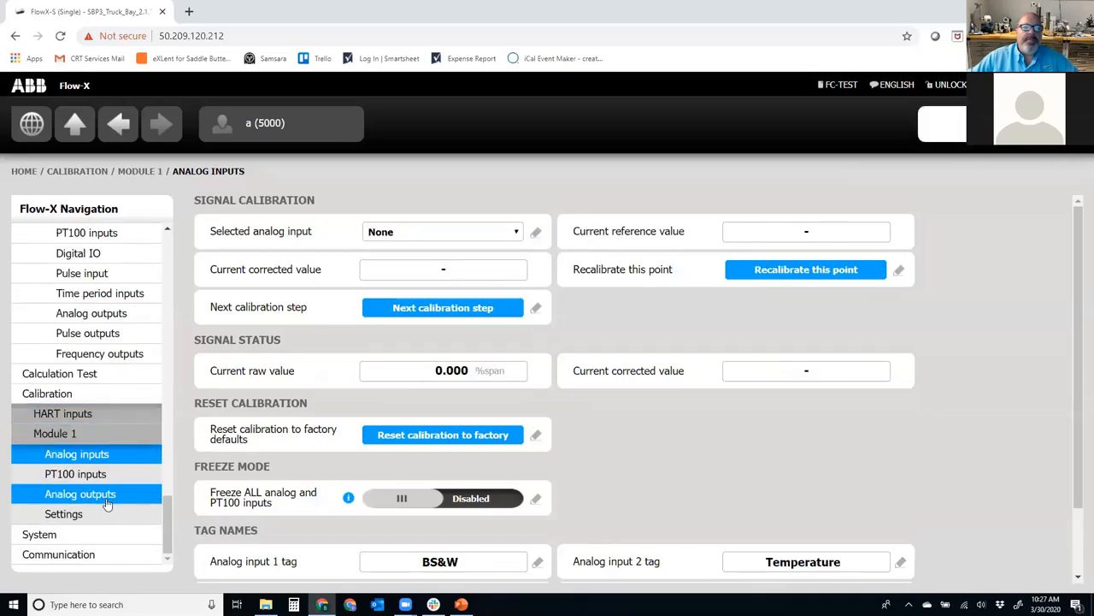
left_click(80, 494)
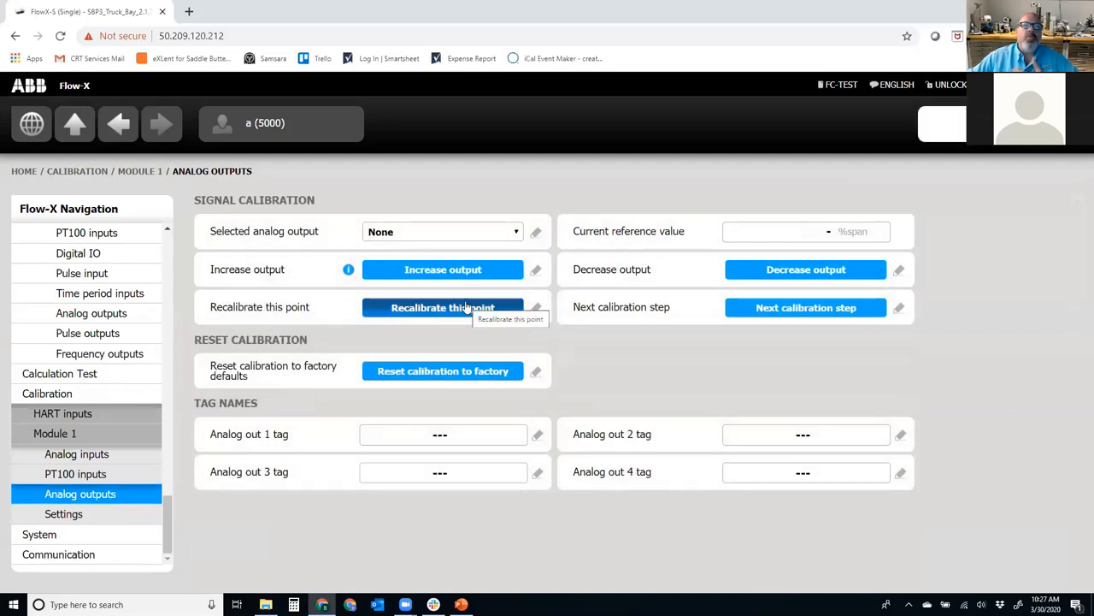
left_click(442, 231)
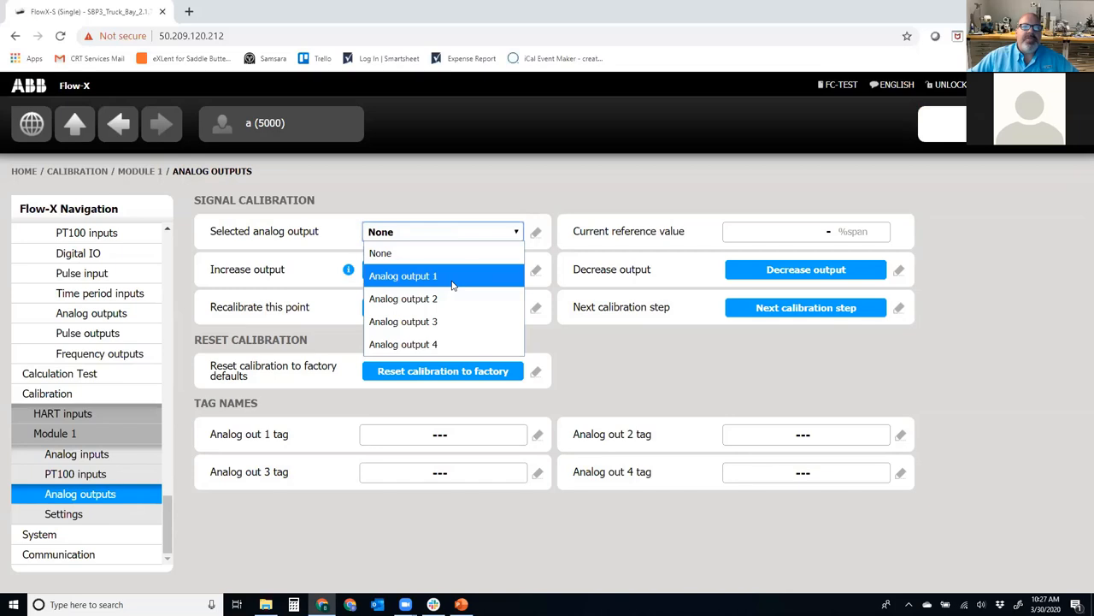
left_click(403, 276)
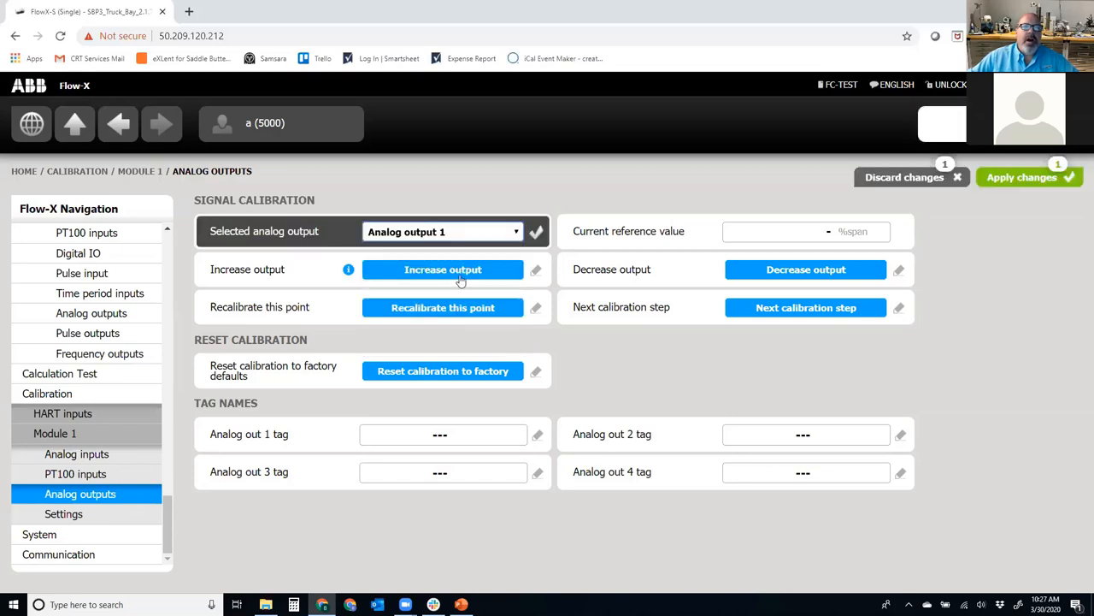
left_click(442, 269)
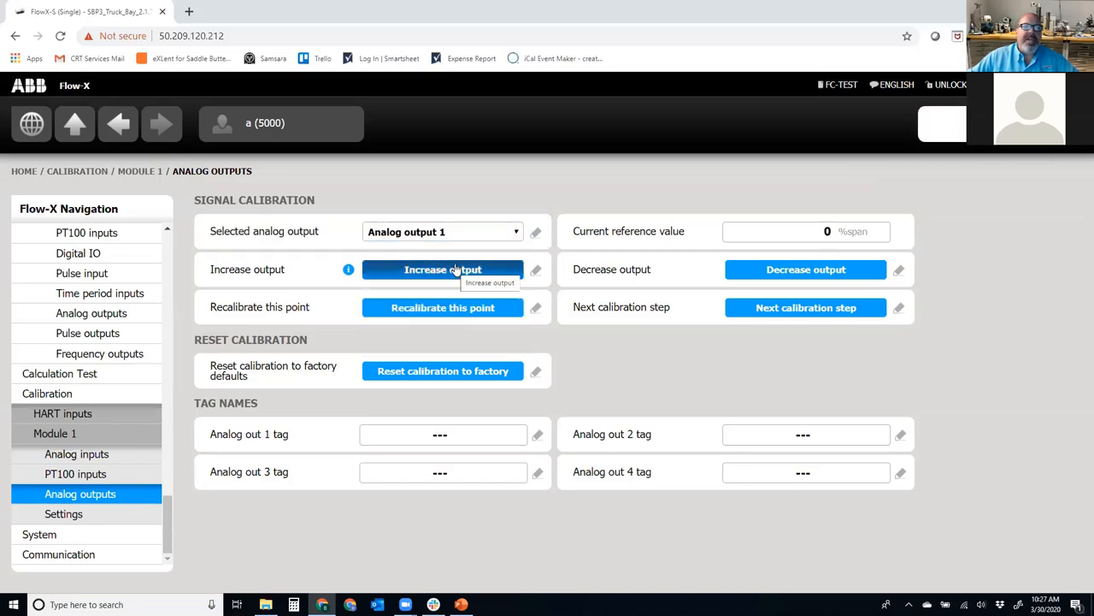
mouse_move(806, 269)
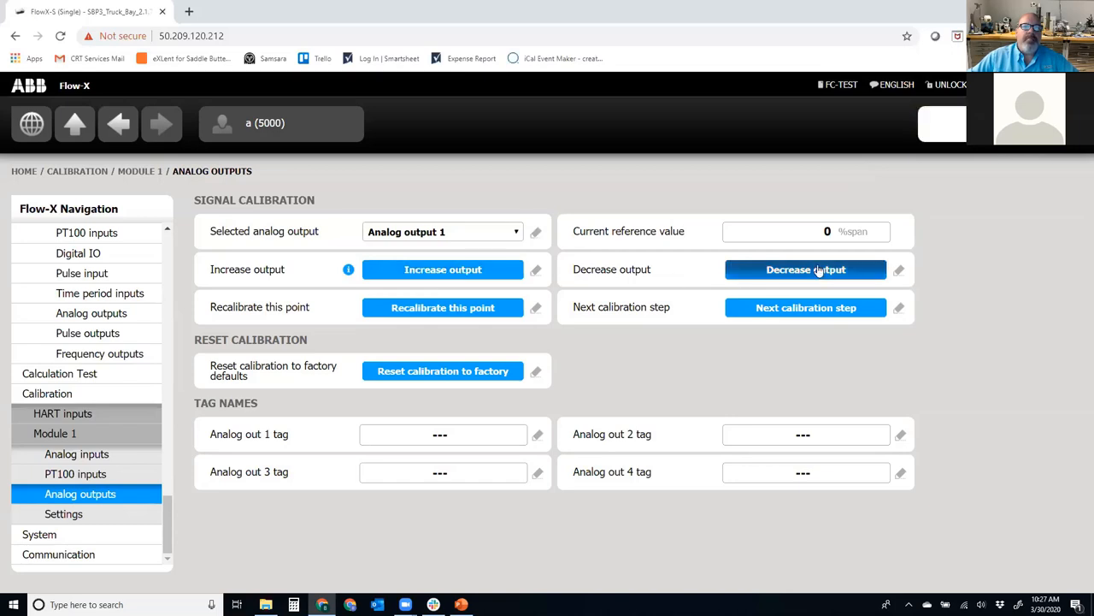
mouse_move(829, 231)
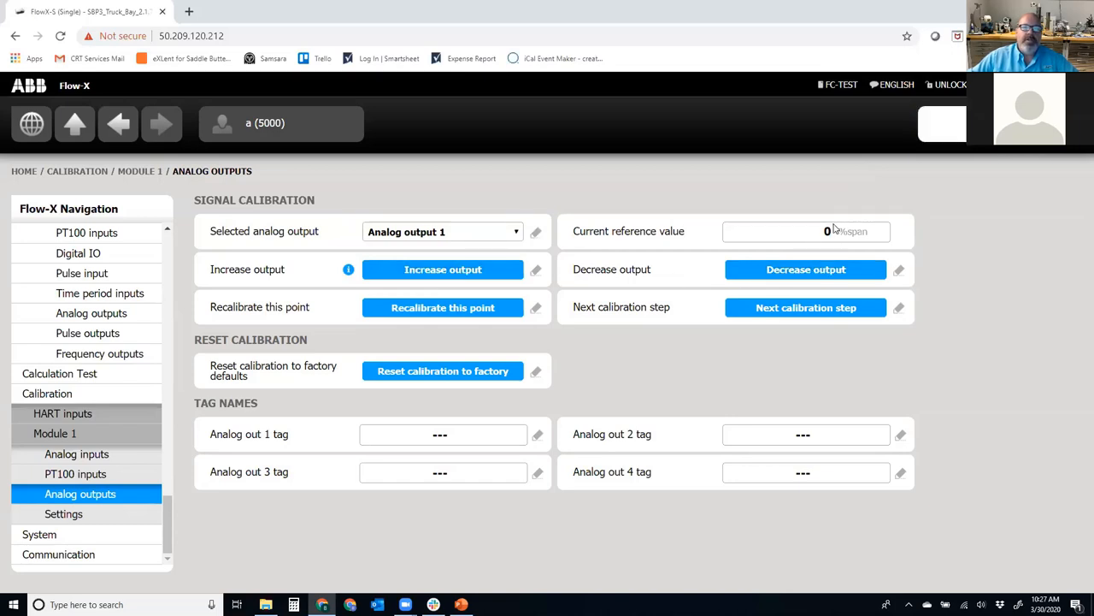
mouse_move(442, 307)
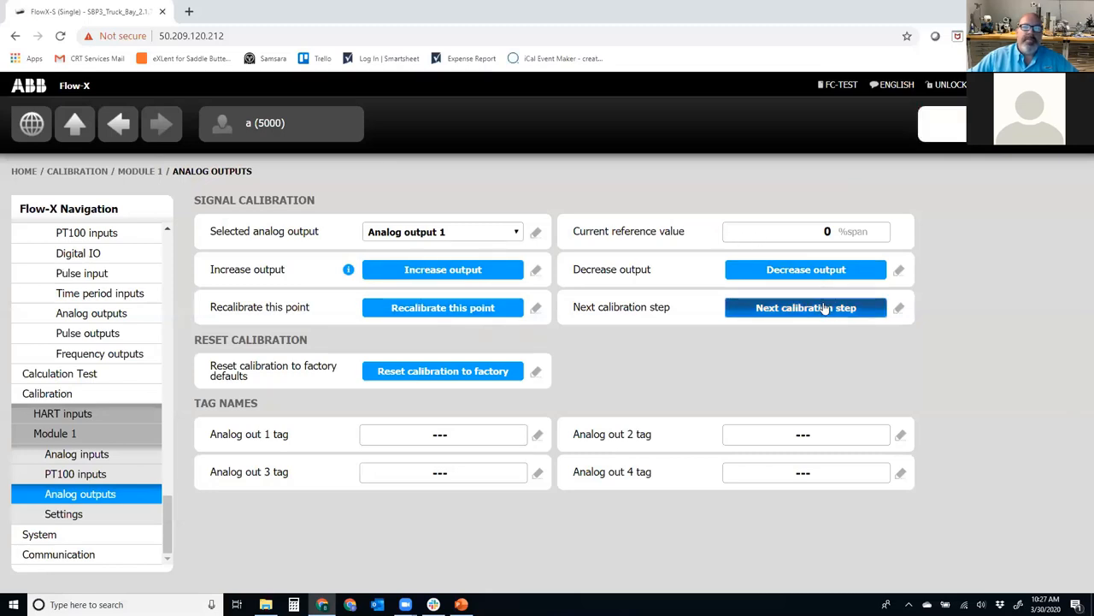
left_click(805, 307)
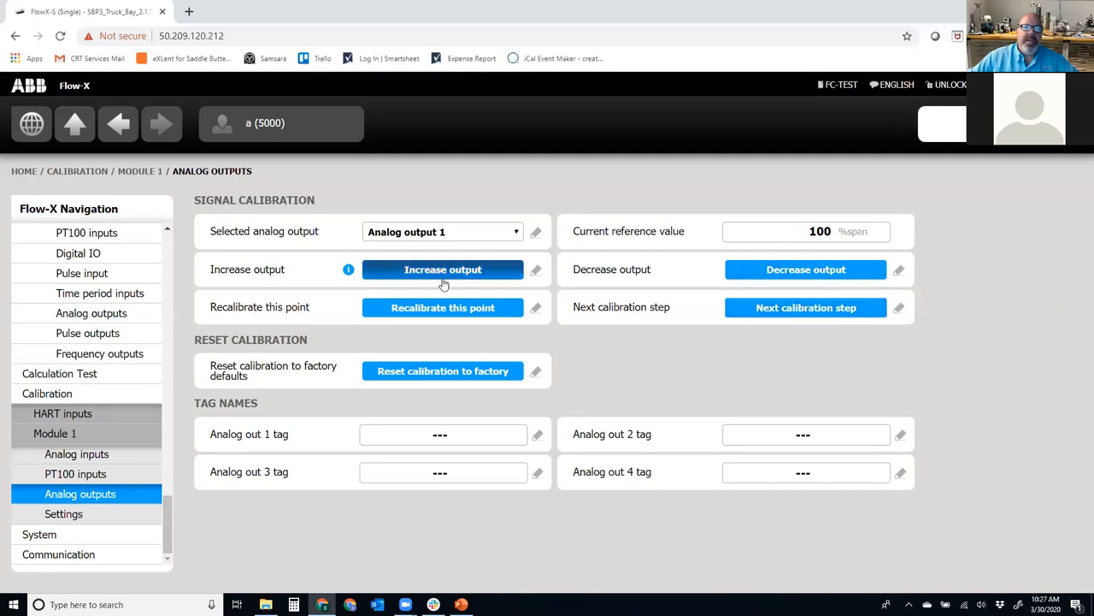
mouse_move(805, 269)
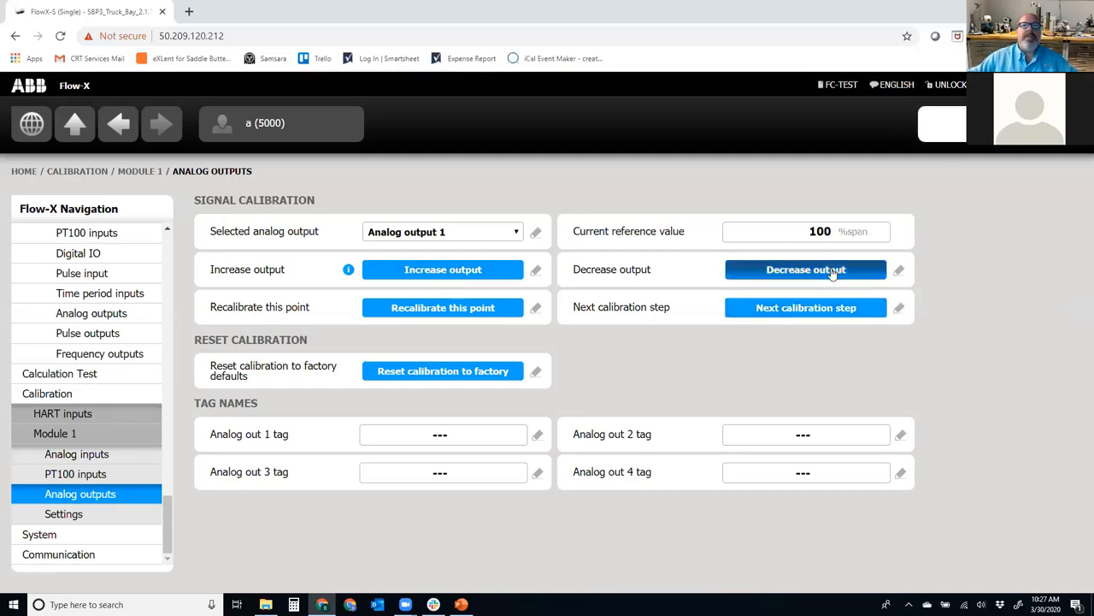
mouse_move(806, 270)
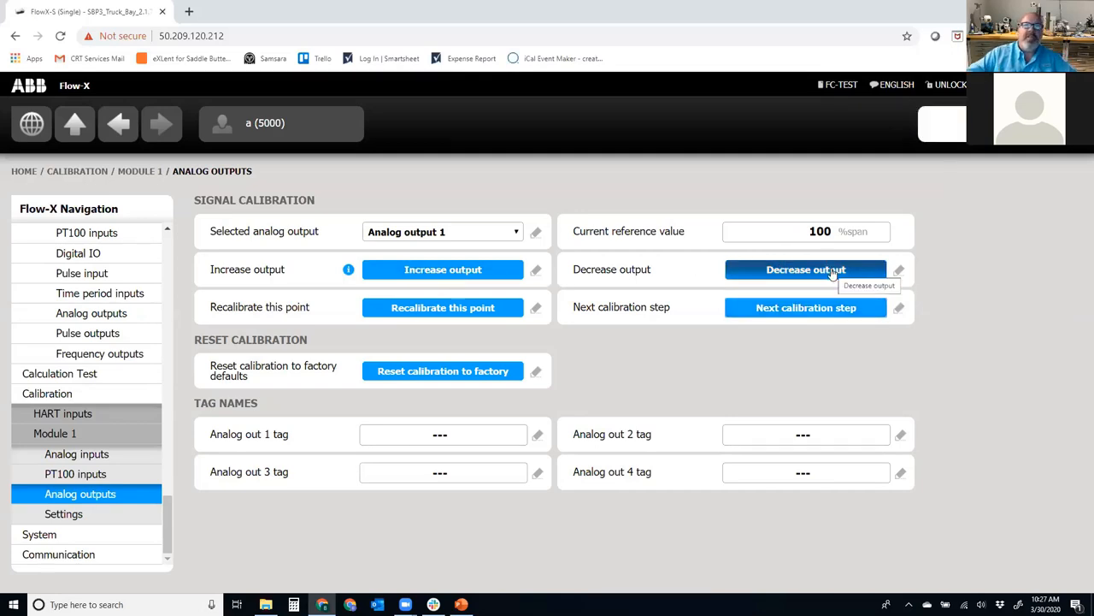